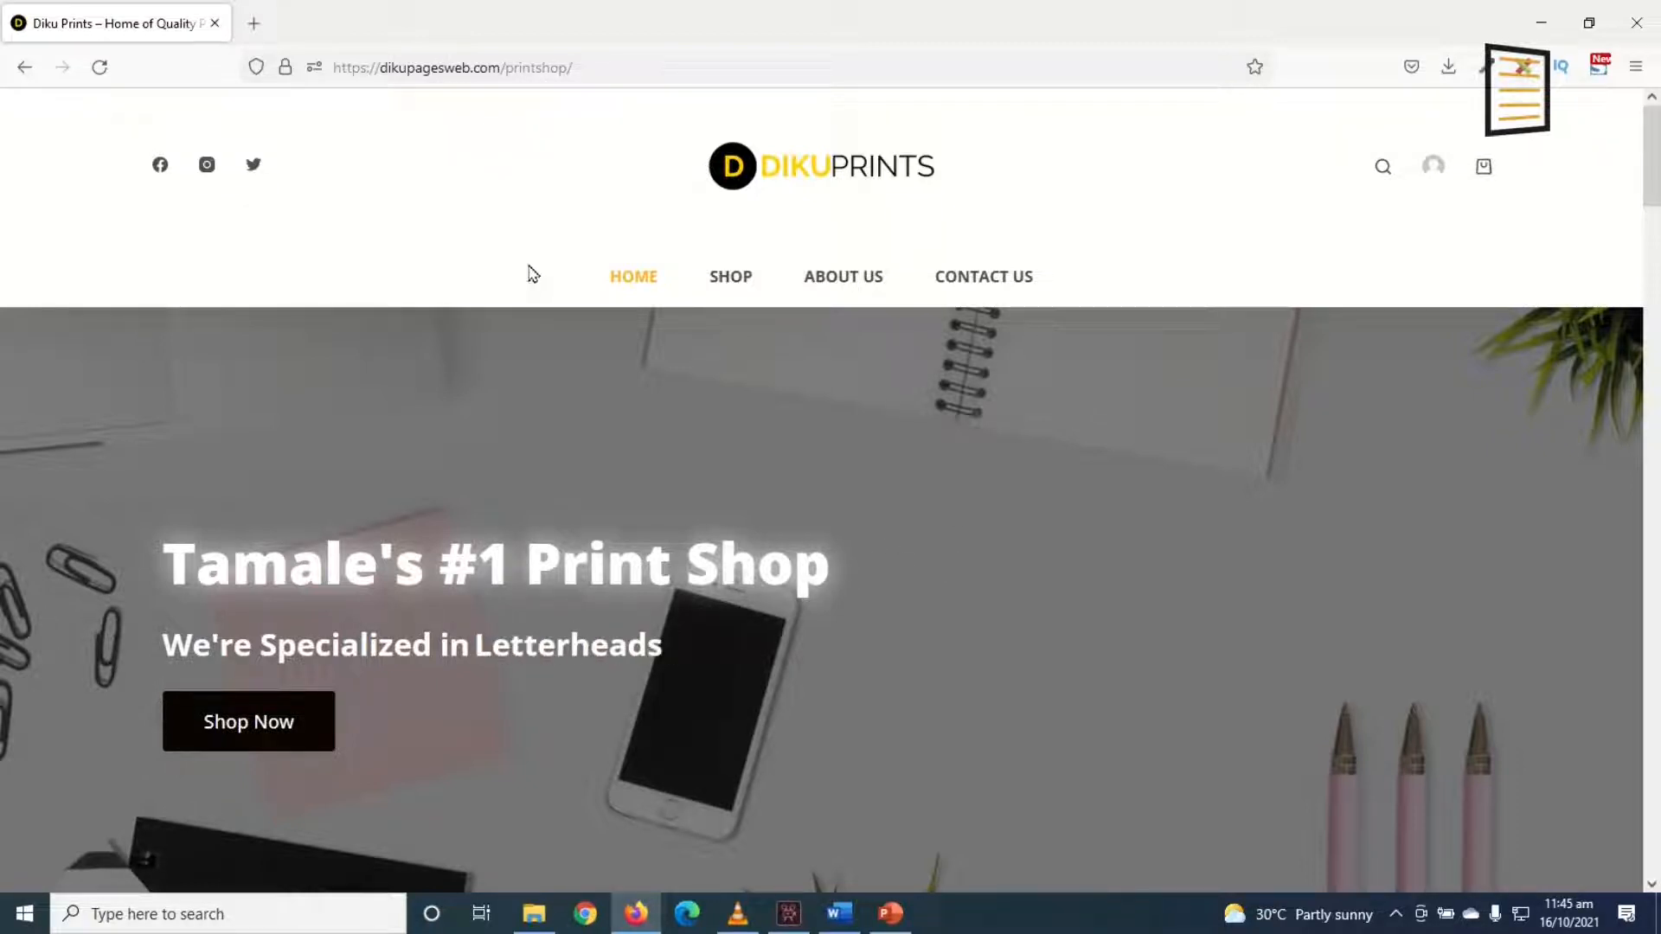
mouse_move(905, 614)
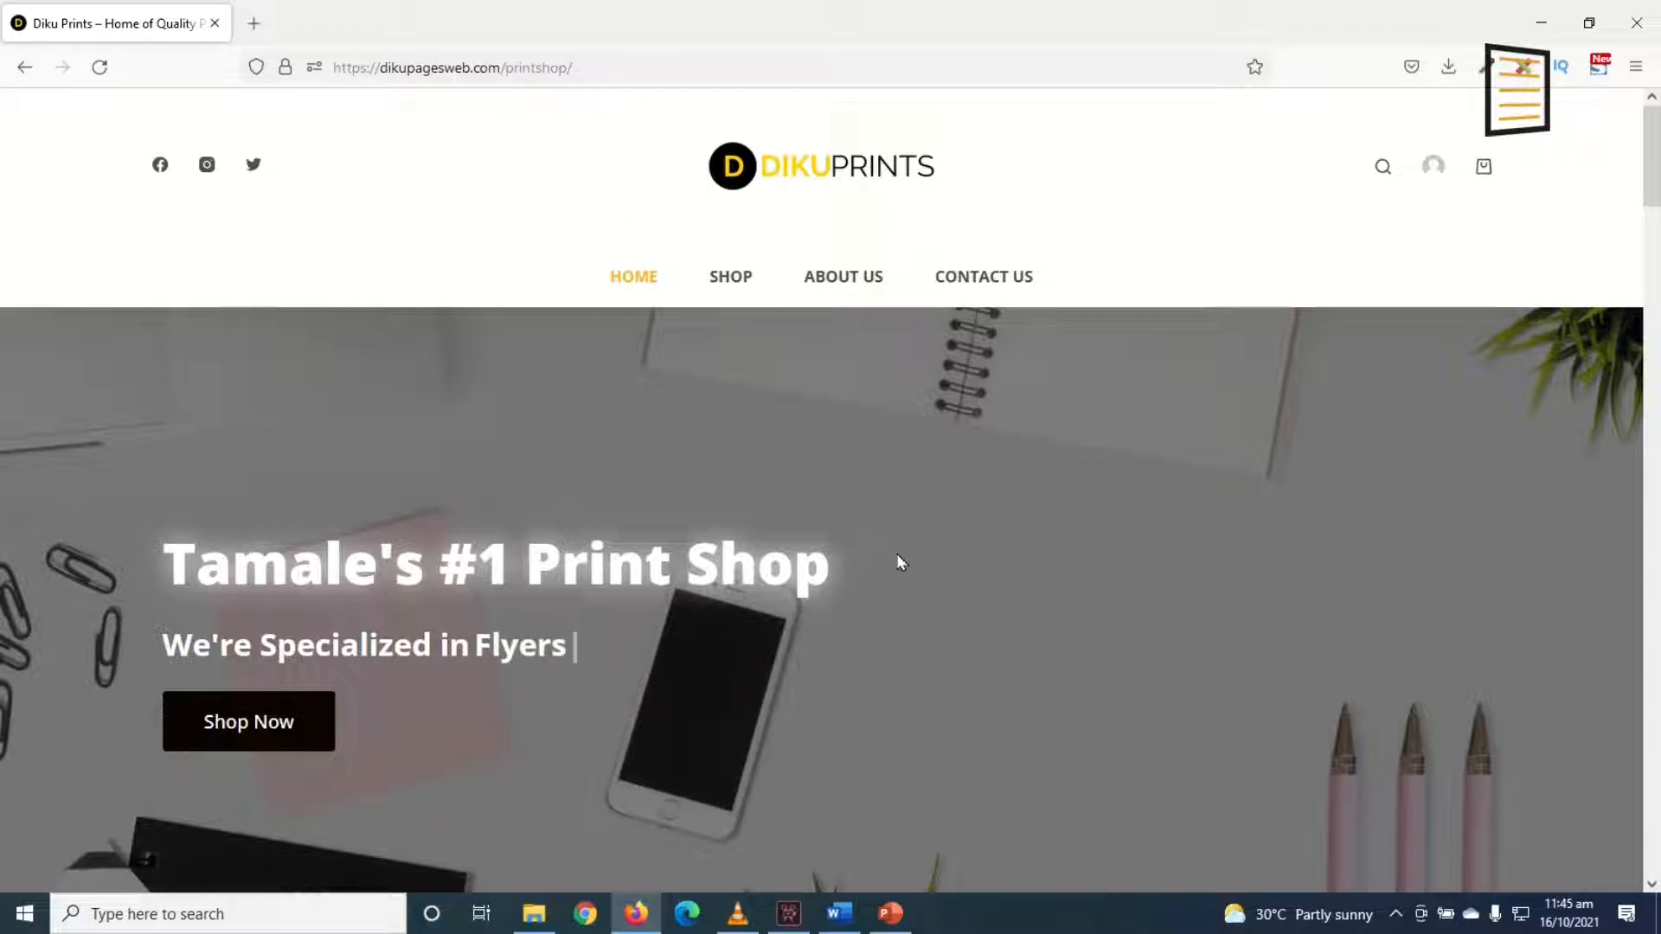
mouse_move(539, 170)
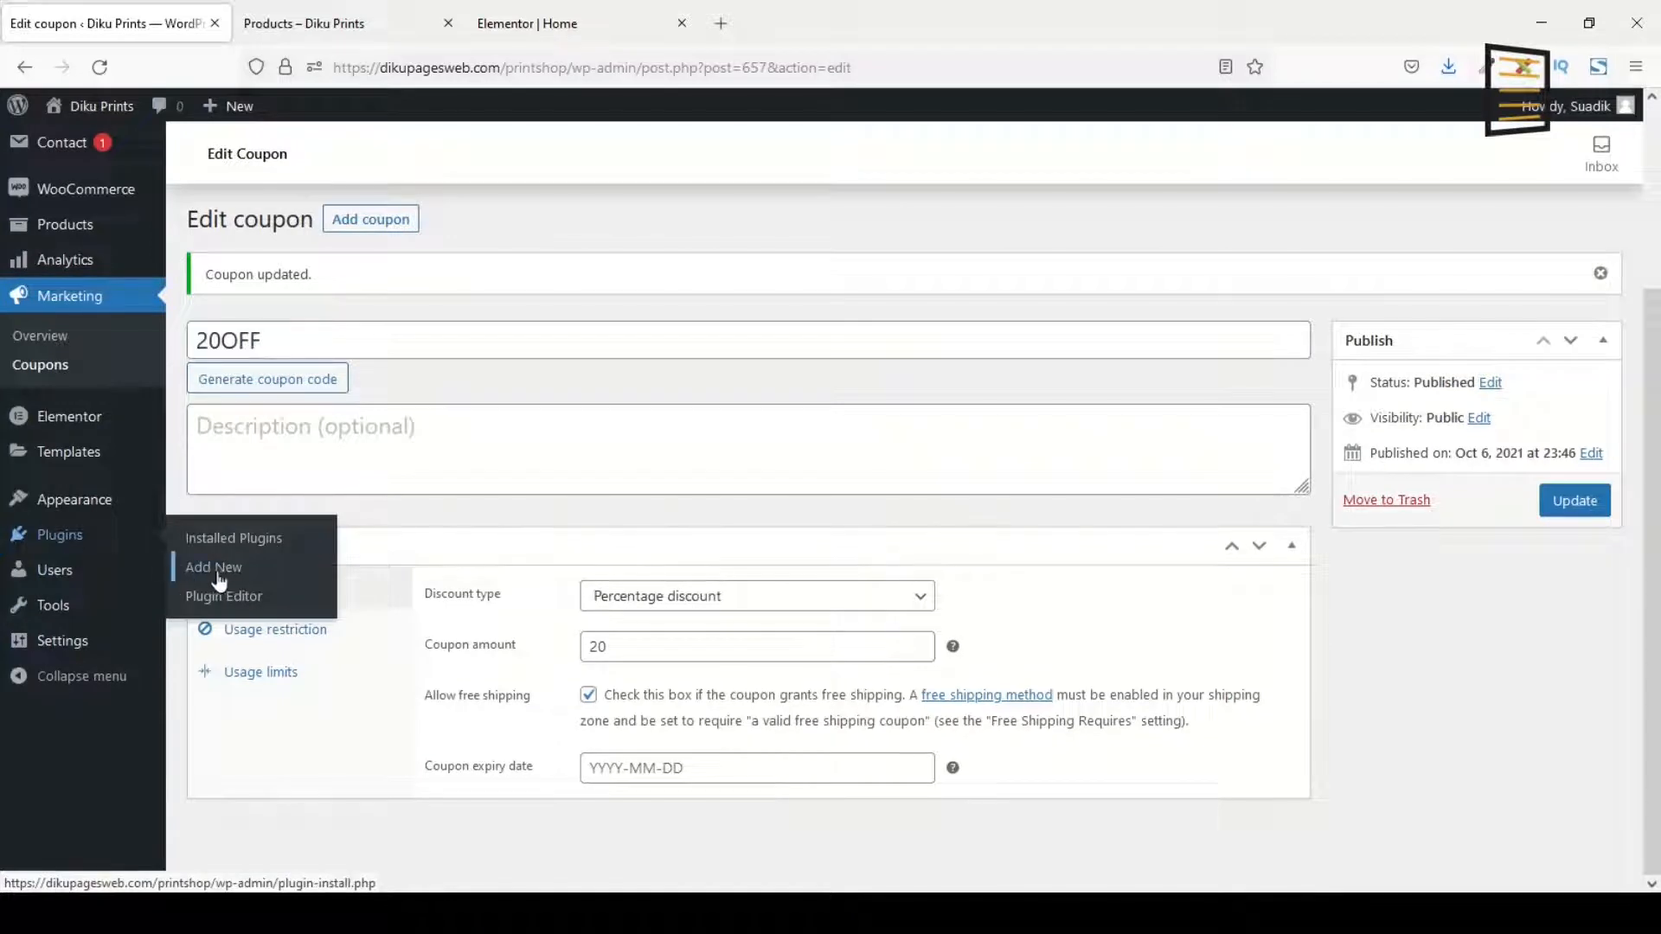
- Search the Add Plugins page for 'essential addons'
left_click(213, 568)
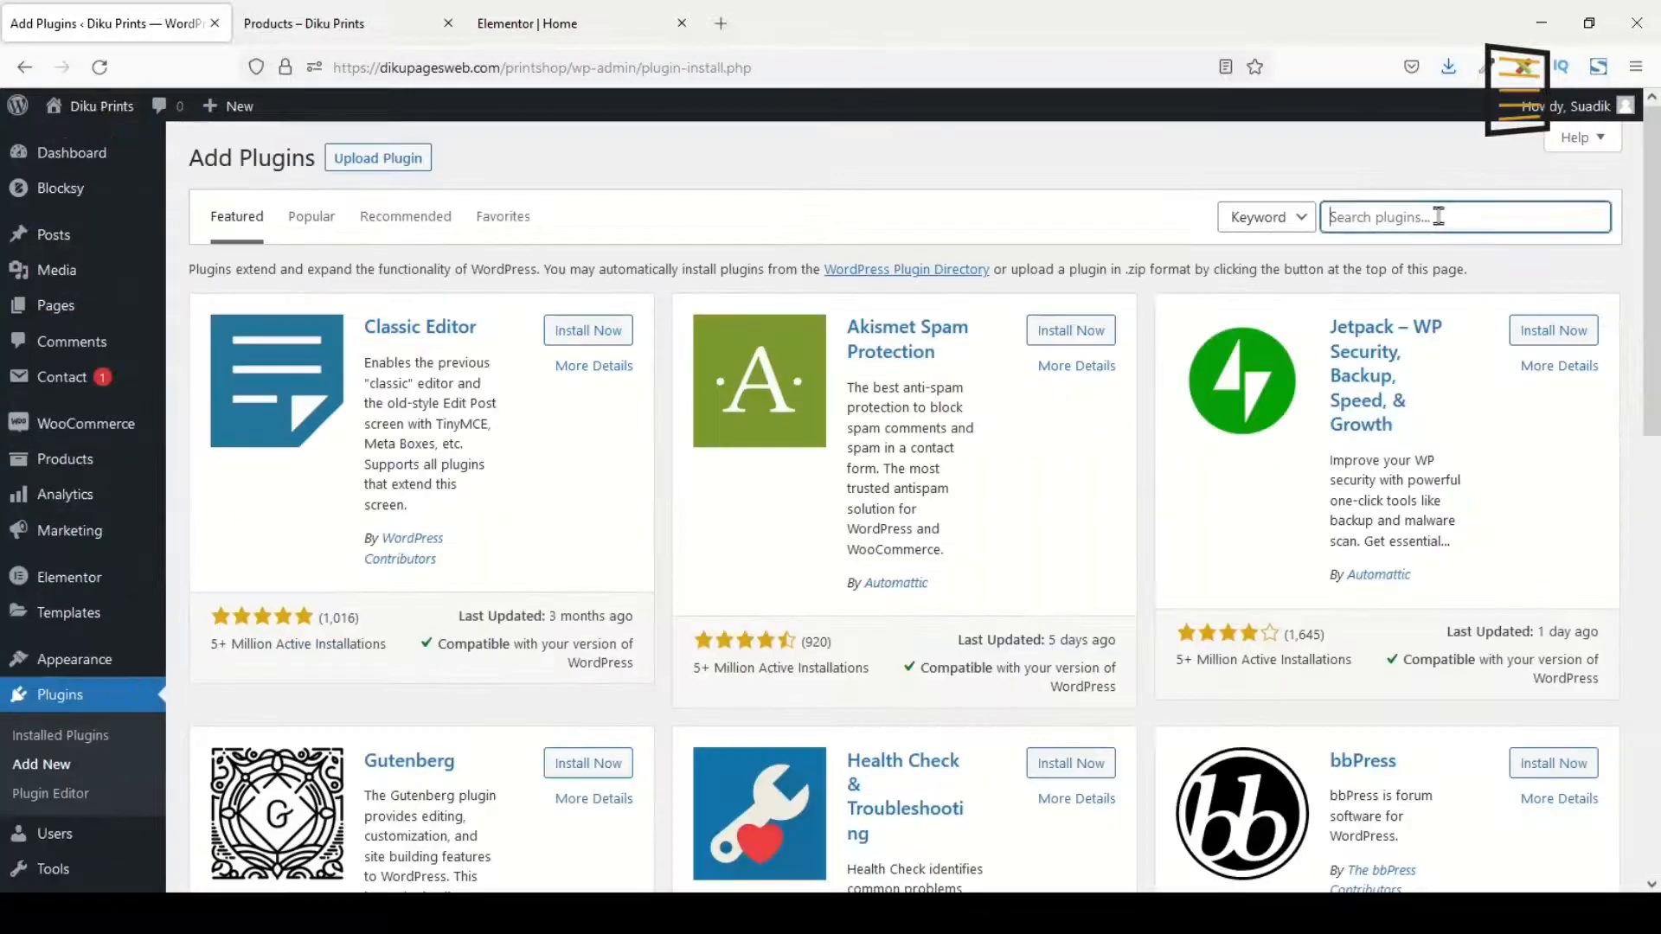
type("essential addons")
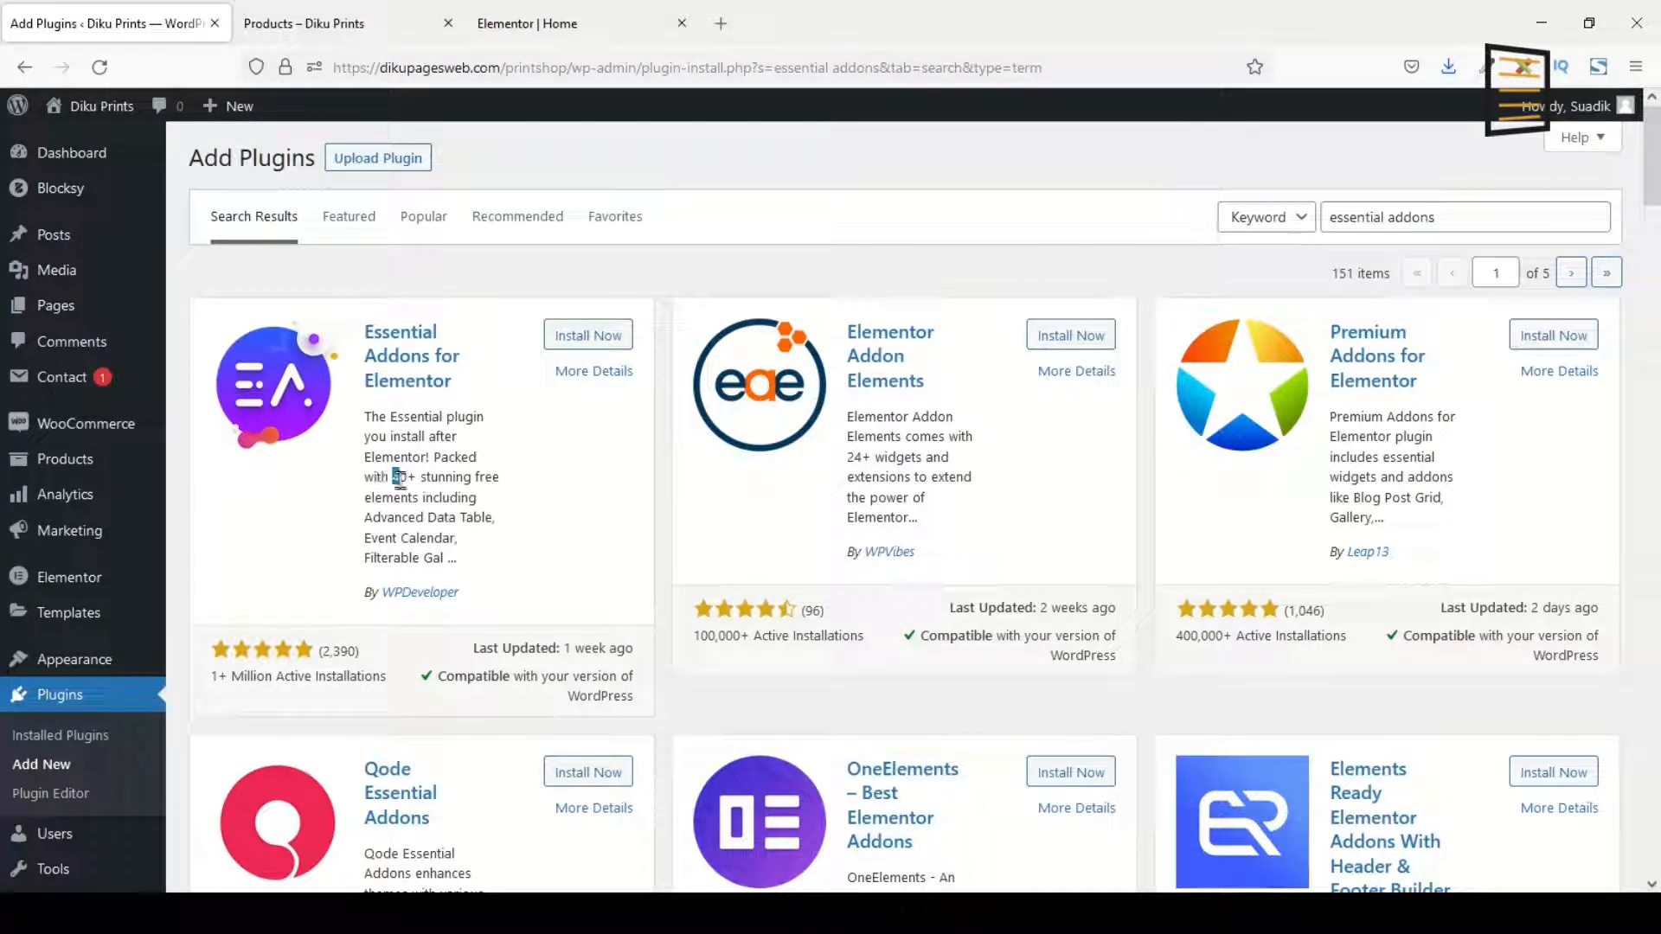
double_click(399, 477)
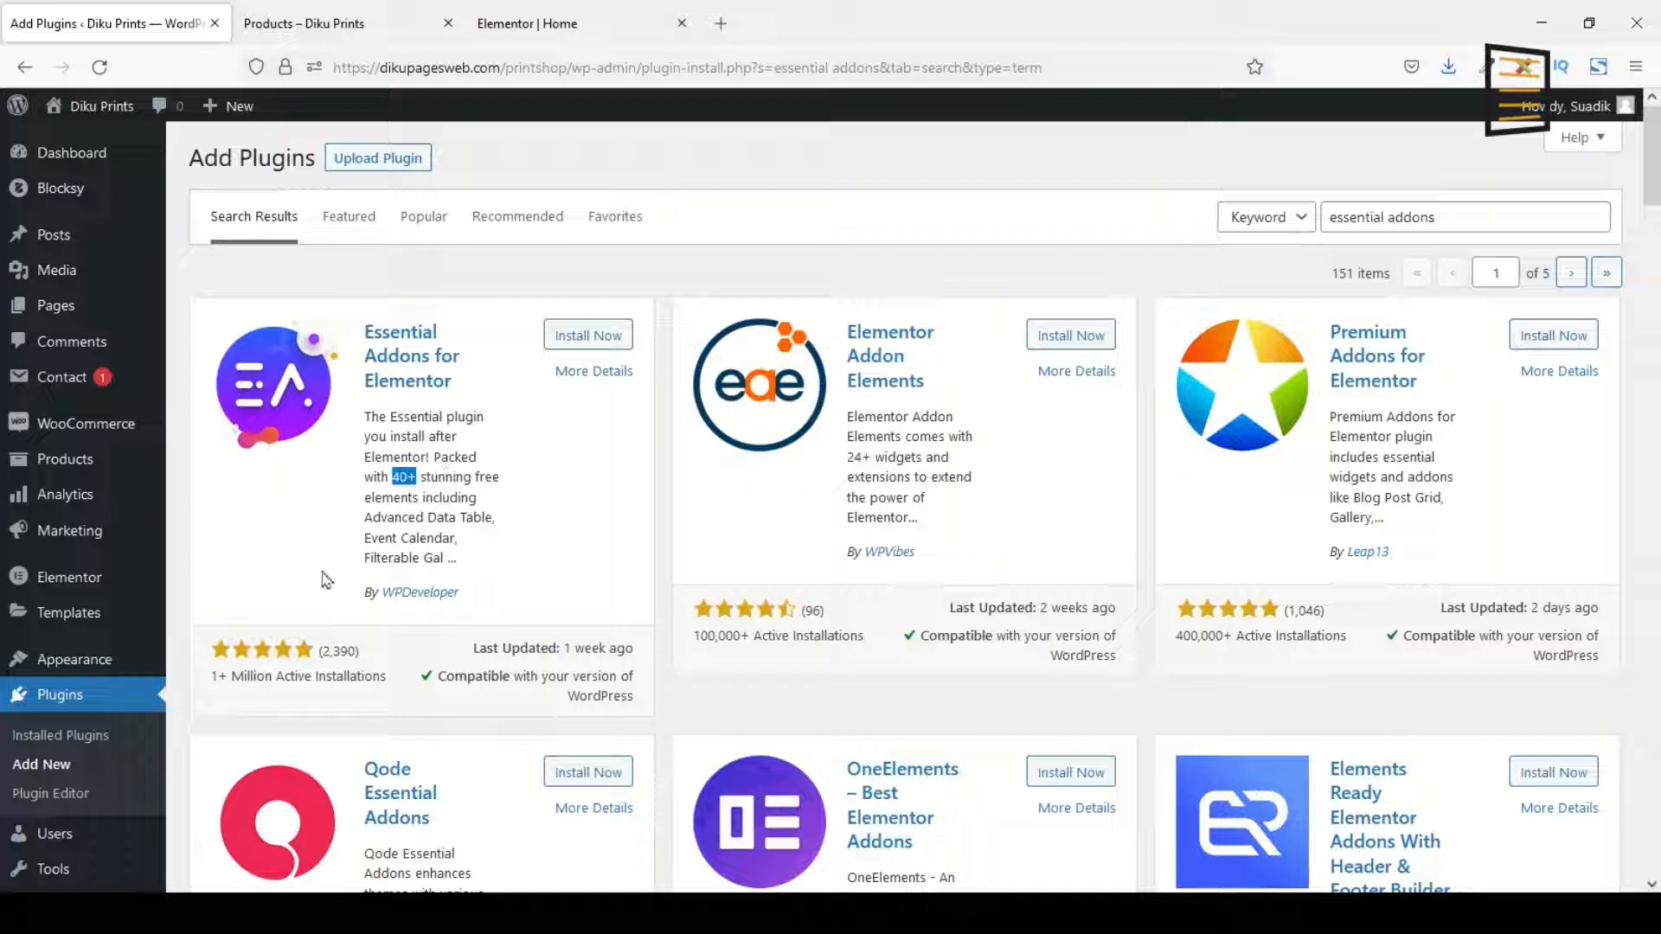
mouse_move(69, 576)
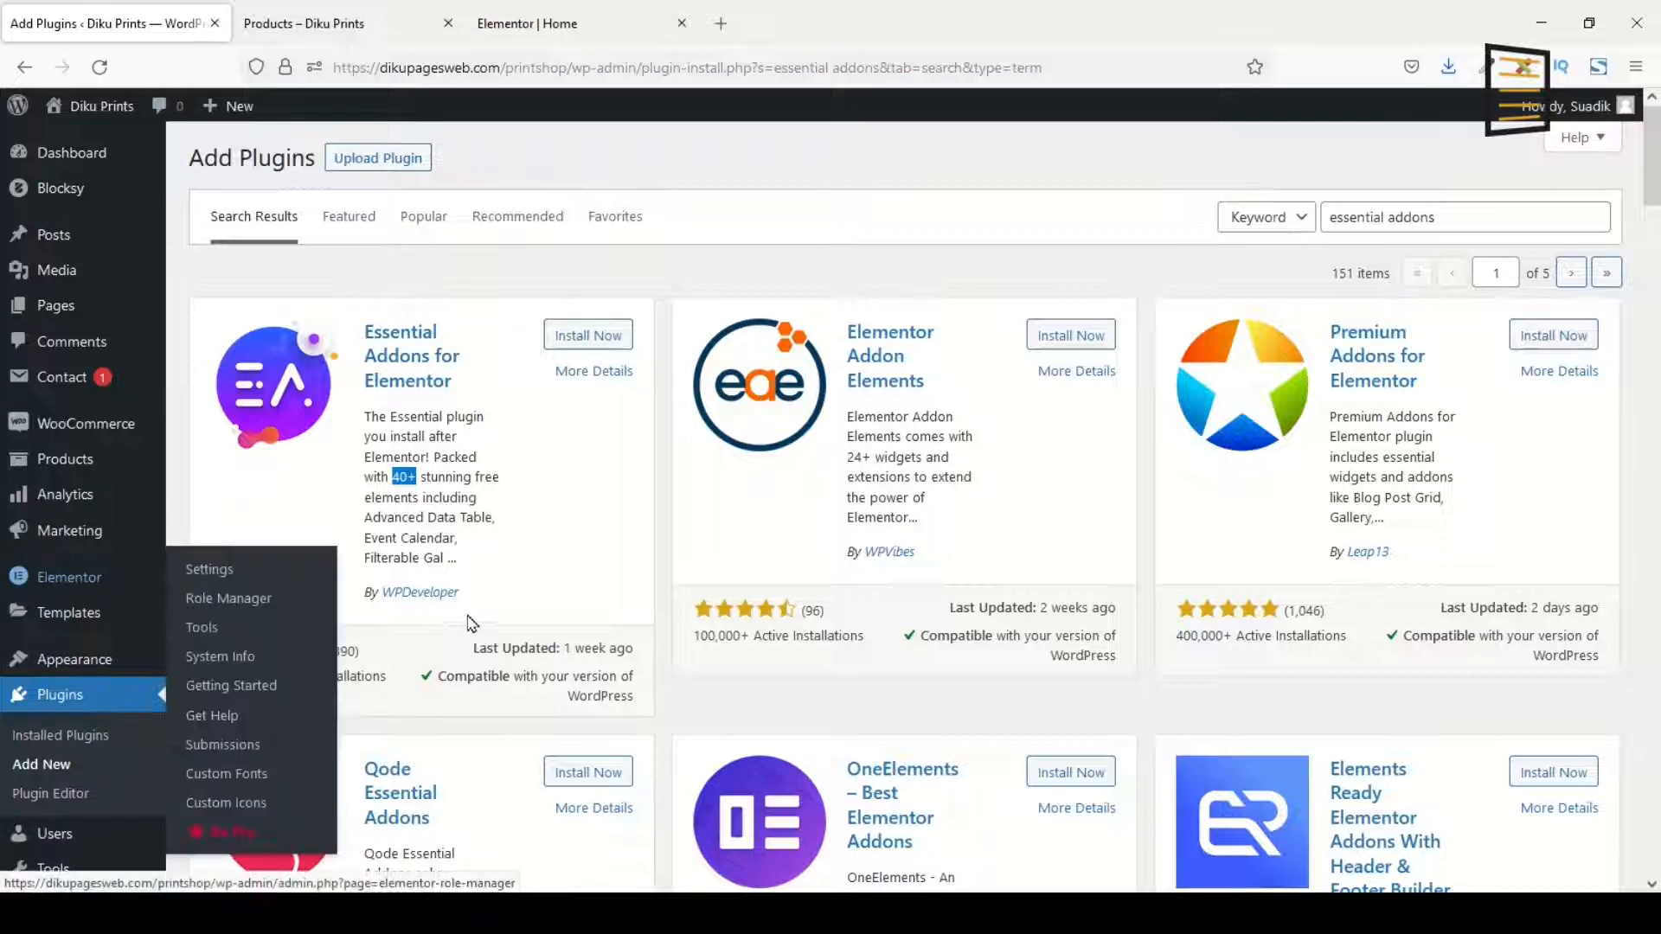
- Install and activate the Essential Addons for Elementor plugin
left_click(586, 334)
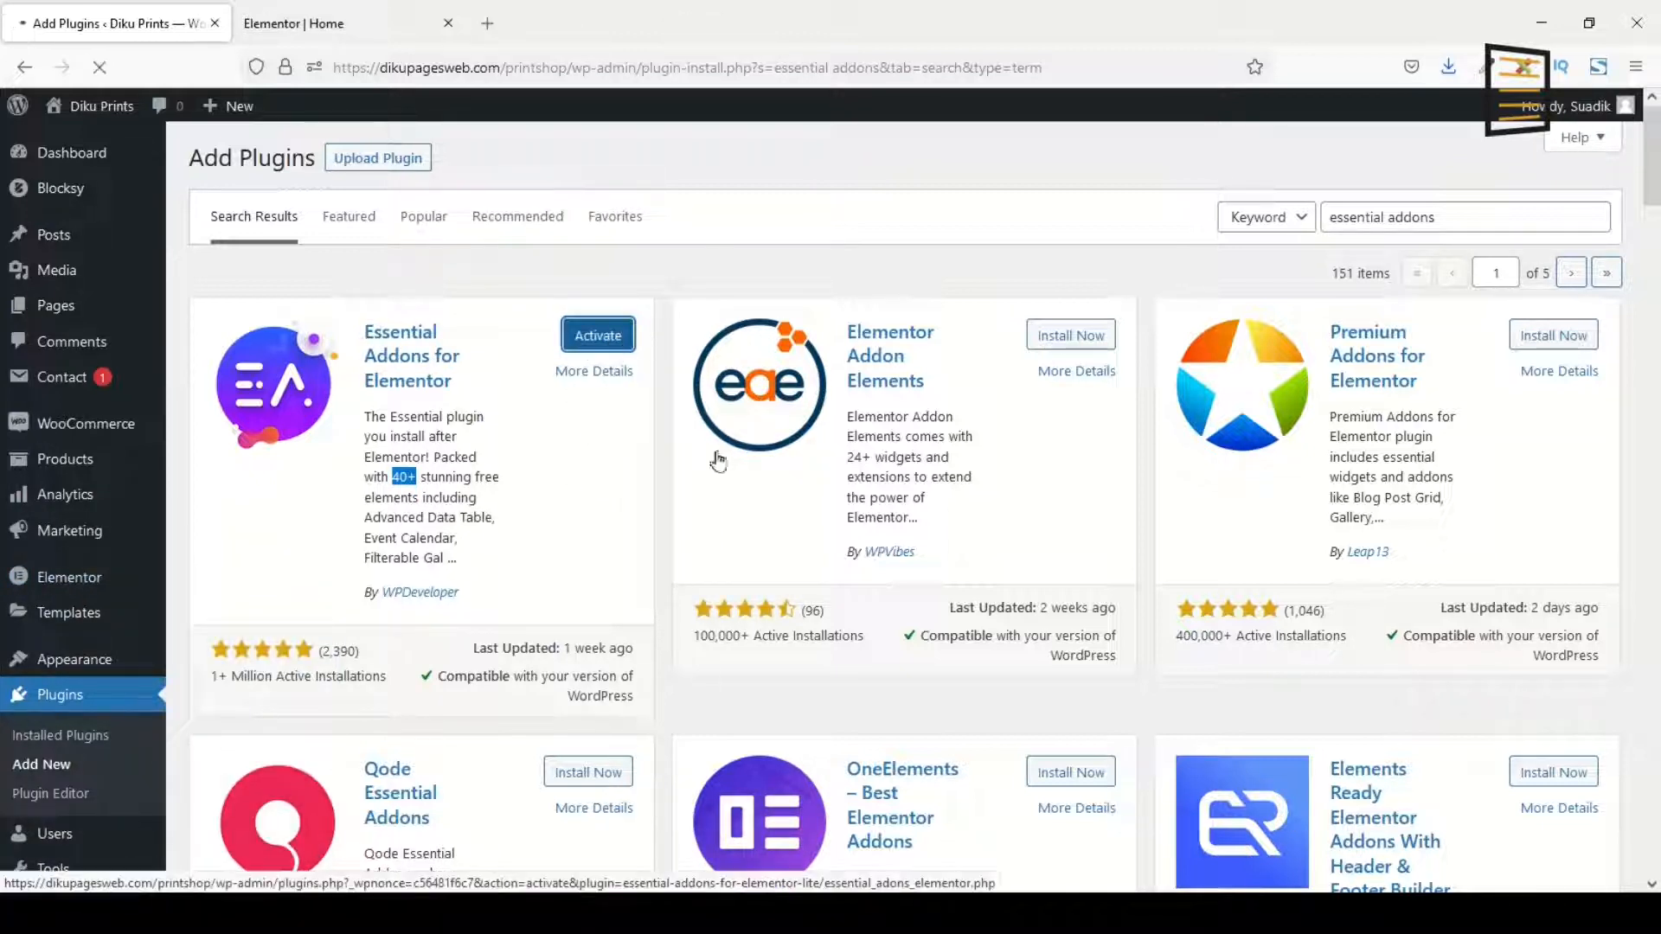
left_click(597, 334)
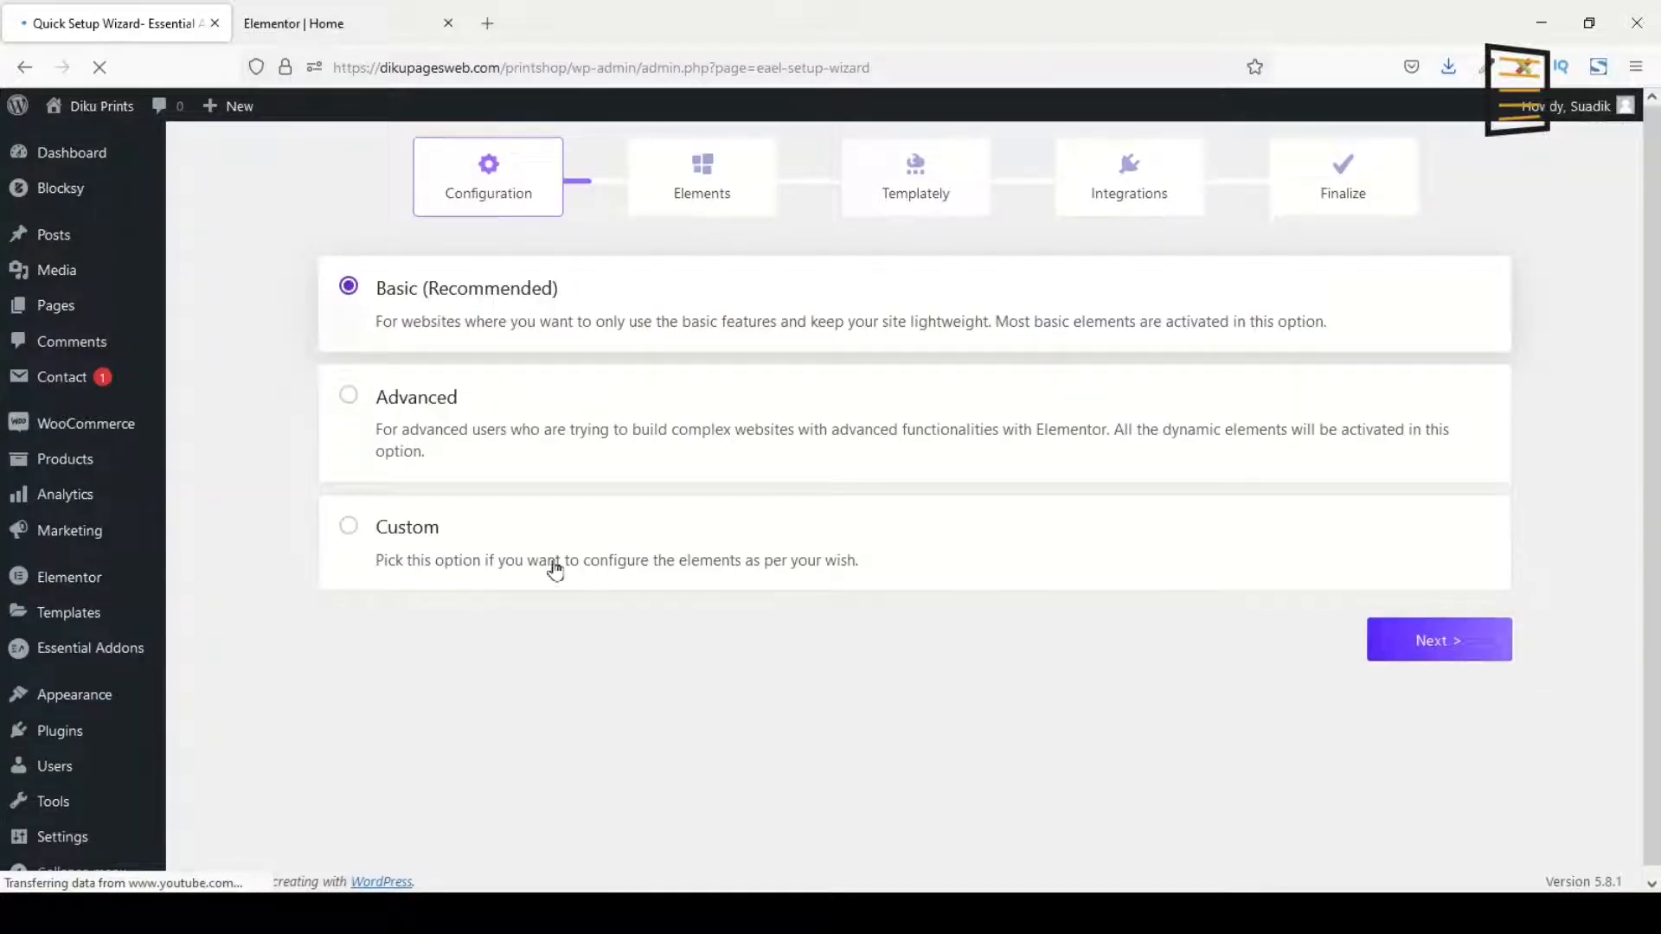
- Switch to the 'Elementor | Home' browser tab with the homepage editor
left_click(339, 23)
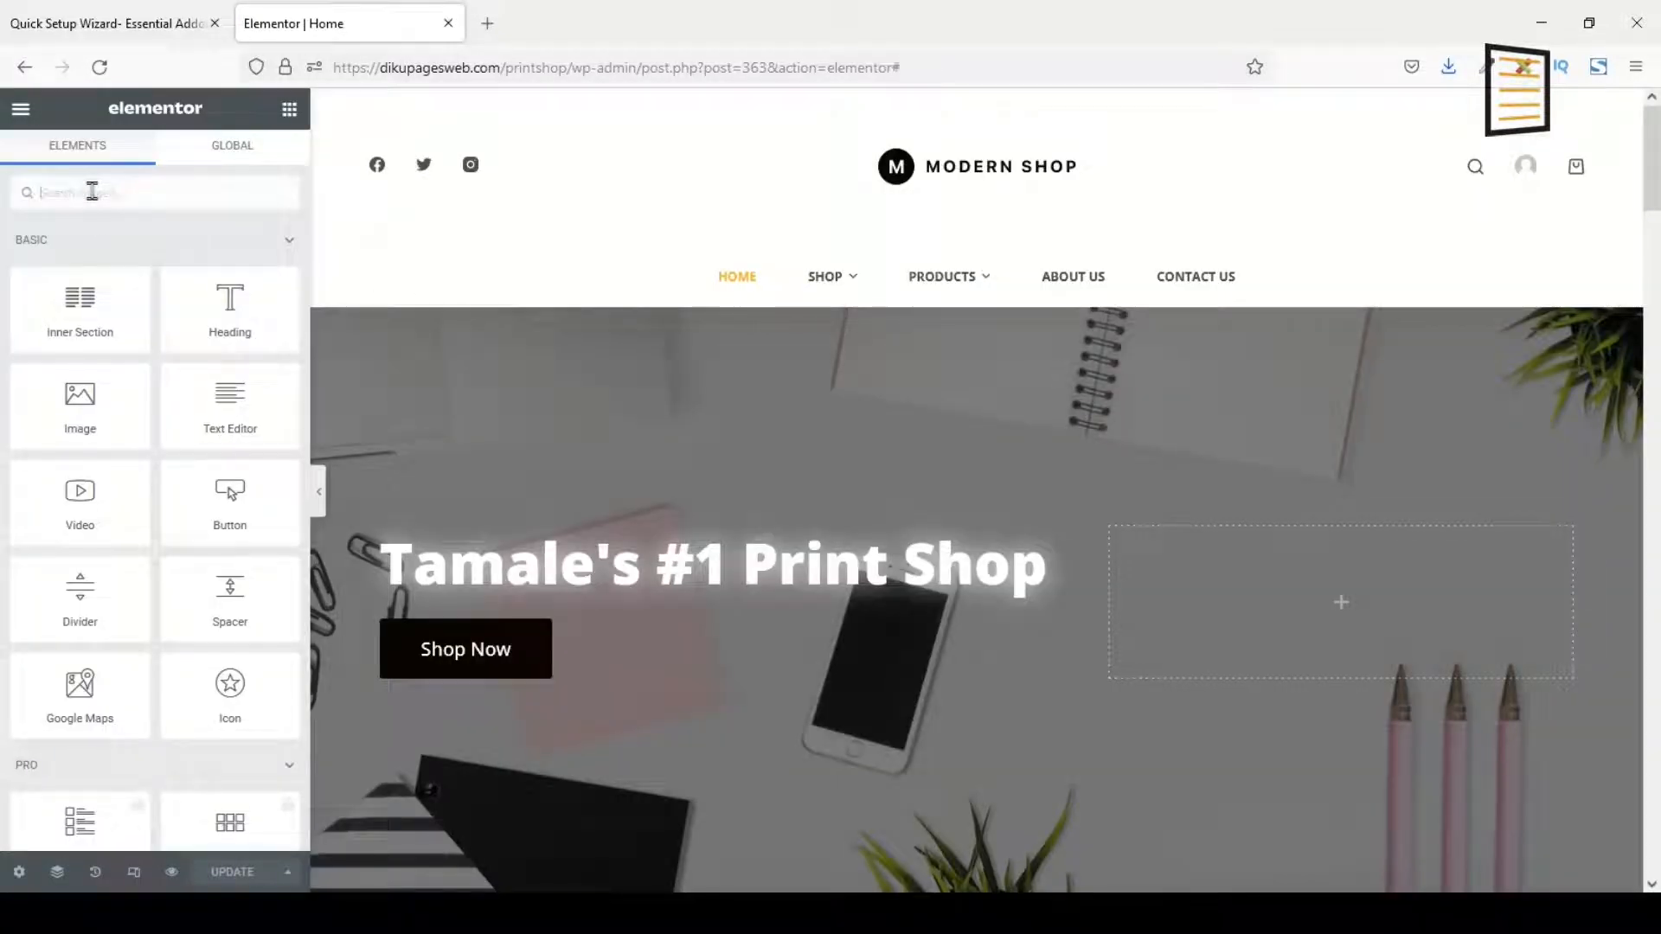
- Find the Fancy Text widget and drop it below the hero heading
type("fancy")
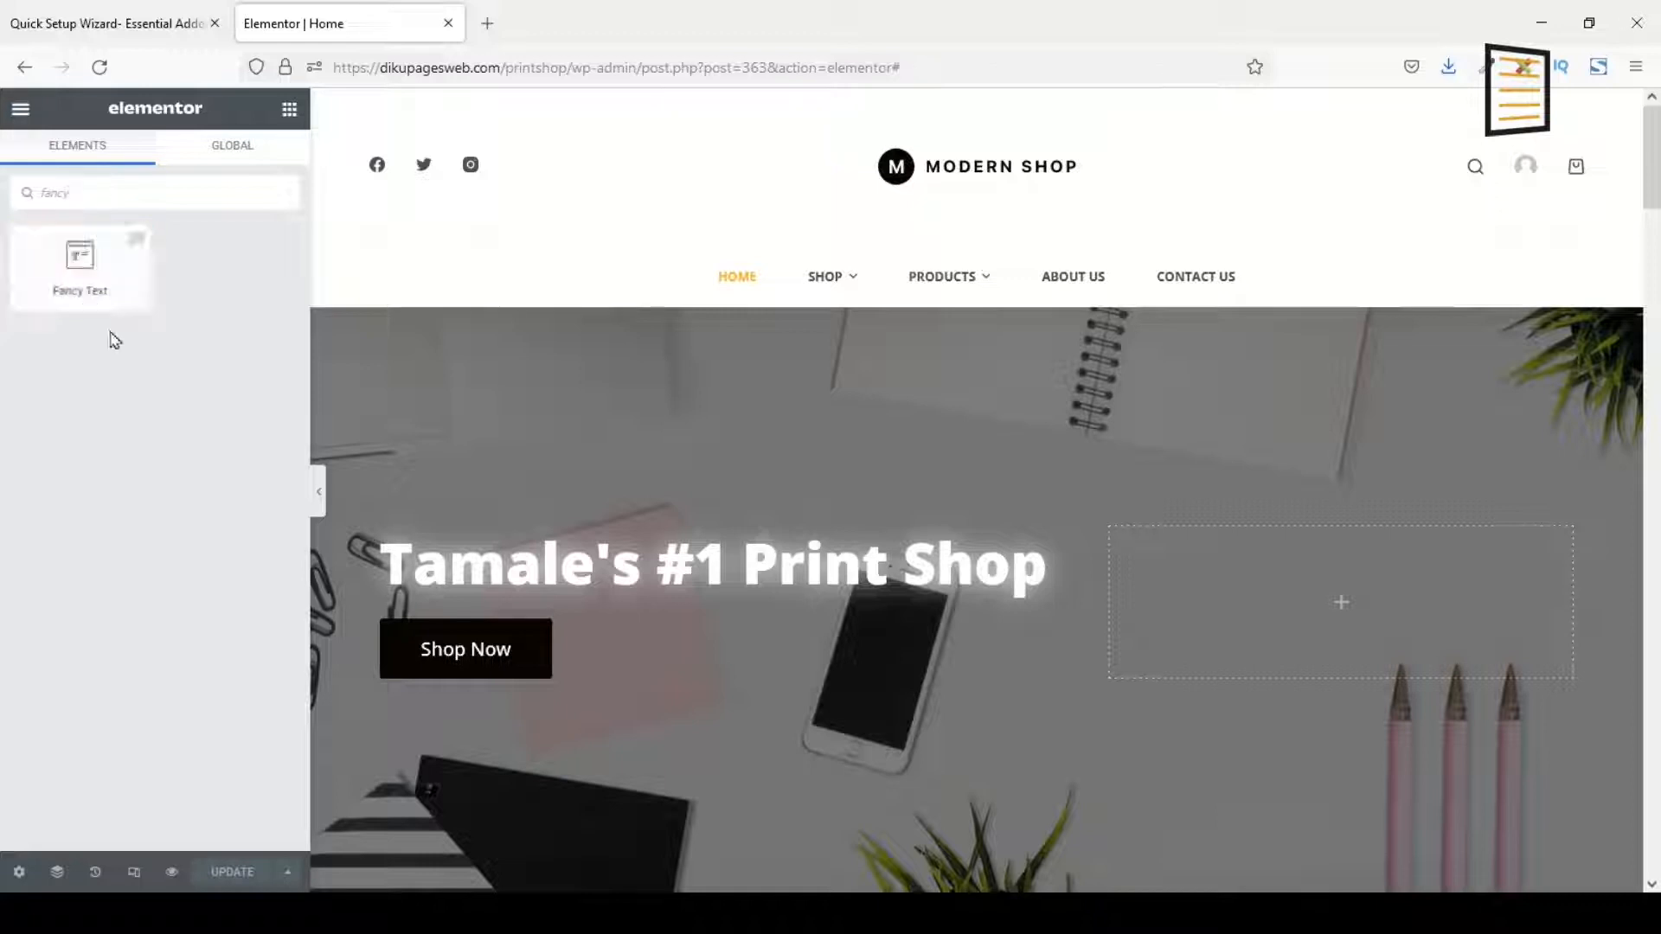
left_click_drag(79, 262, 519, 612)
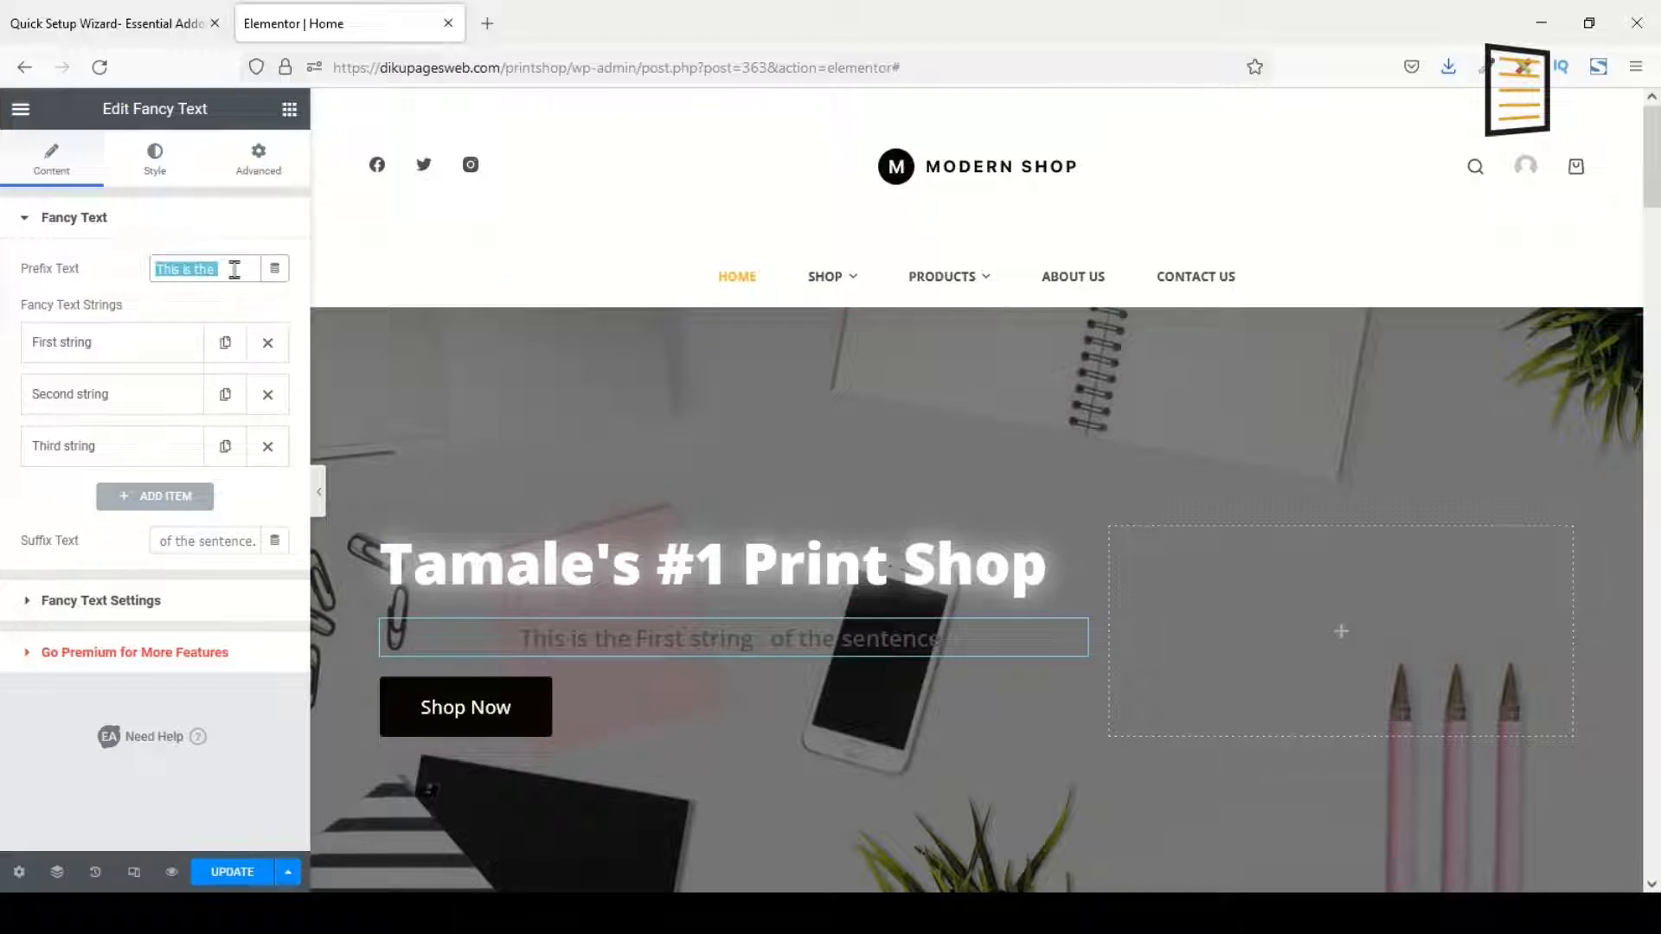
- Set prefix 'We're Specialized in' and strings Posters, Business Cards, Flyers
type("We're Specialized in")
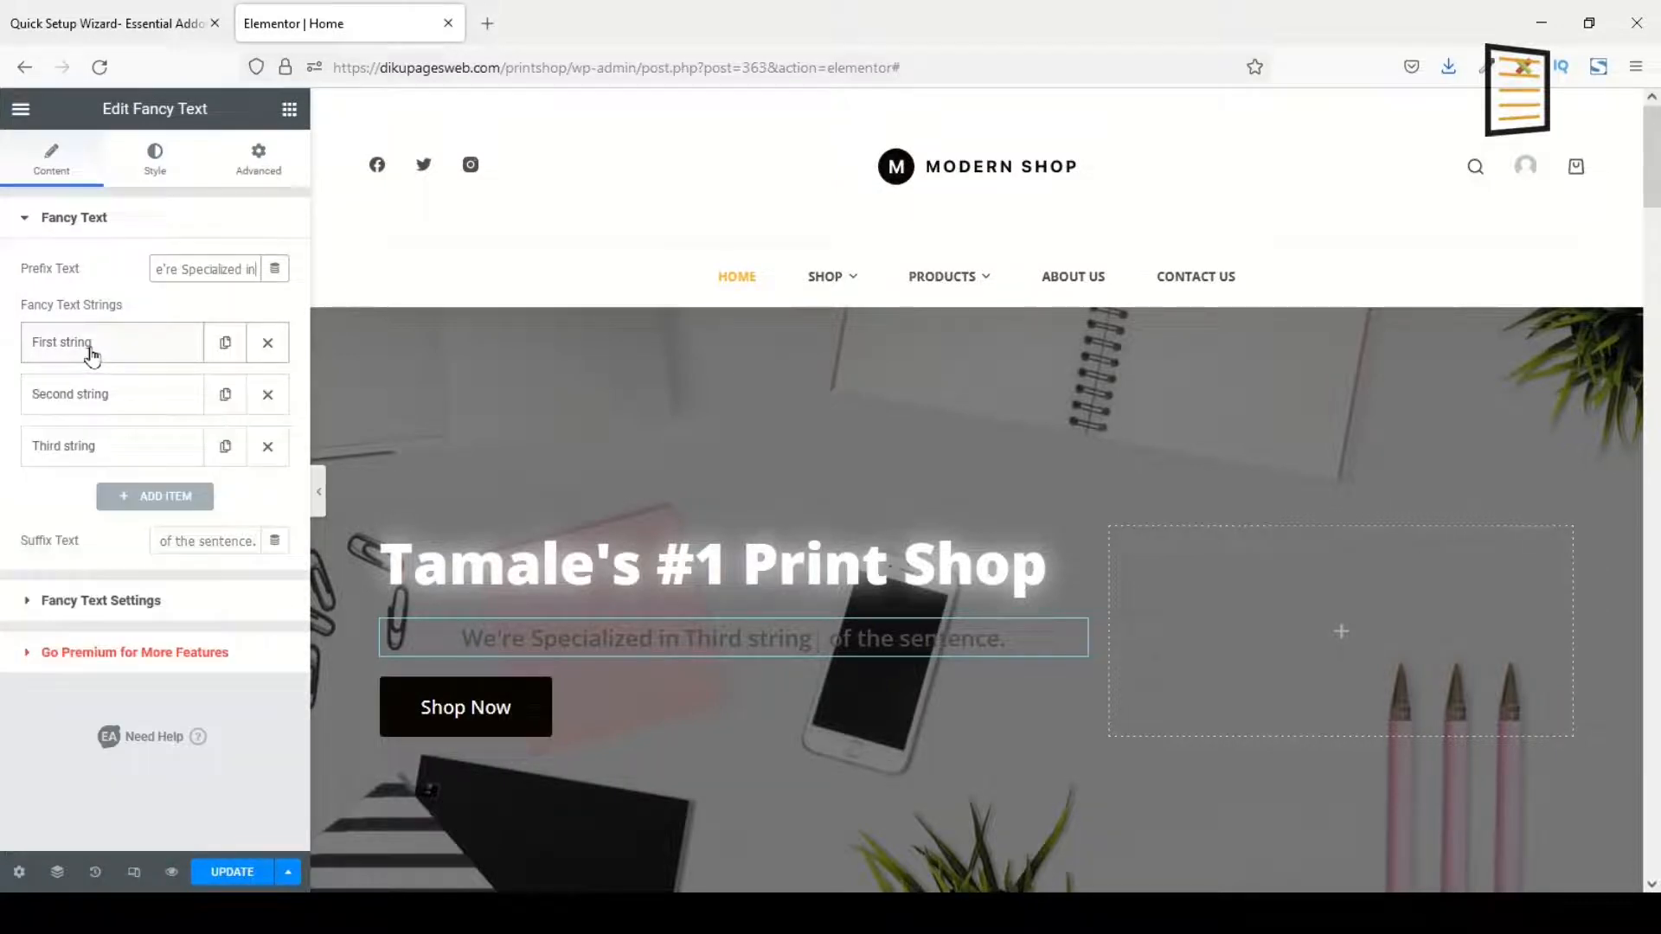
left_click(111, 341)
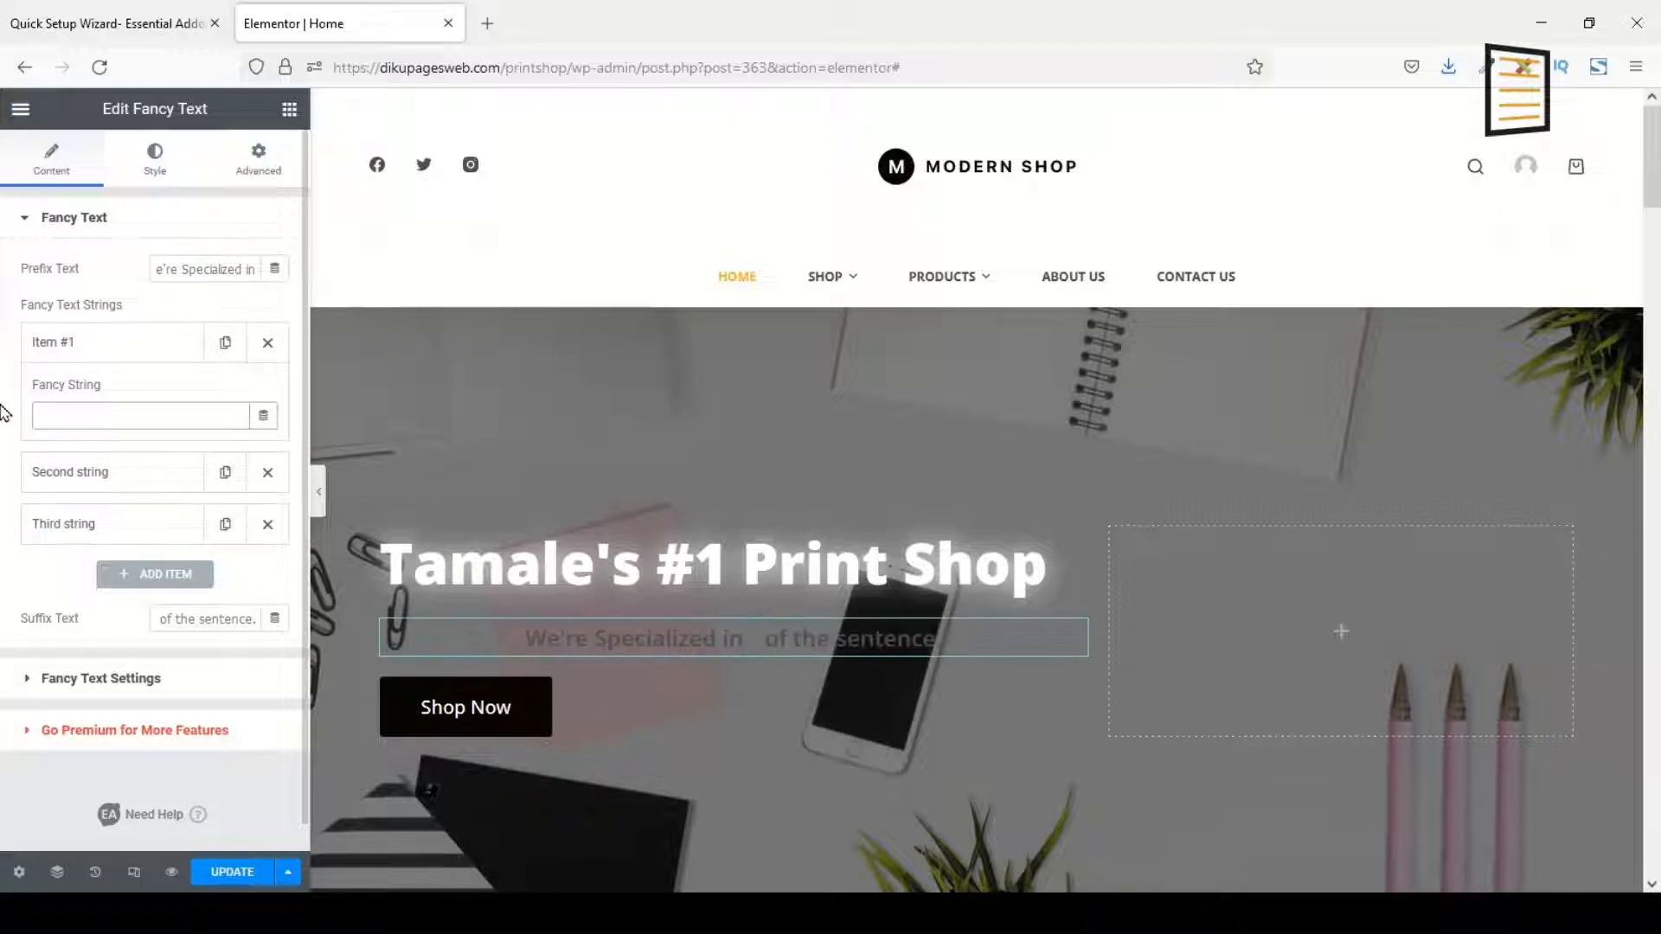
type("Posters")
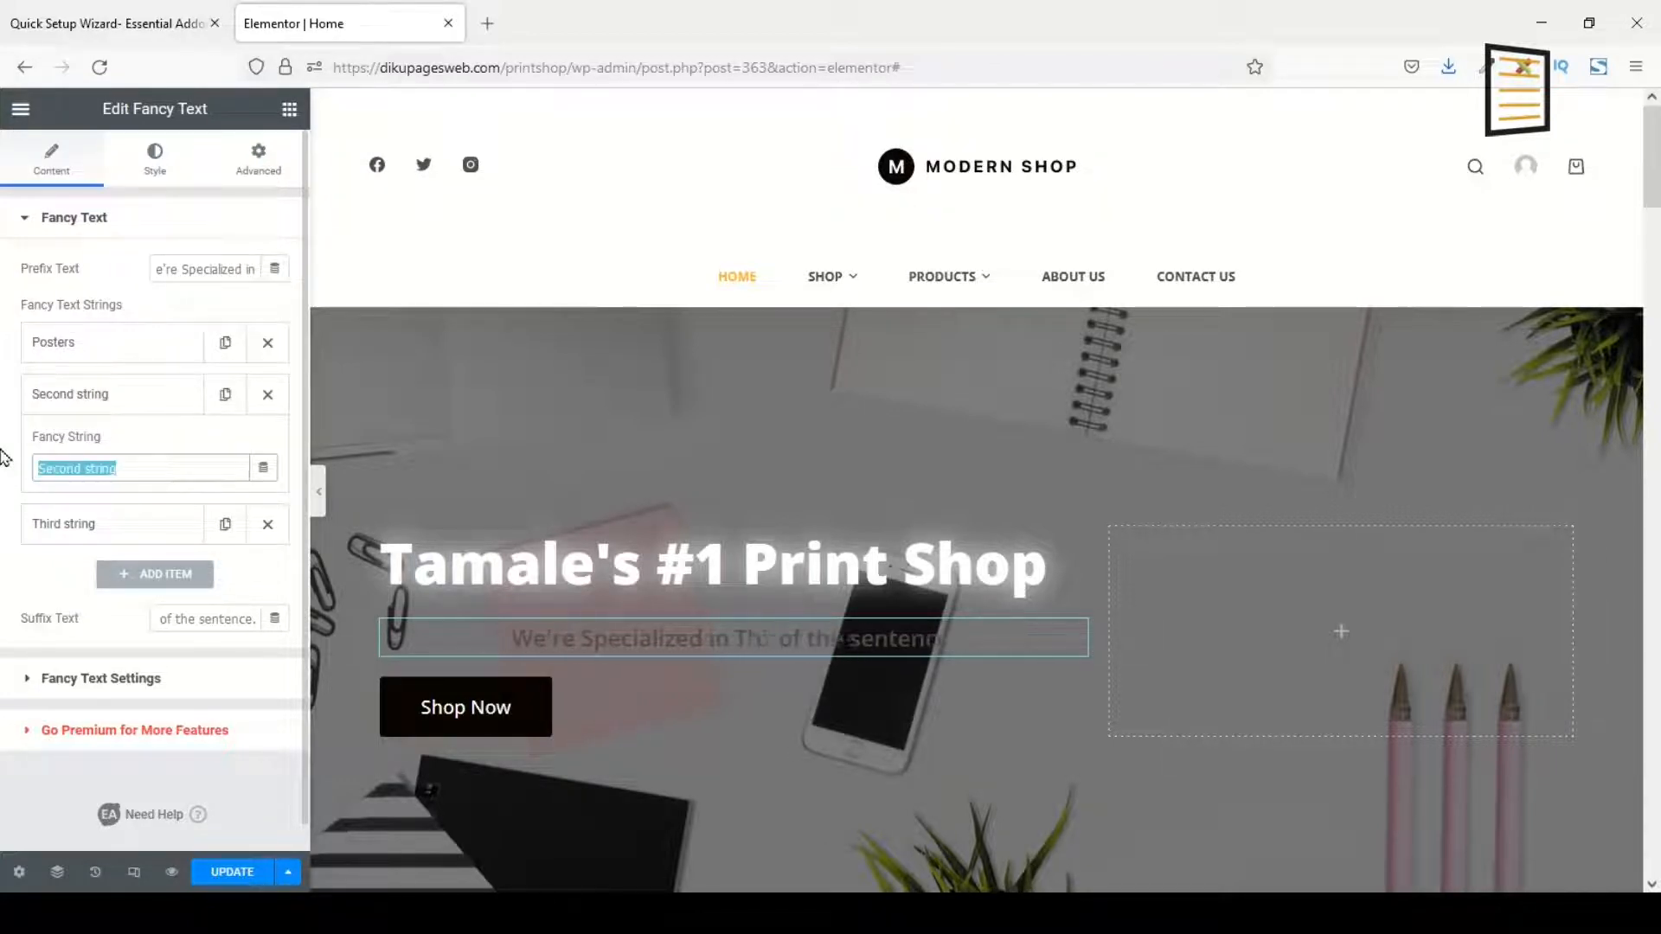
type("Business Cards")
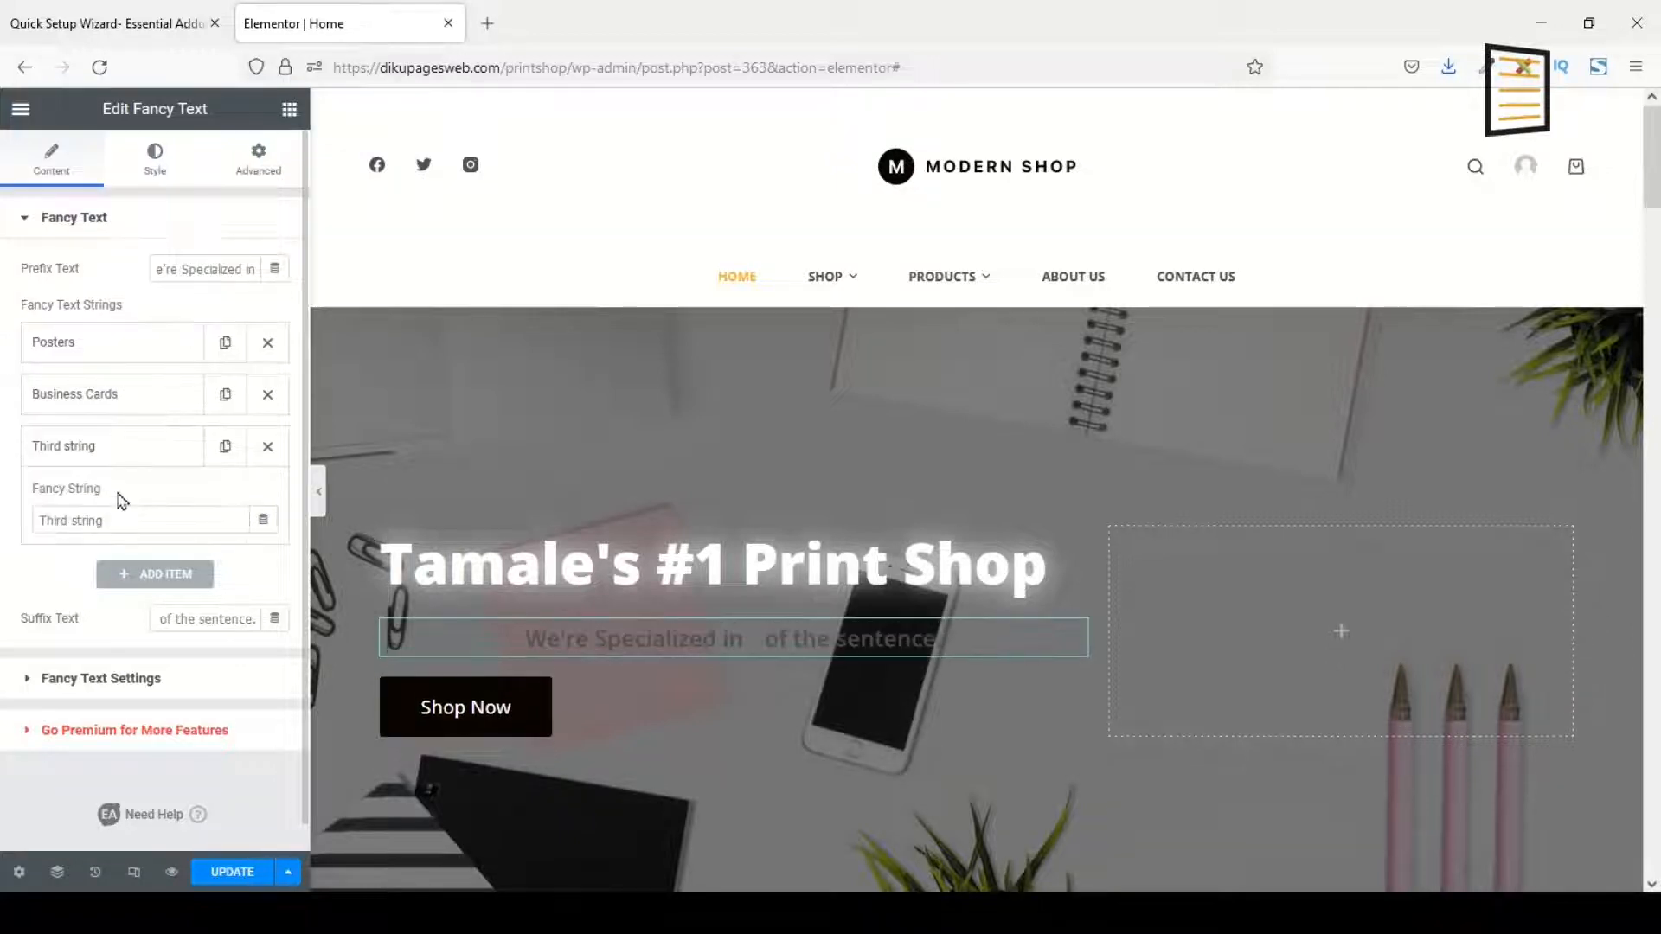
type("Flyers")
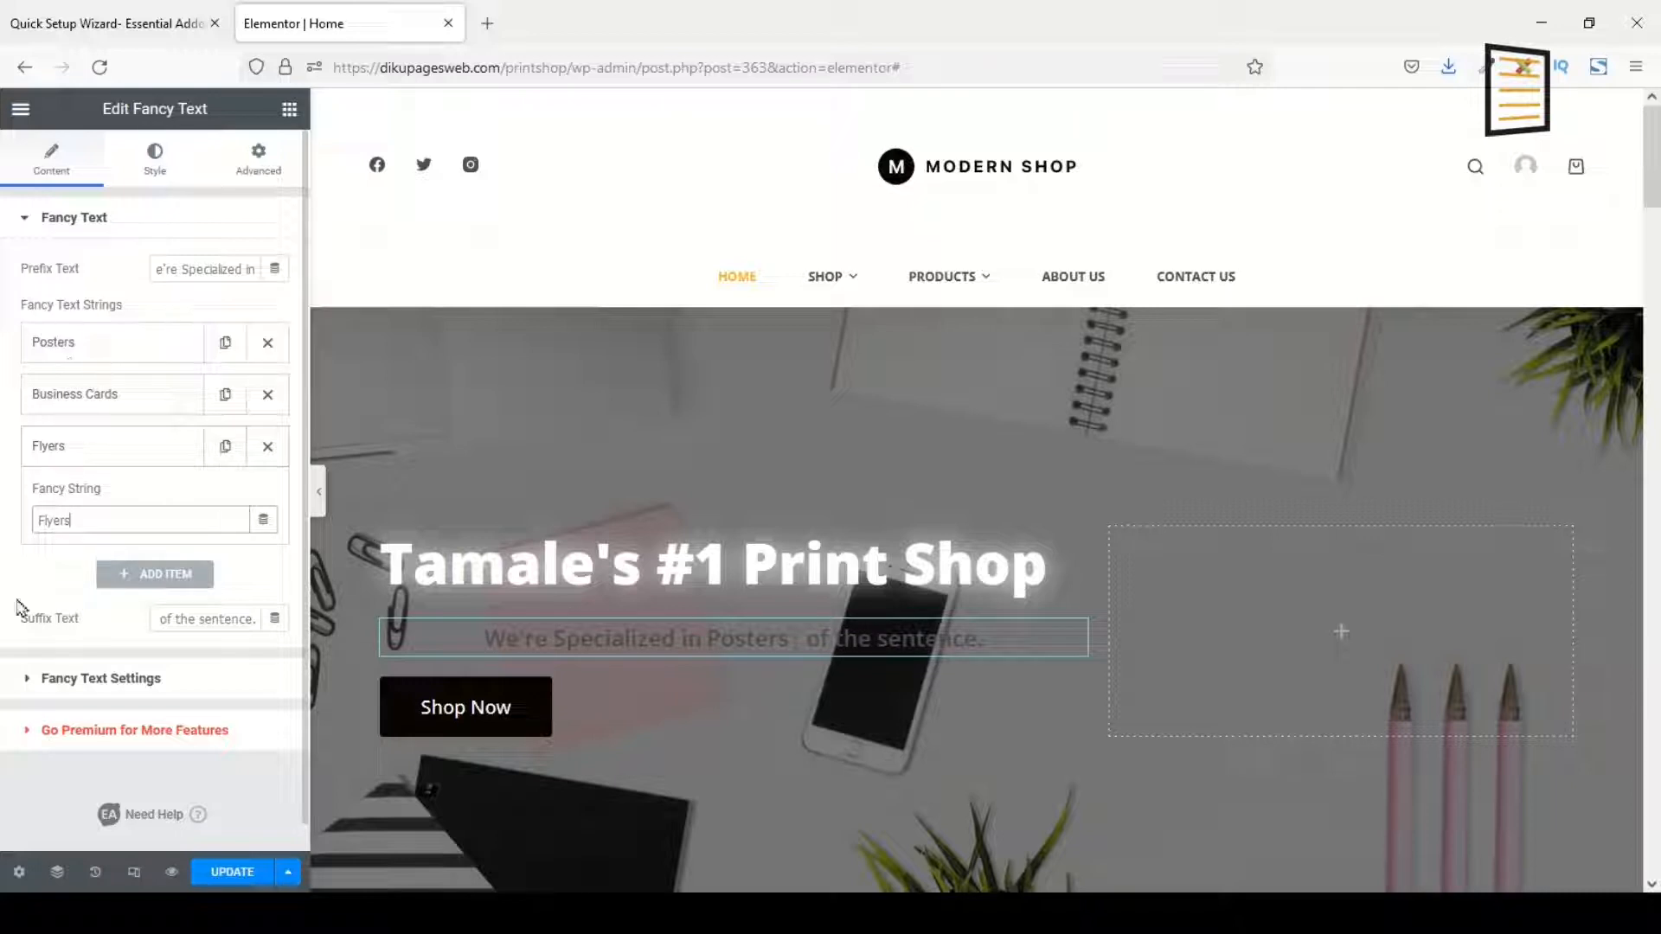
- Add Letterheads and Calendars as fourth and fifth fancy strings
left_click(154, 572)
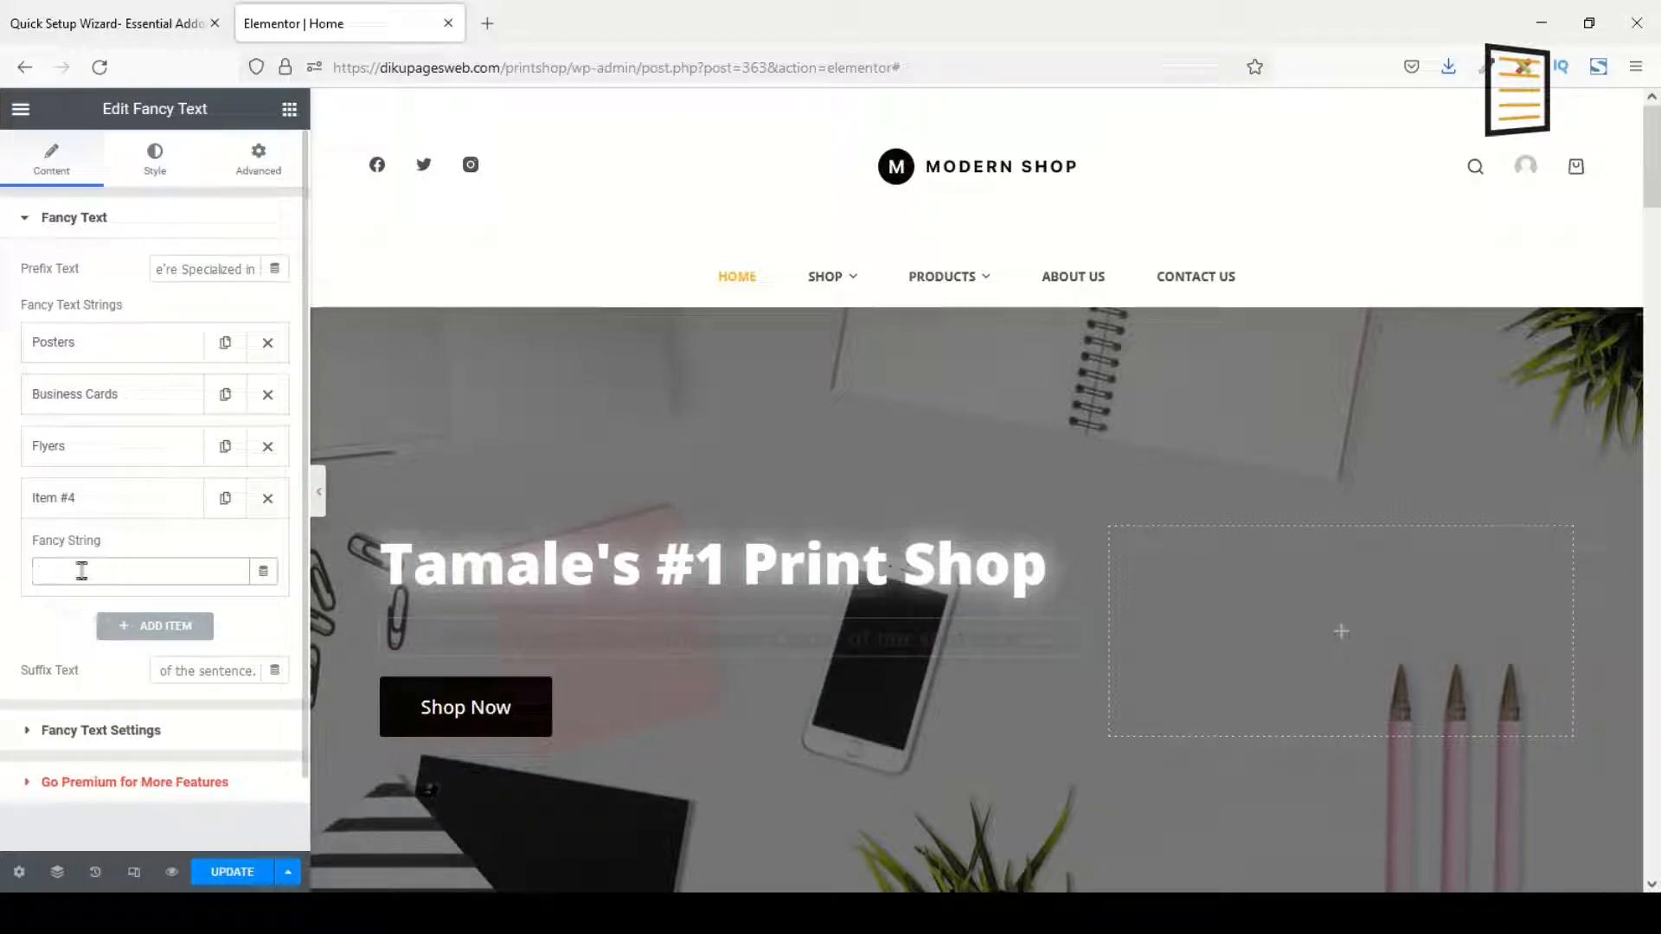
type("Left")
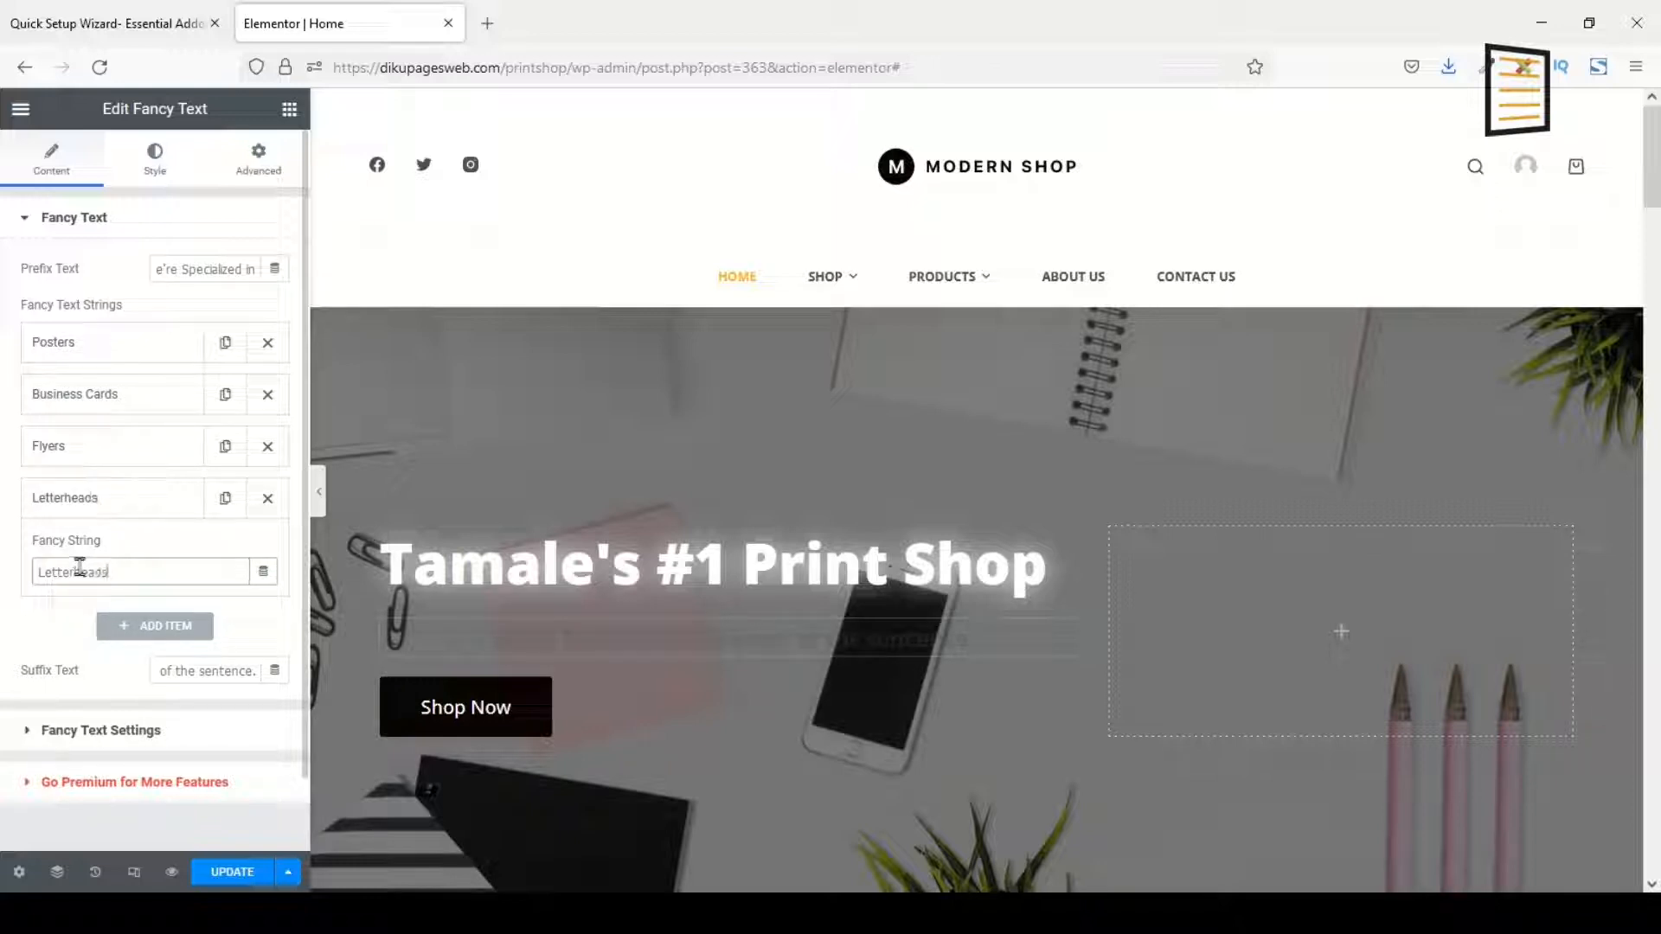
left_click(154, 624)
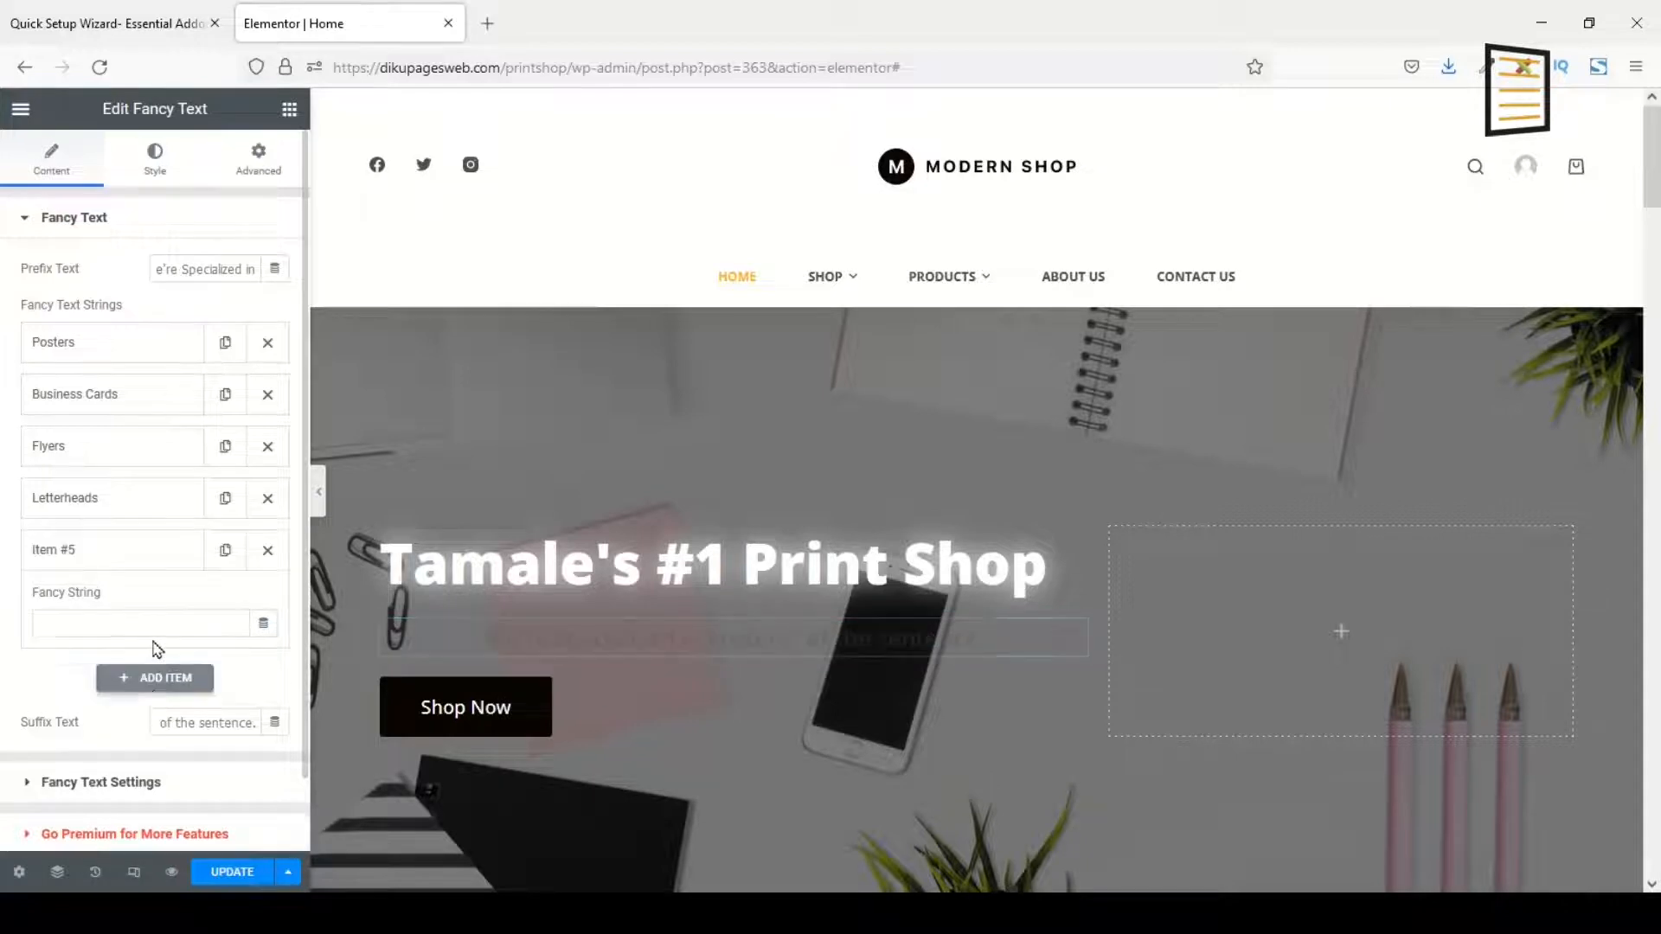
type("Calendars")
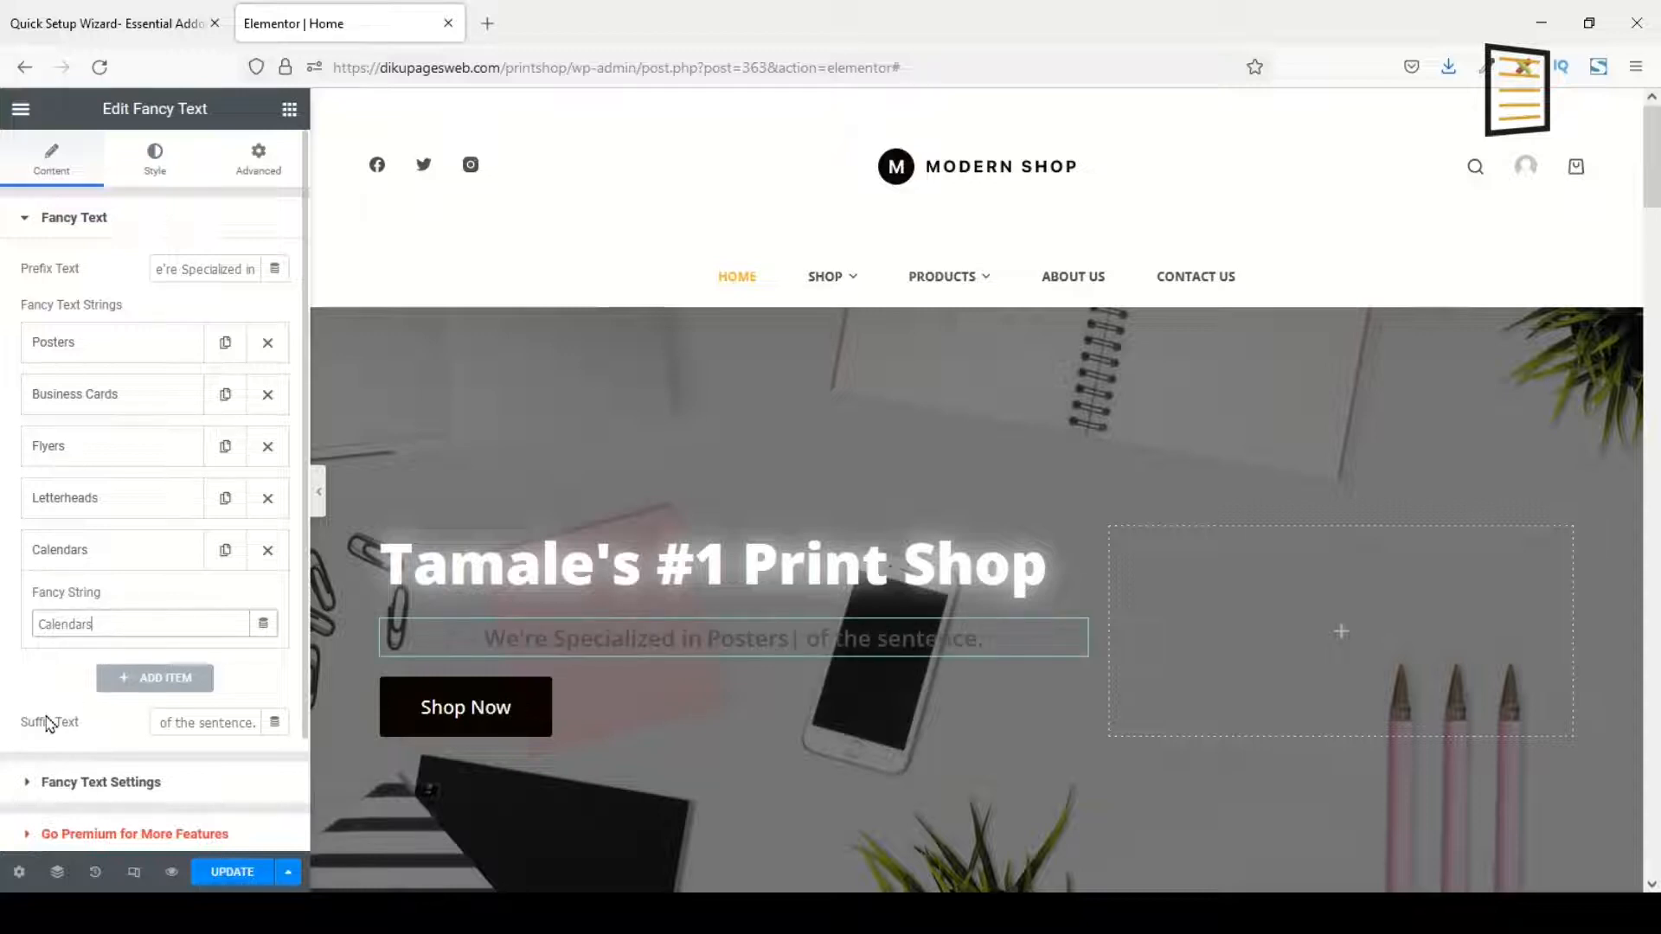
left_click(204, 721)
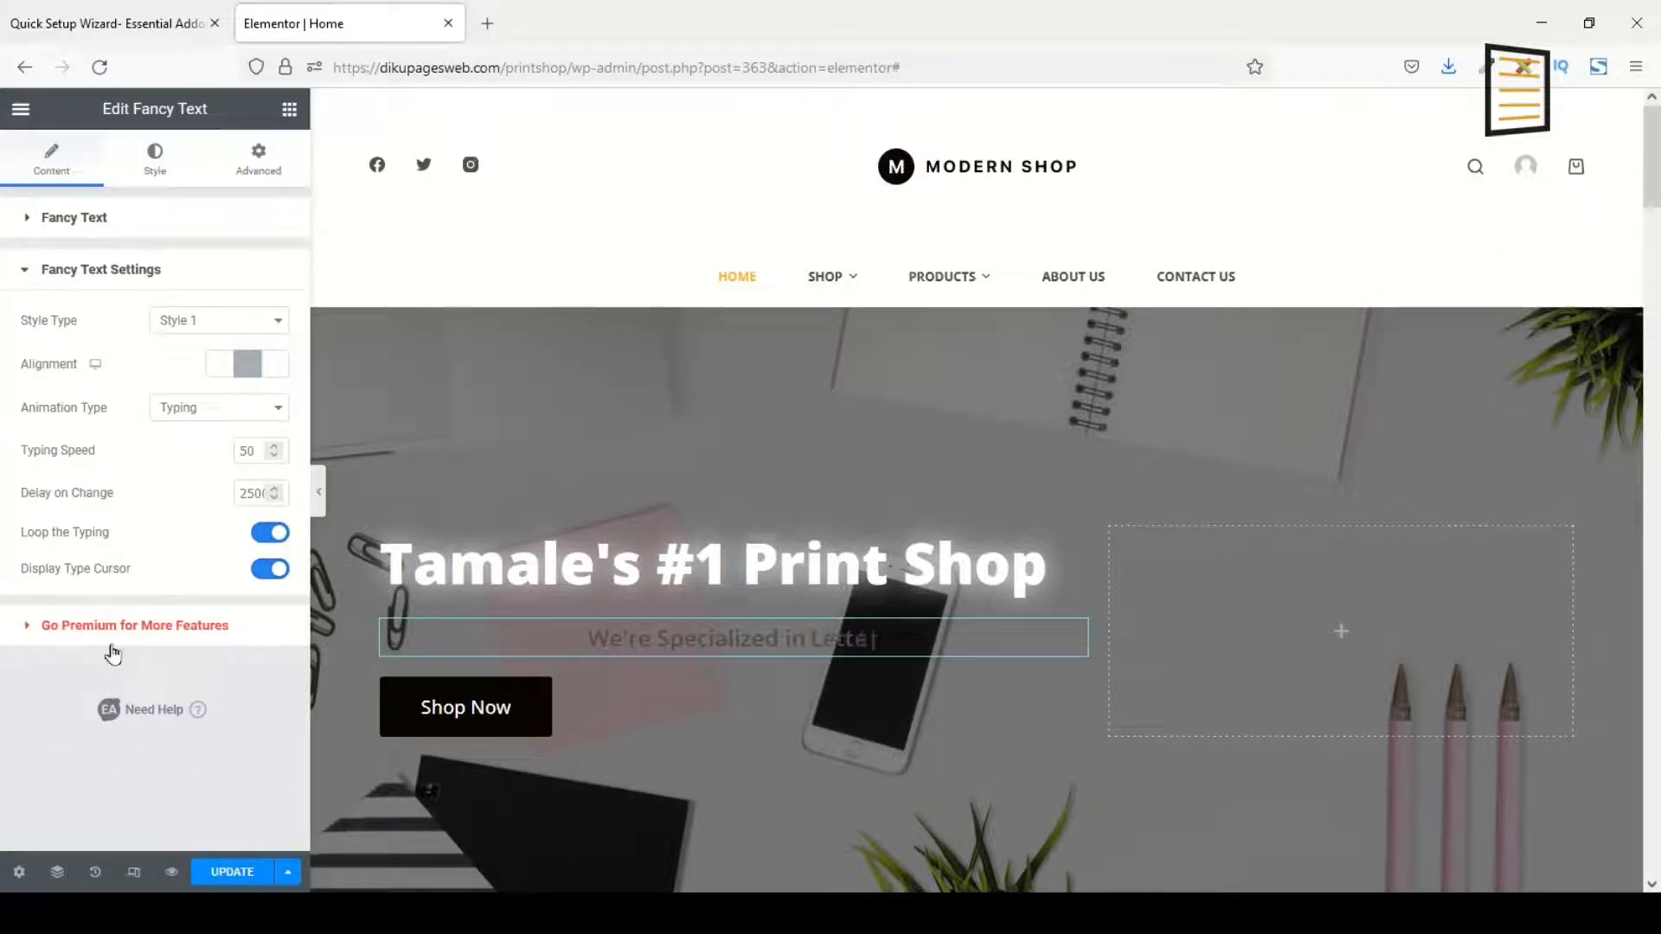
- Left-align the fancy text and try the Zoom and Swing animation types
left_click(218, 320)
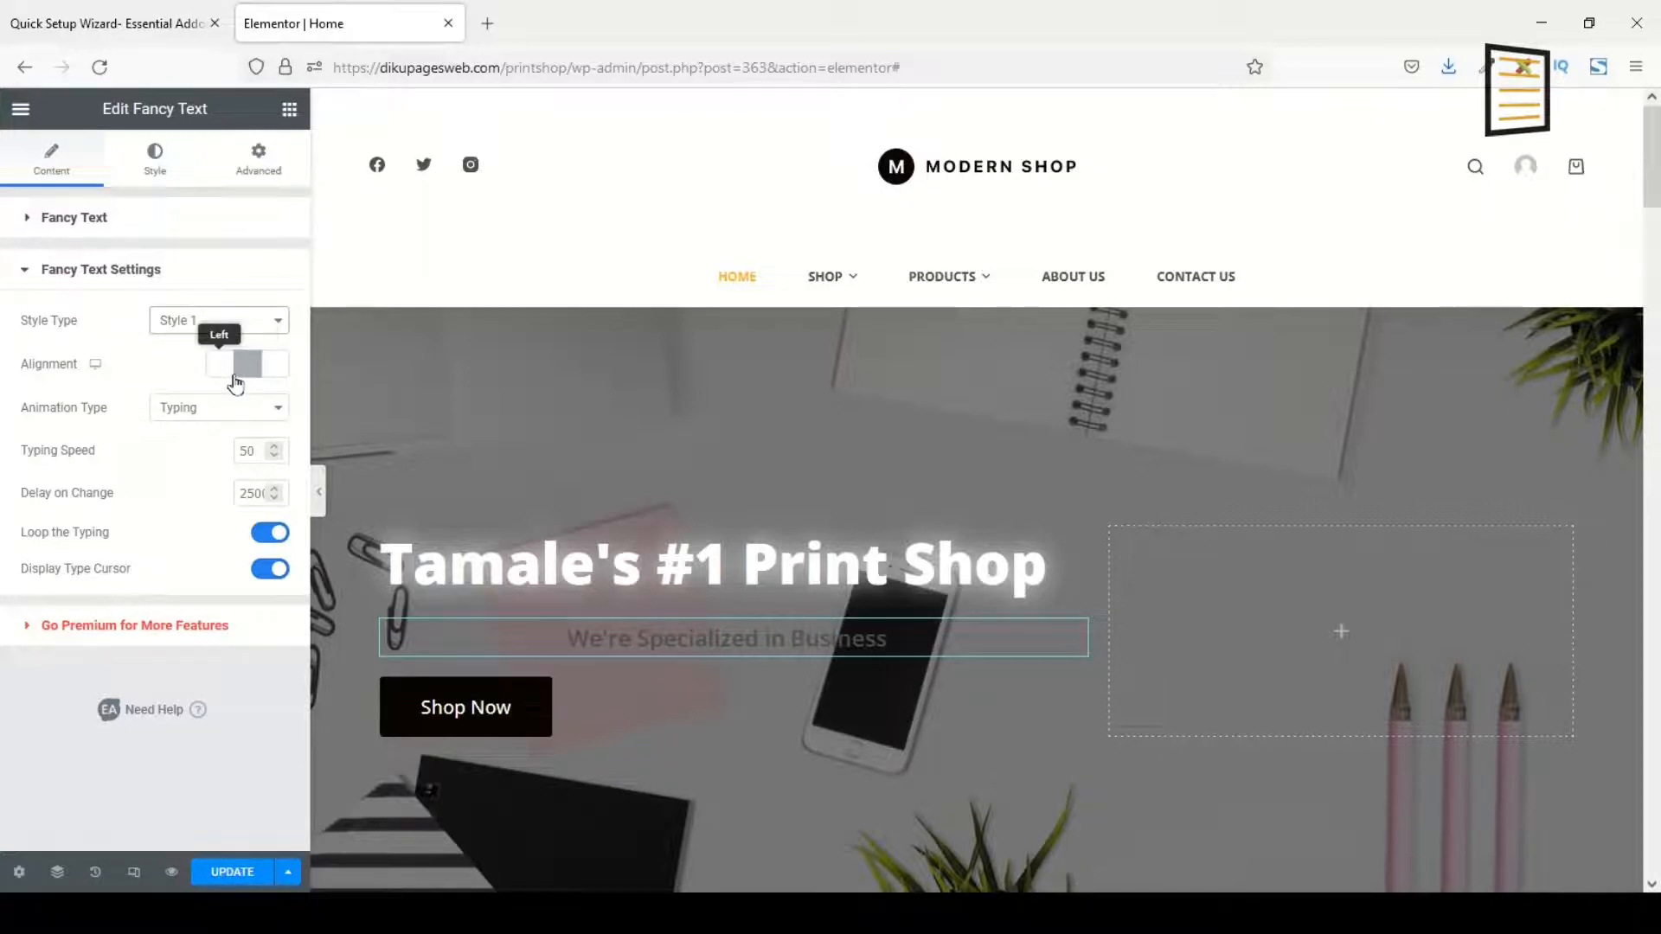
left_click(220, 364)
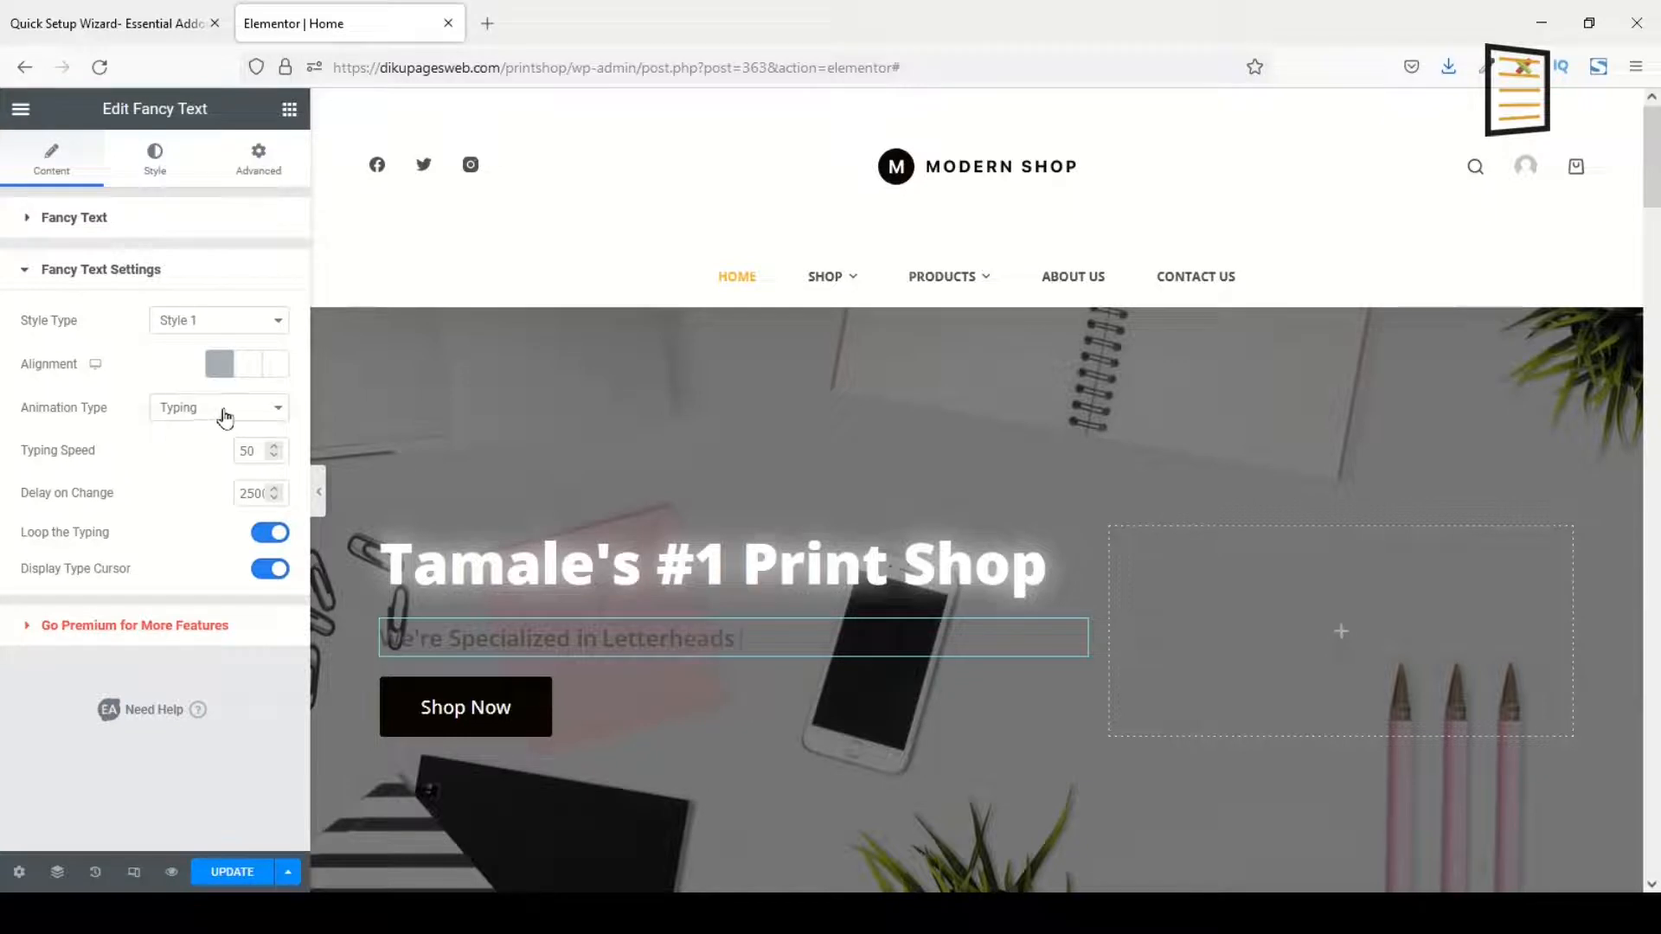
left_click(218, 409)
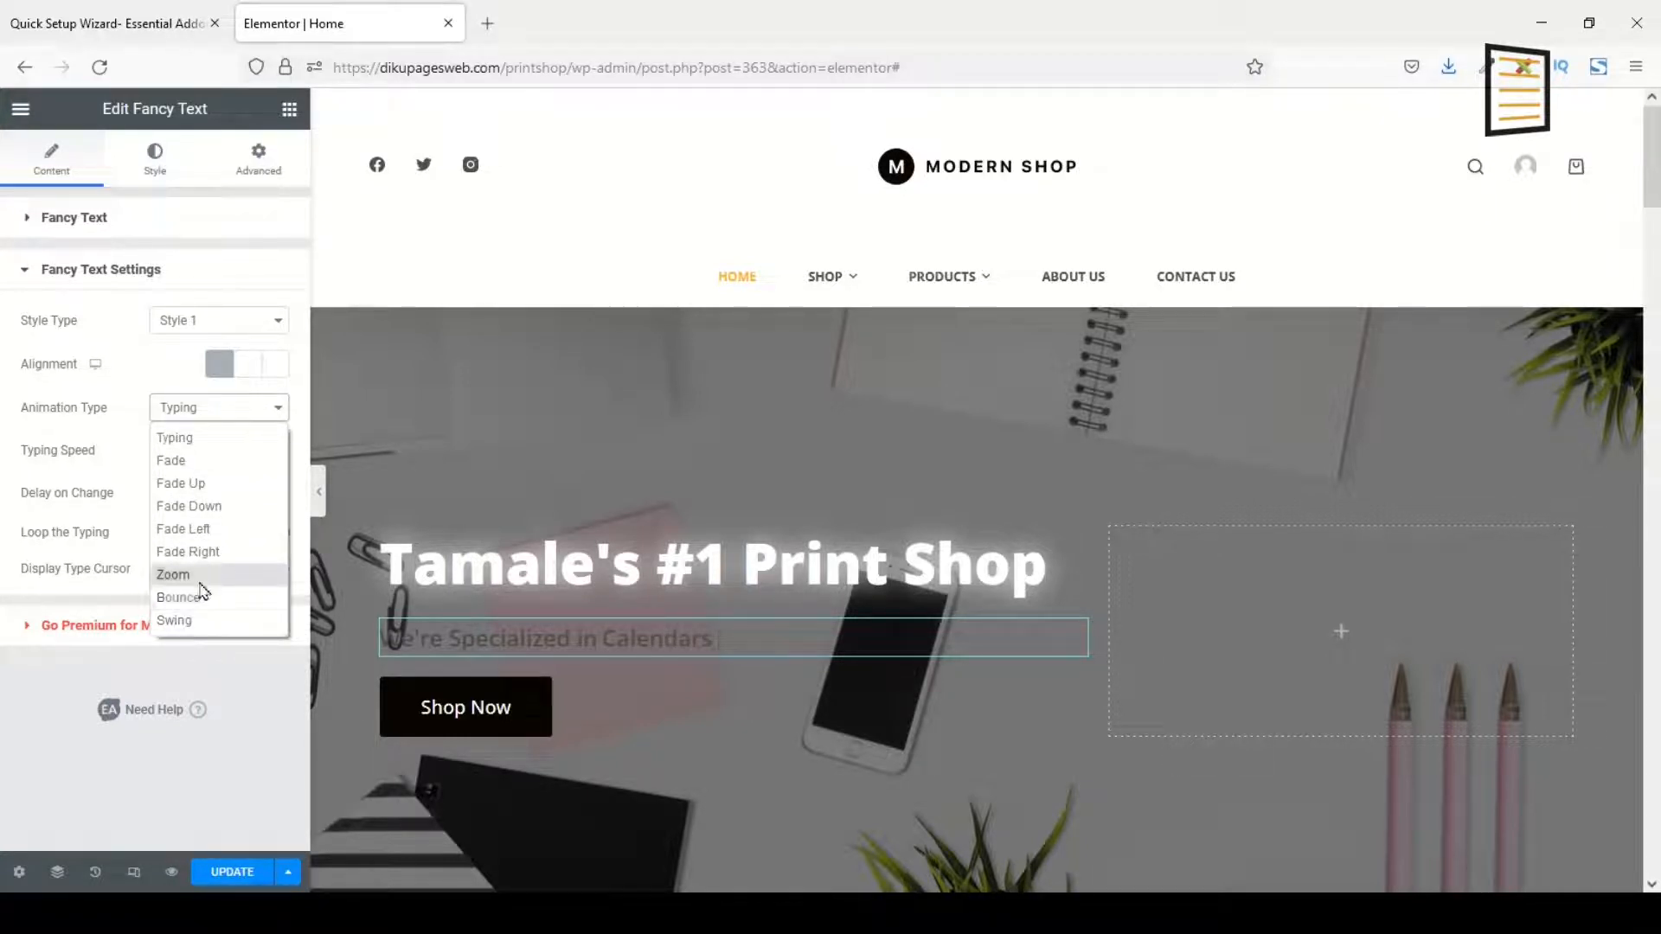
left_click(173, 575)
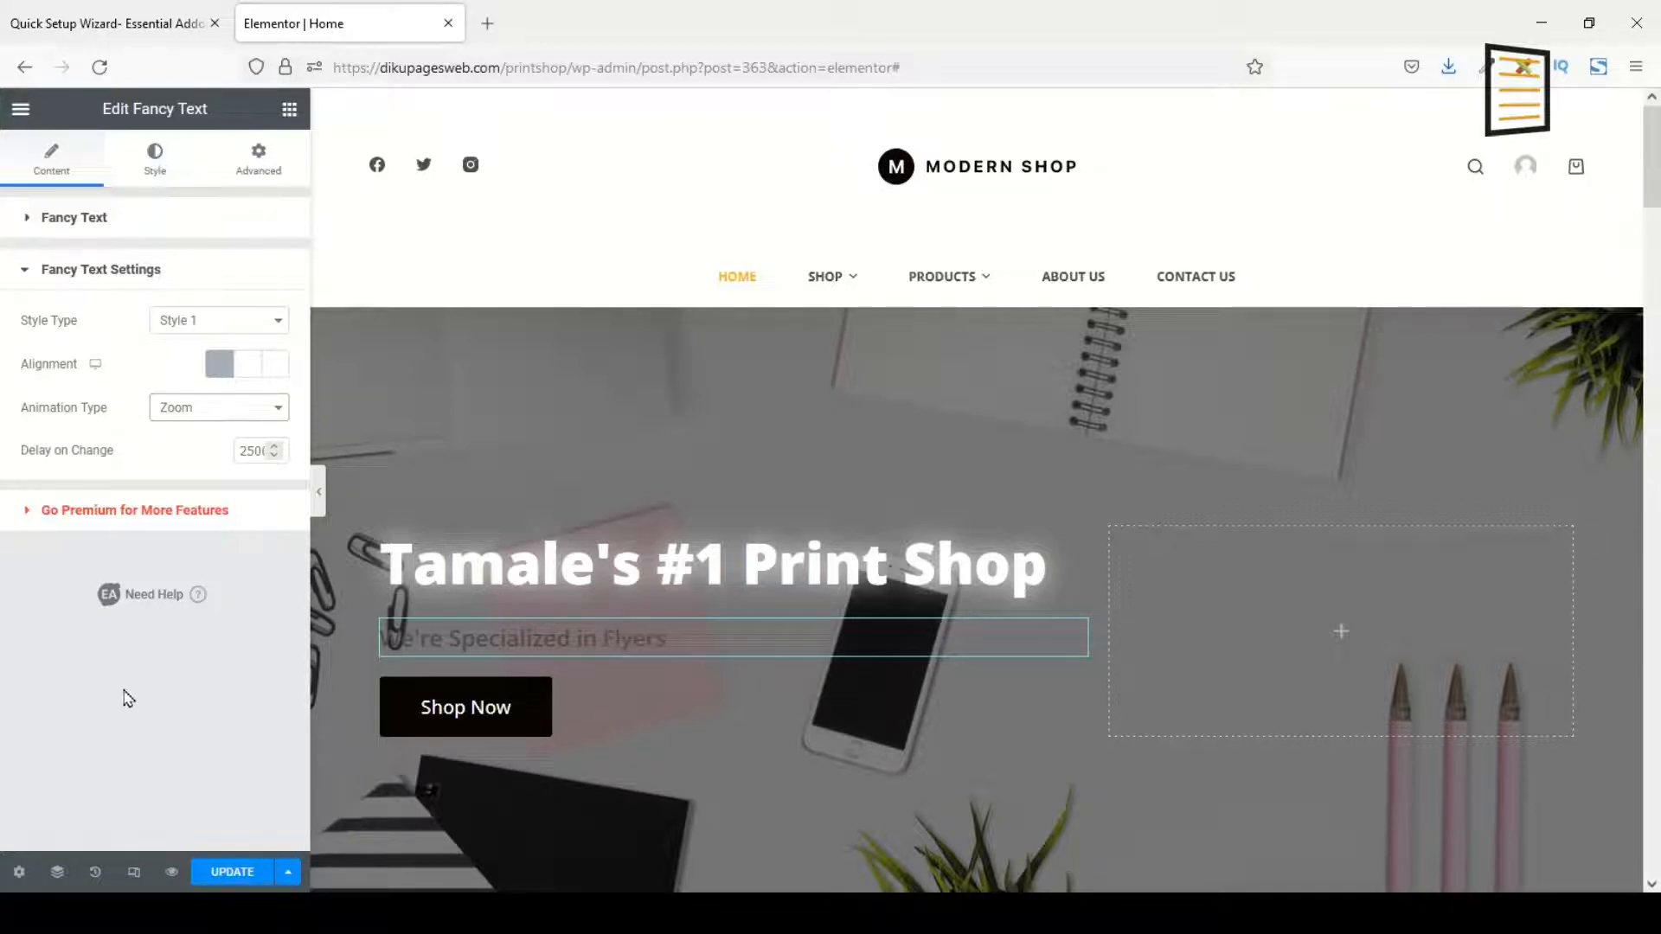
left_click(218, 407)
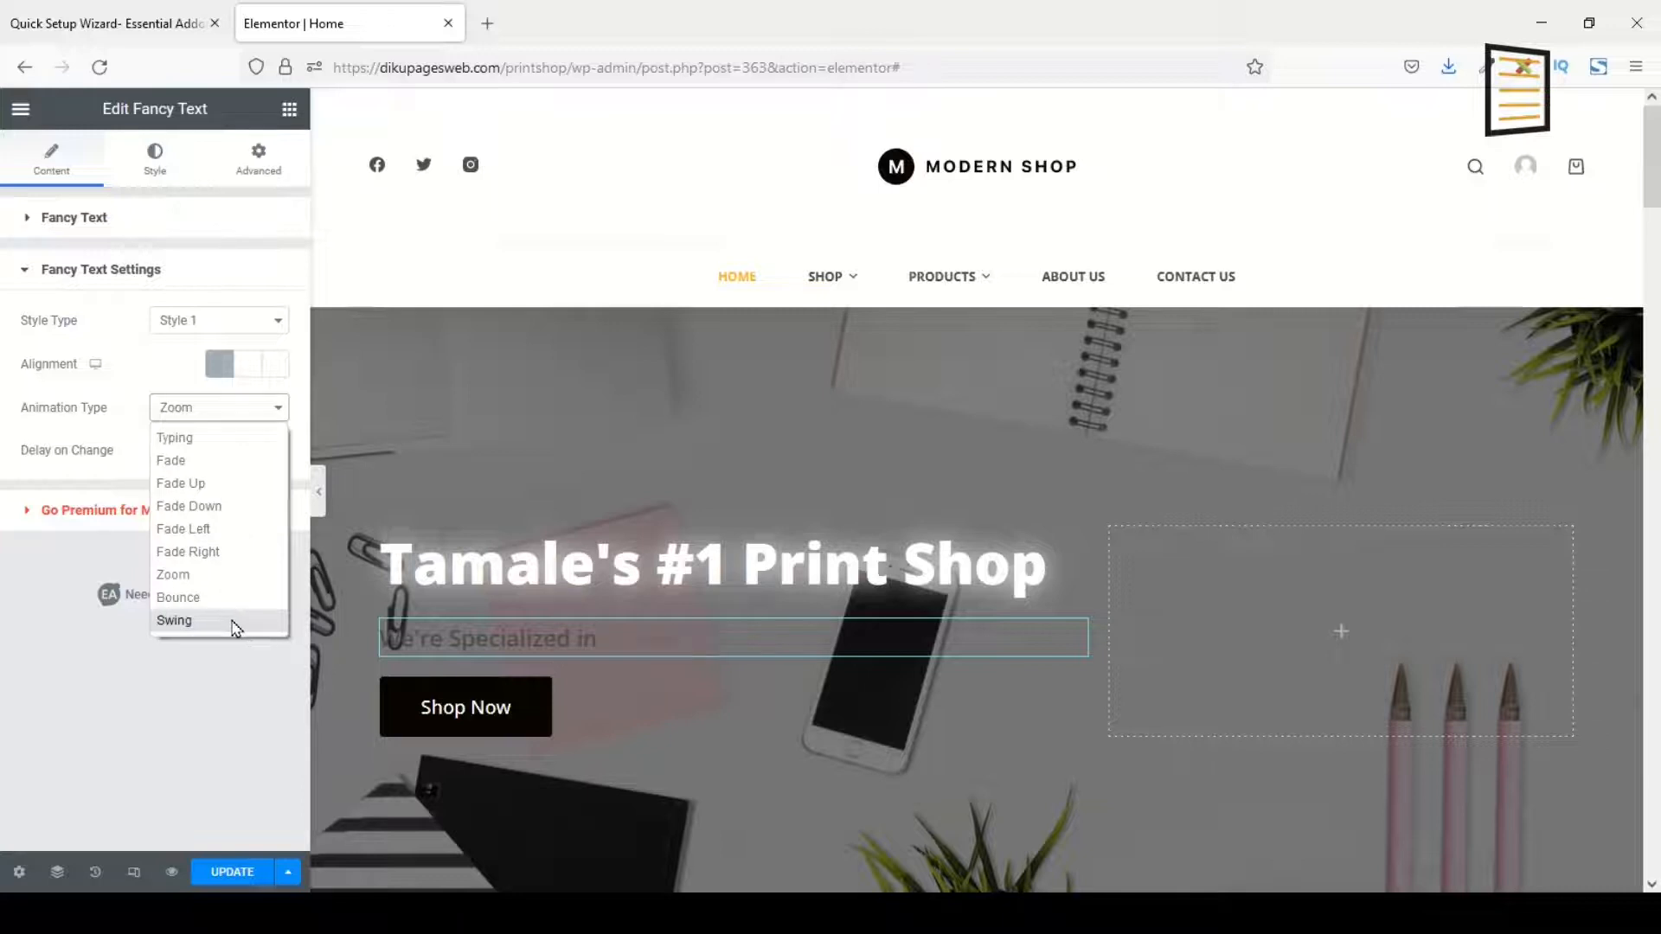
left_click(173, 438)
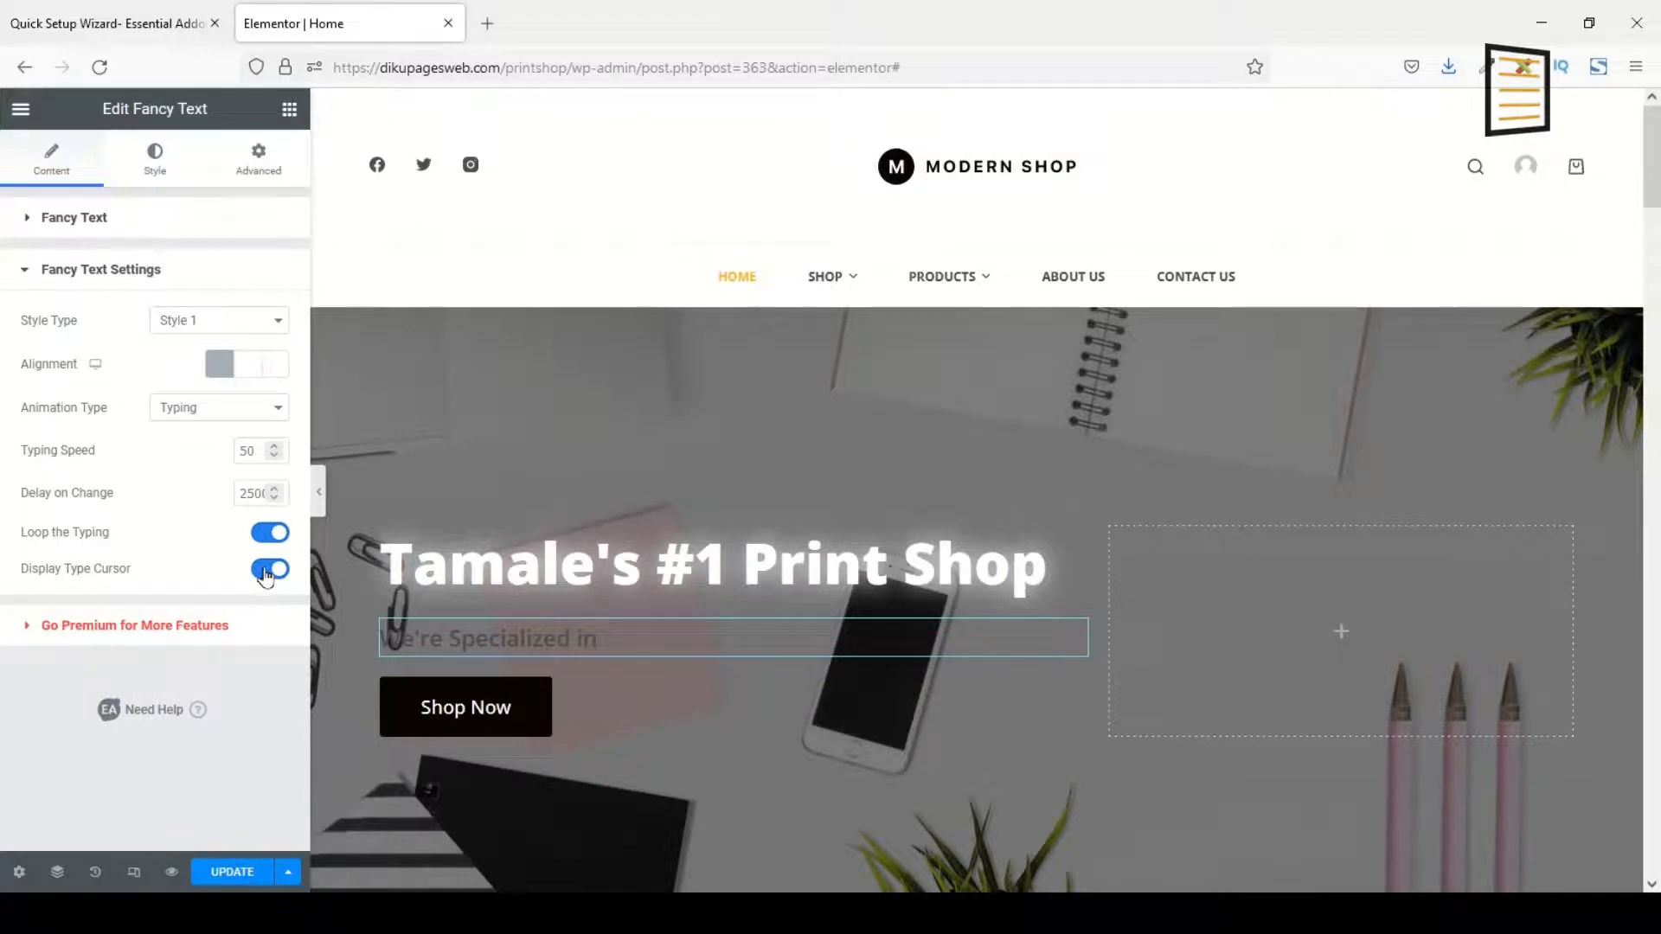
- Keep the Typing animation looping with the typing cursor displayed
left_click(268, 570)
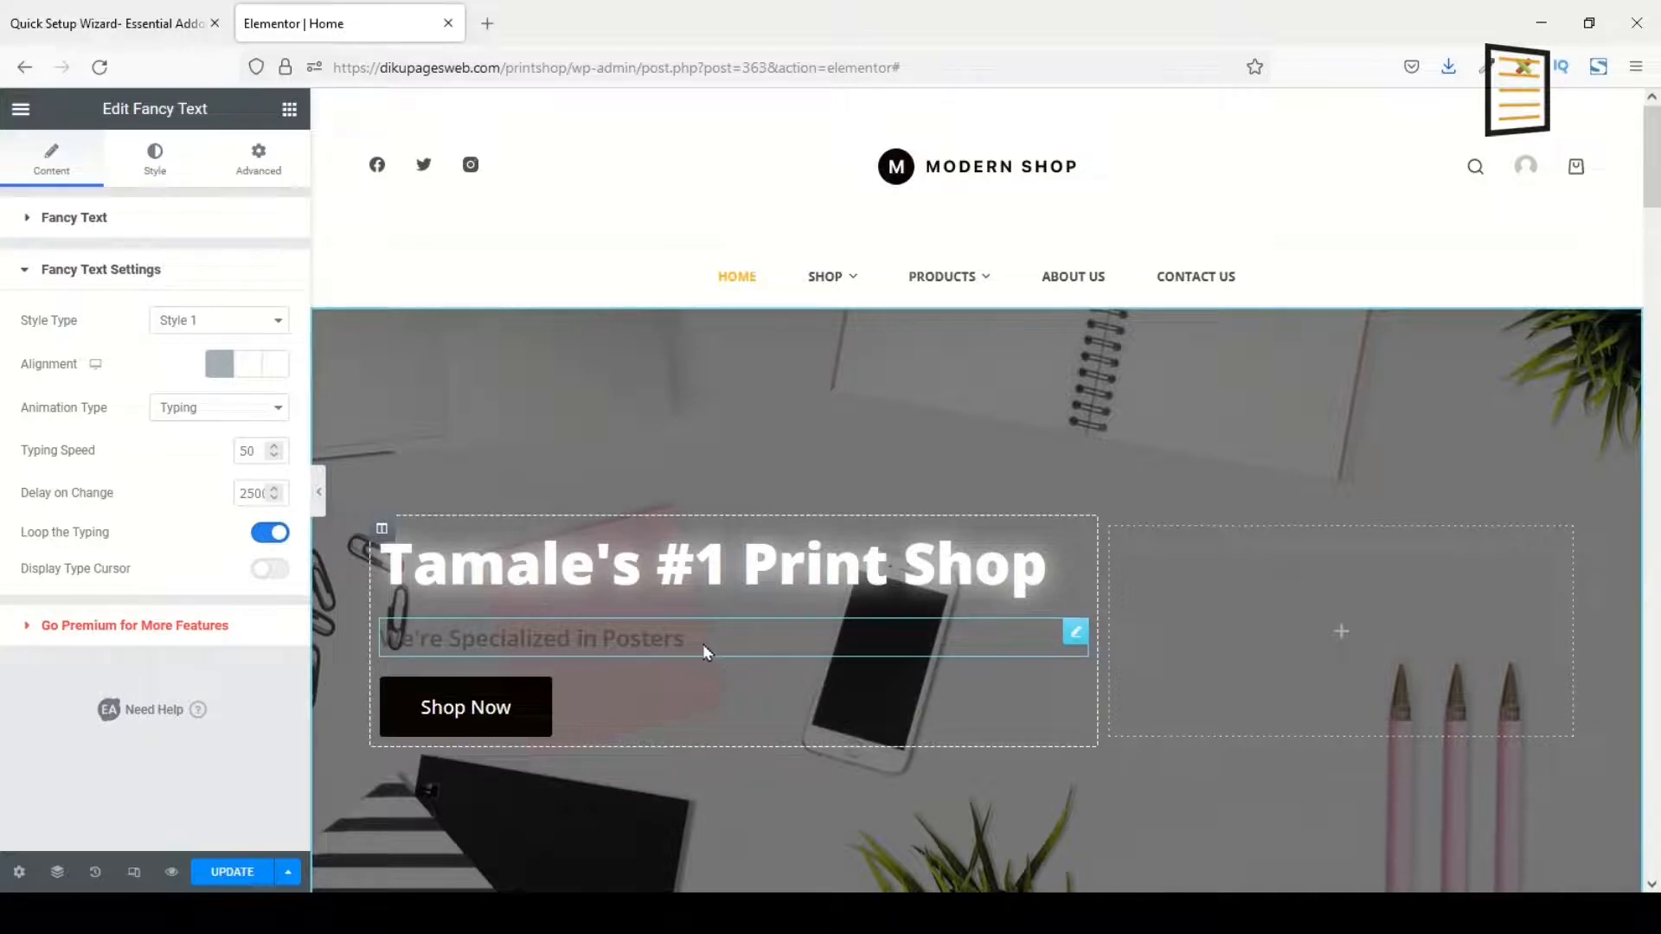
left_click(269, 569)
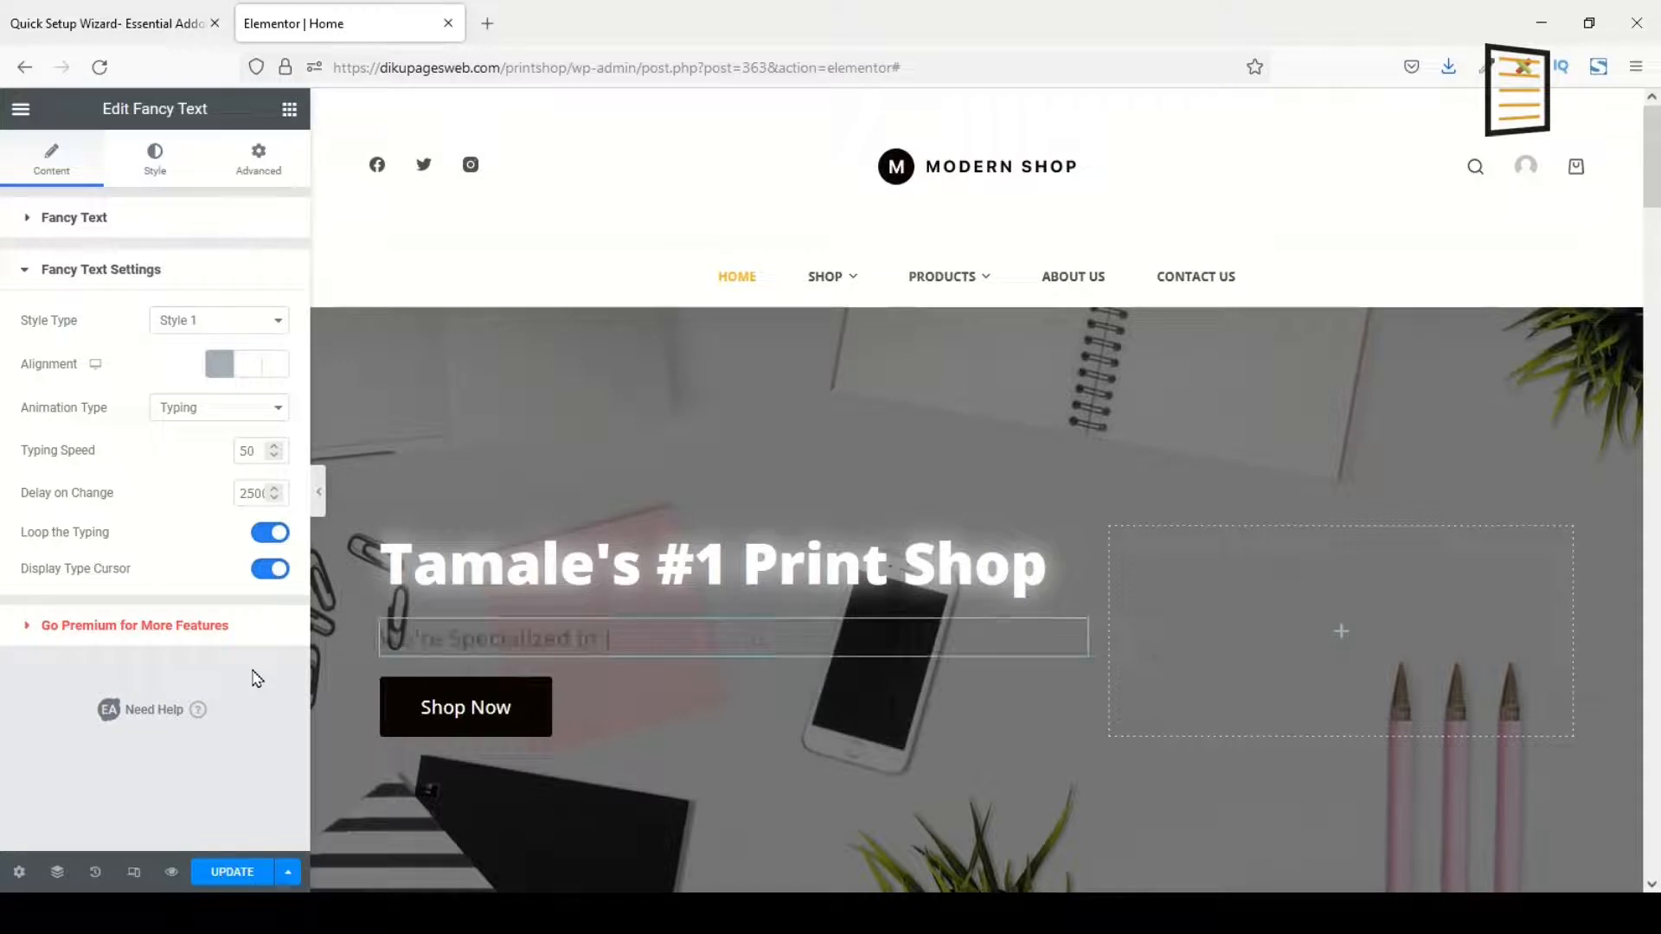
- Set the prefix text colour to white #FFFFFF in the Style settings
left_click(154, 158)
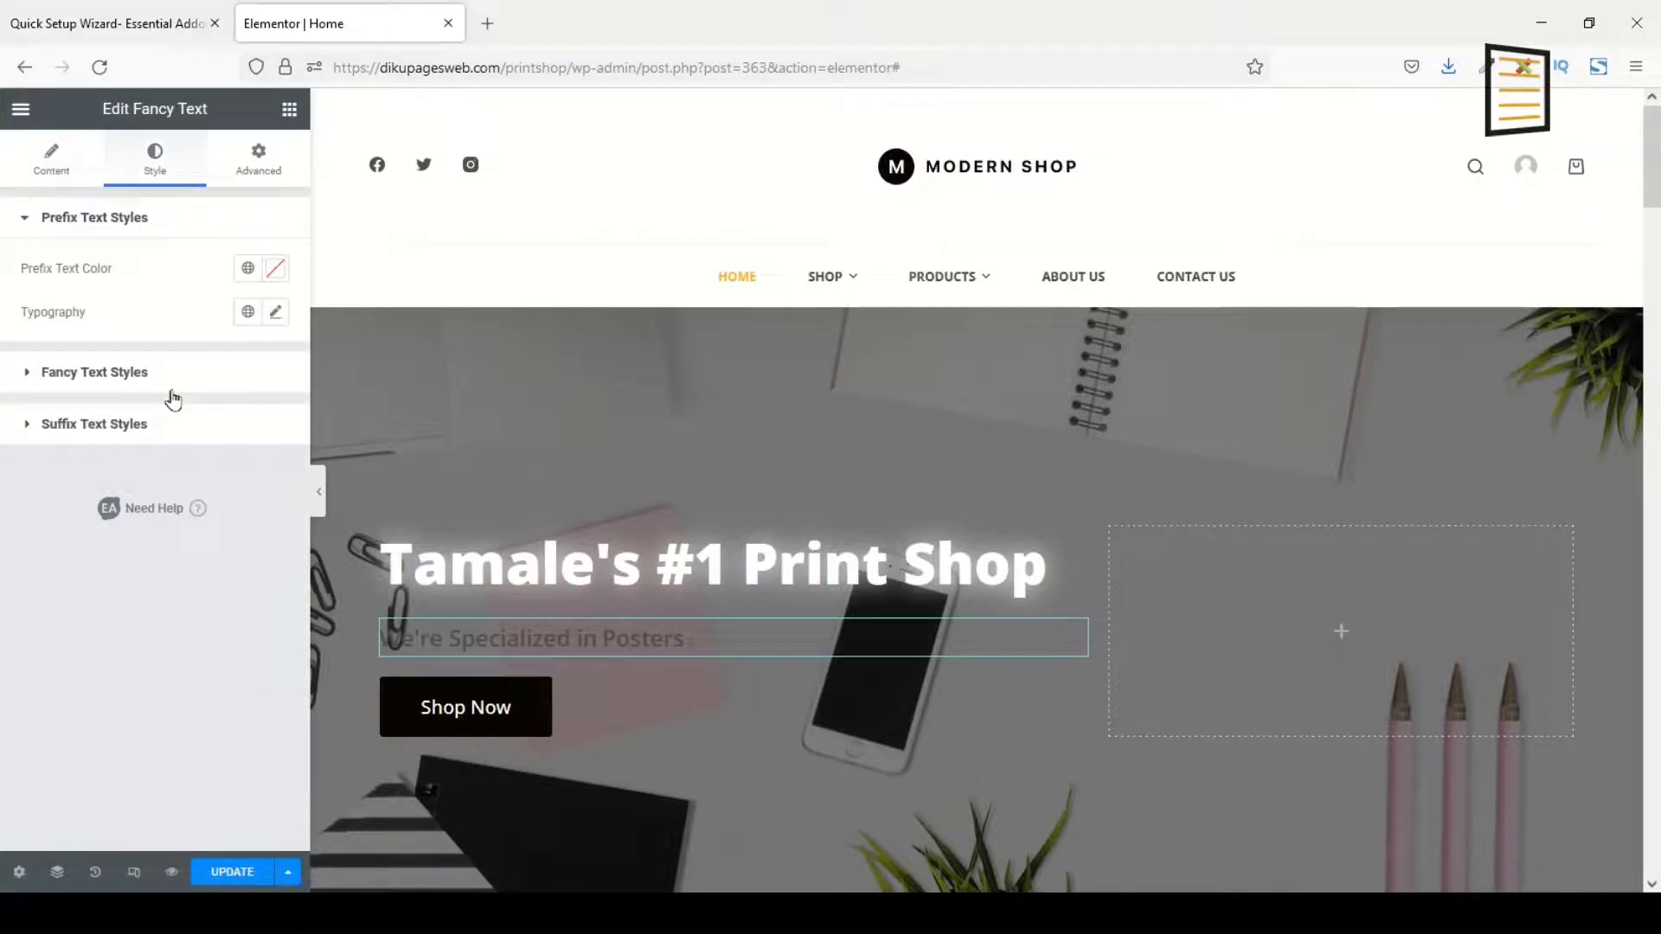
type("Business Card")
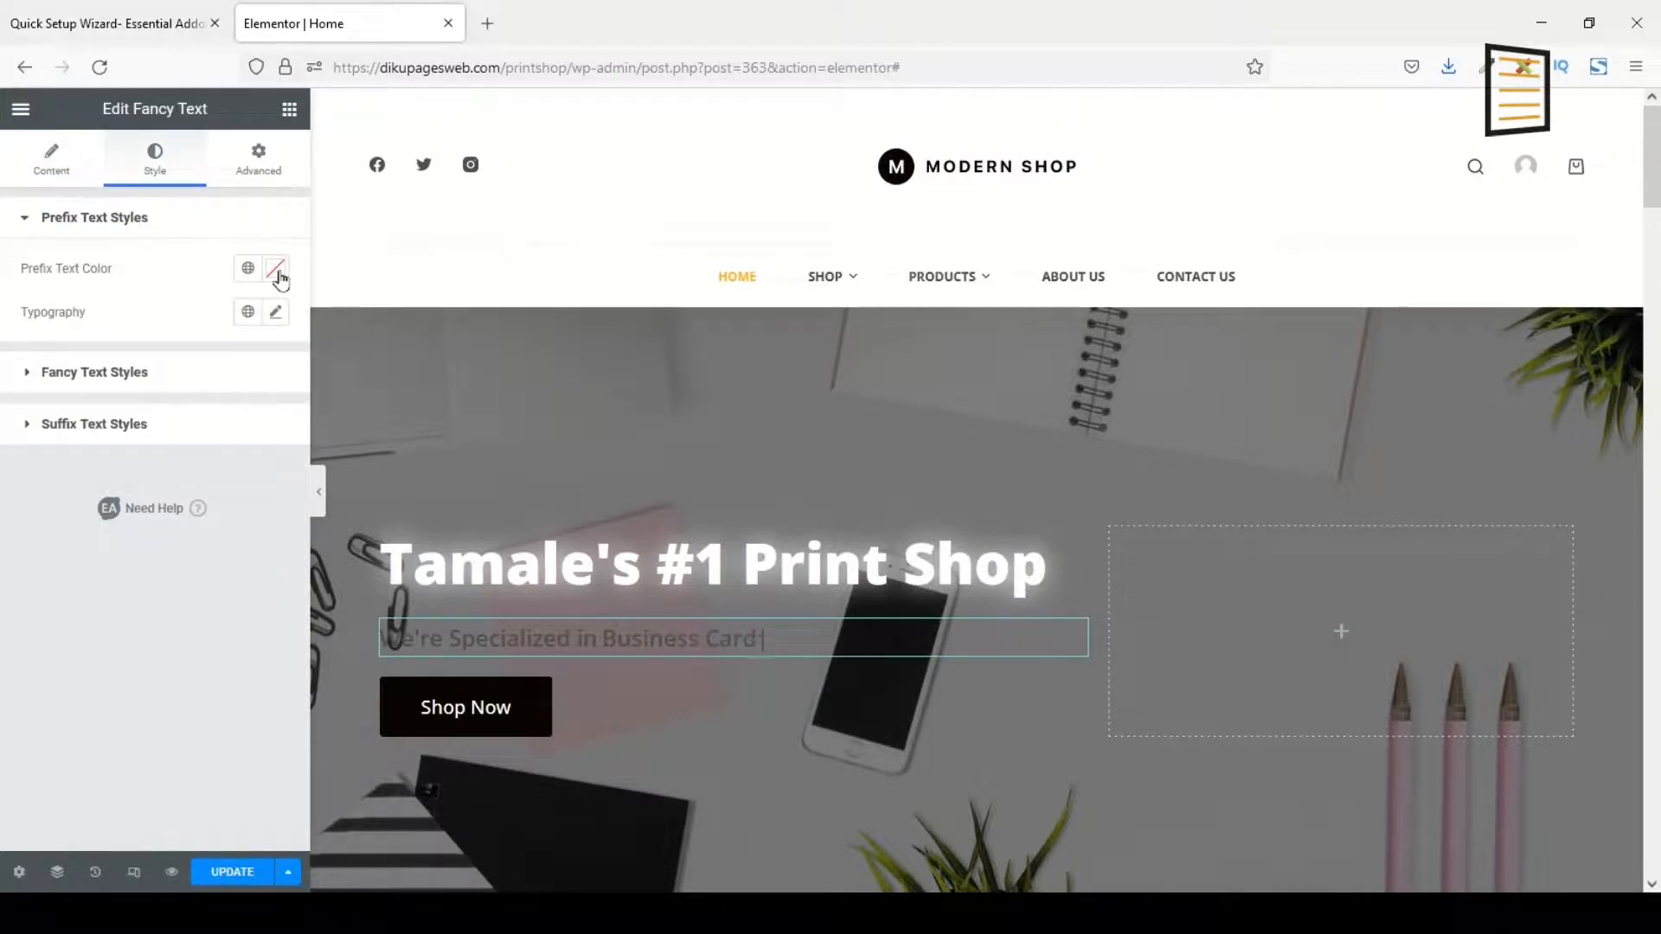
left_click(275, 268)
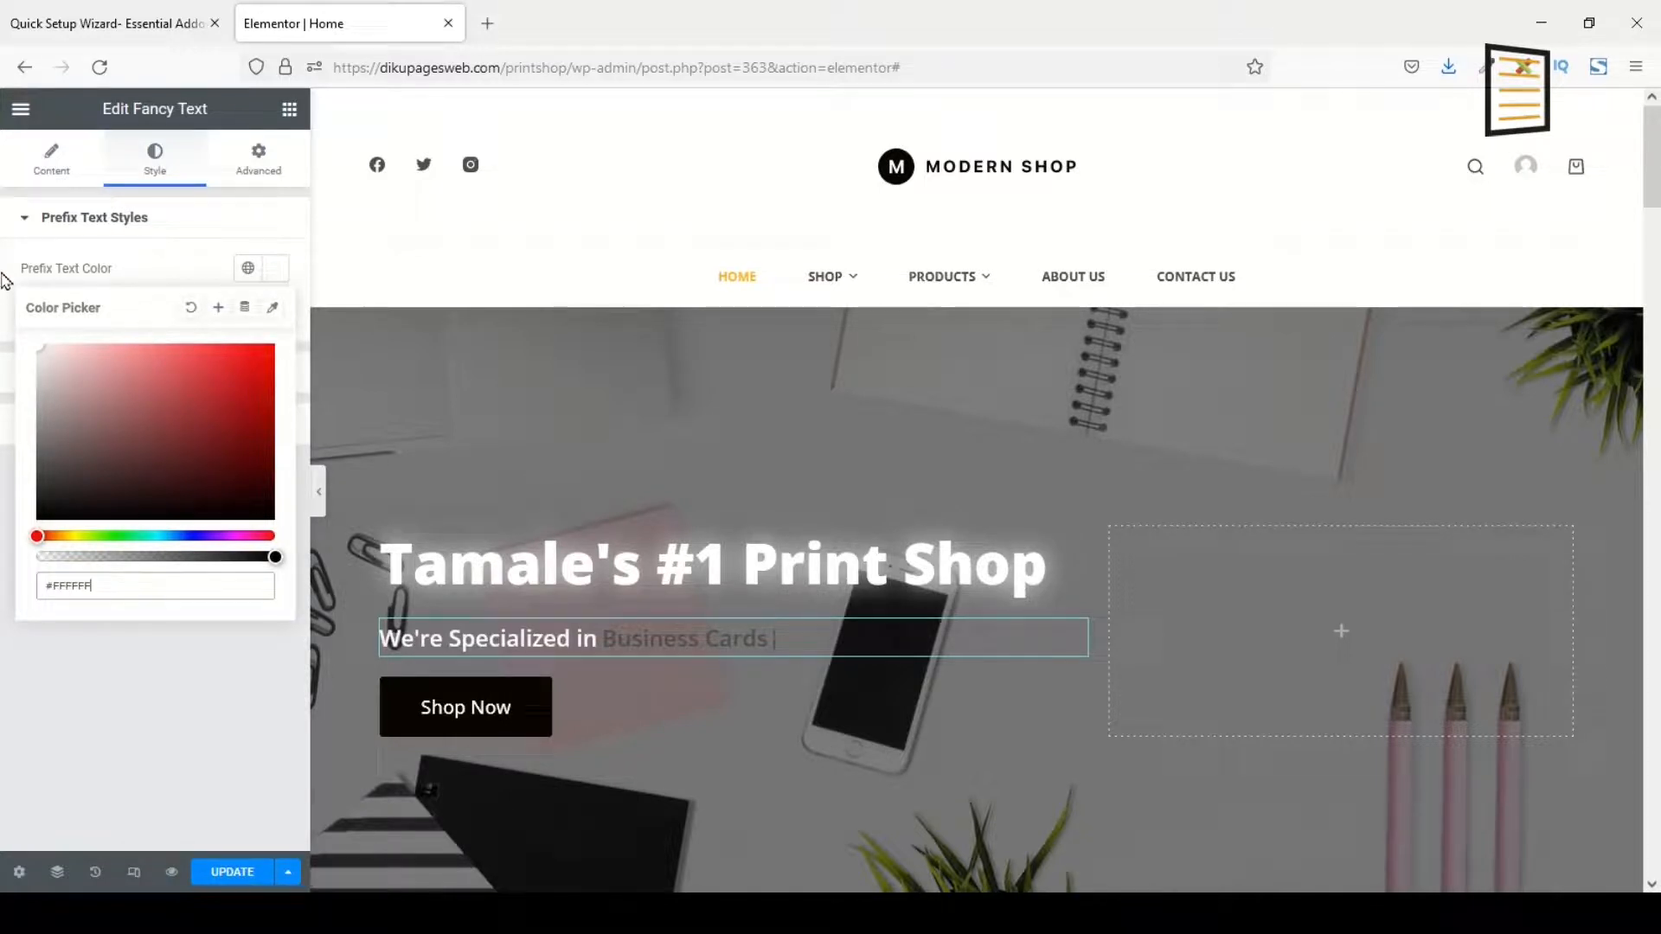
left_click(247, 268)
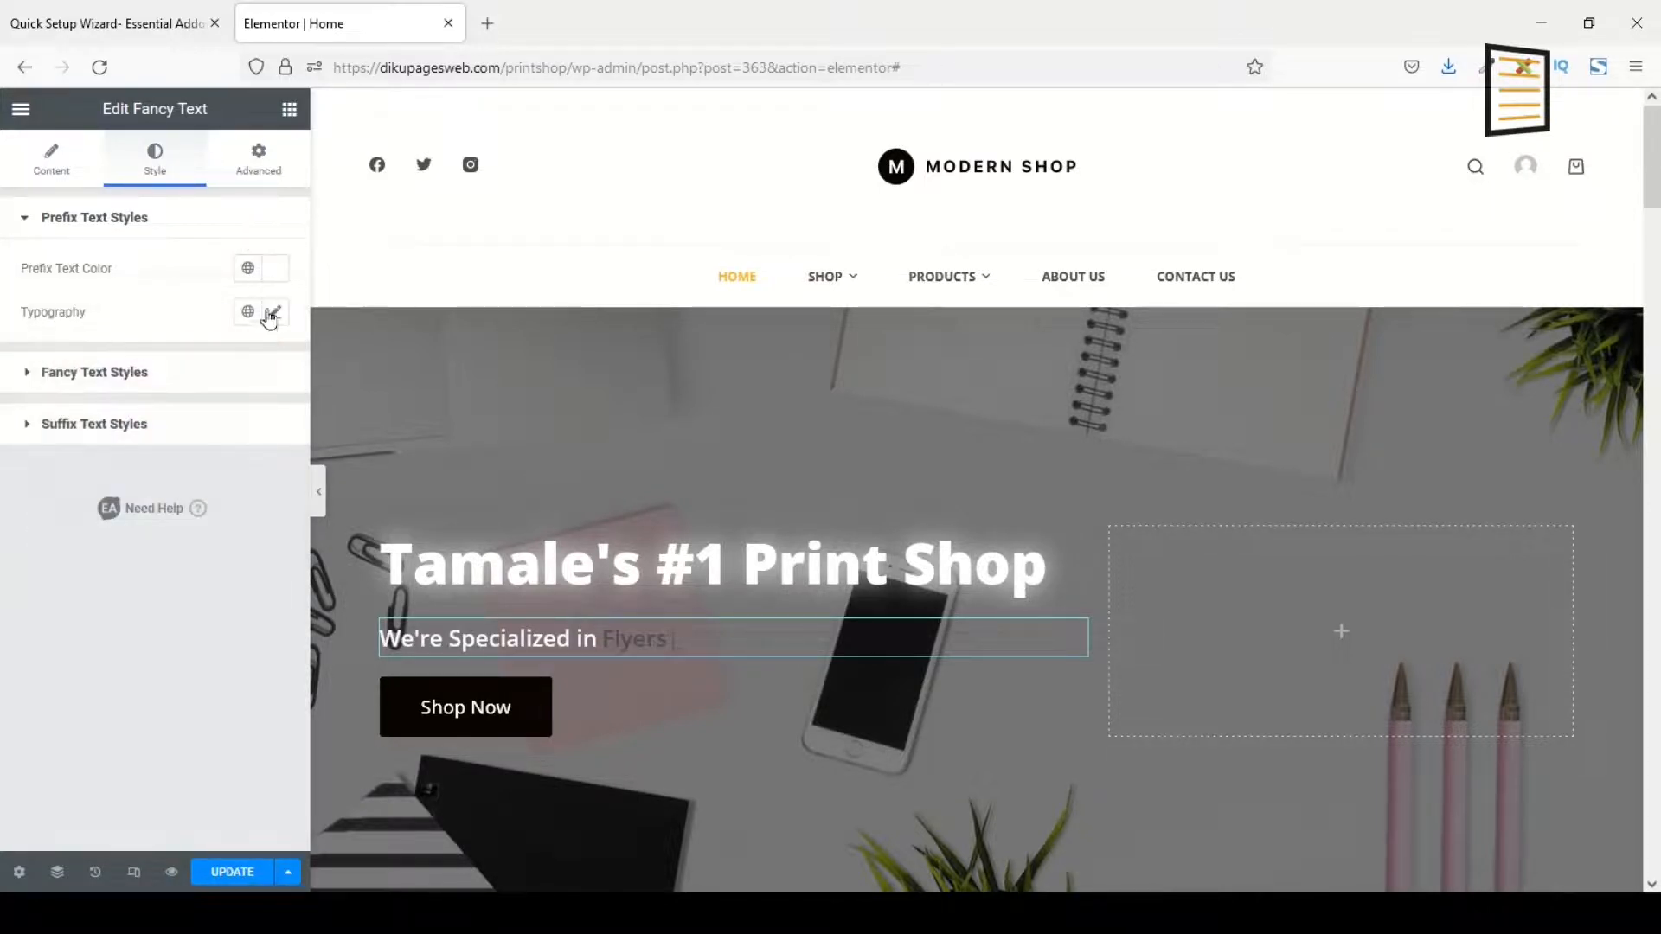
- Give the prefix text typography weight 700
left_click(273, 313)
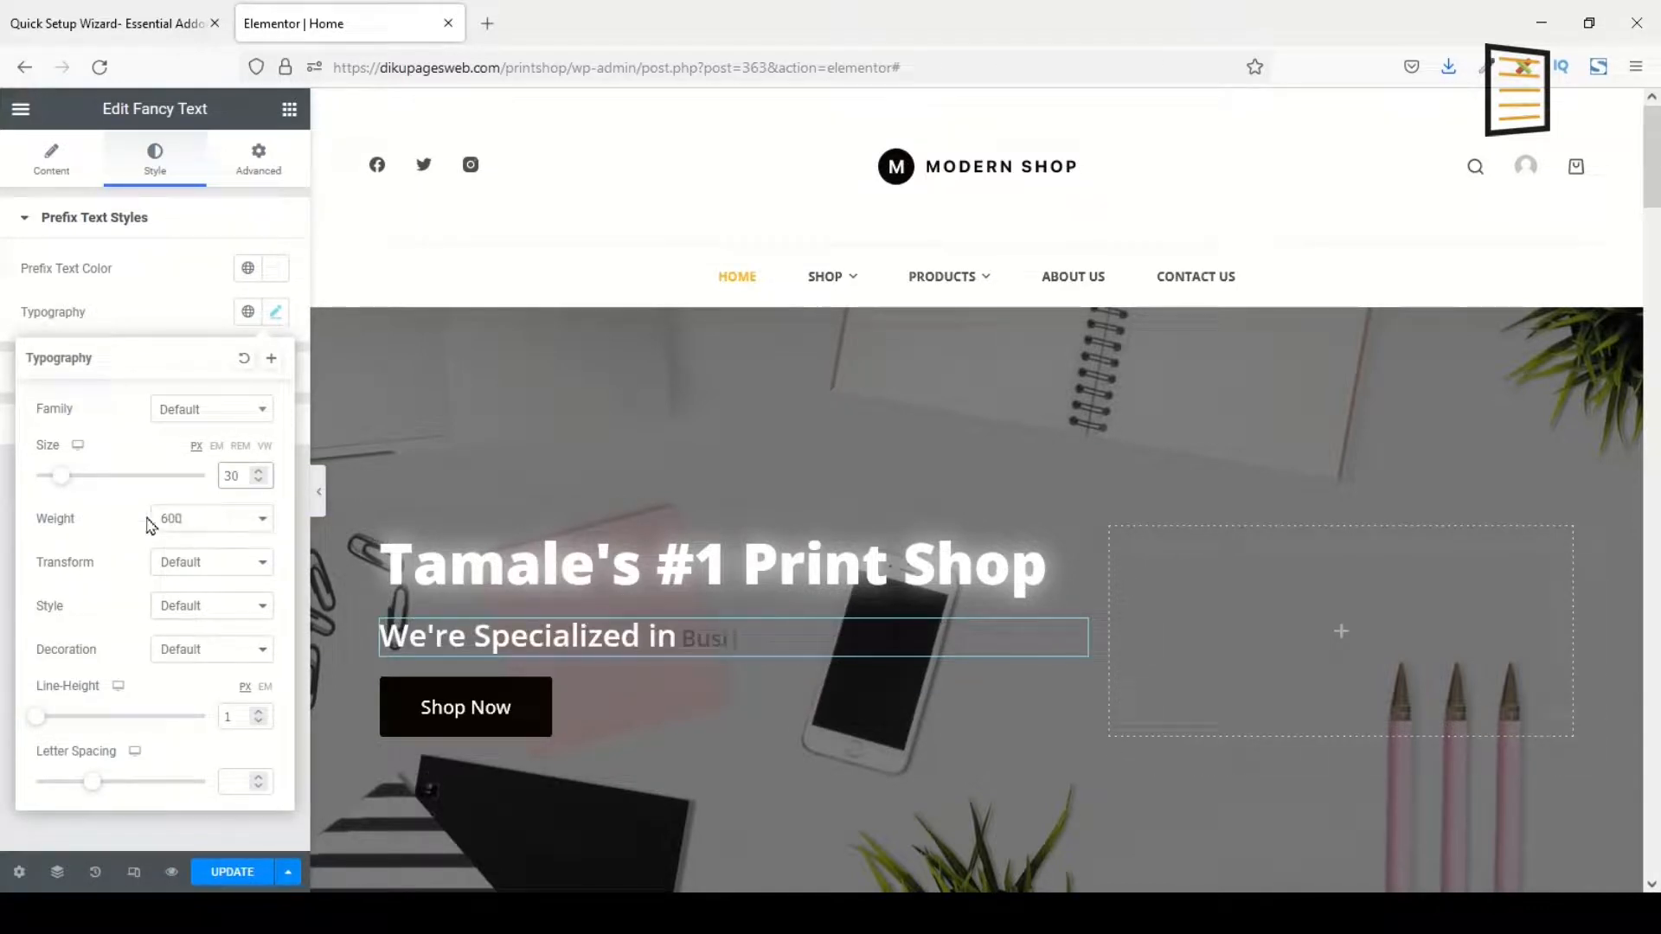
left_click(209, 517)
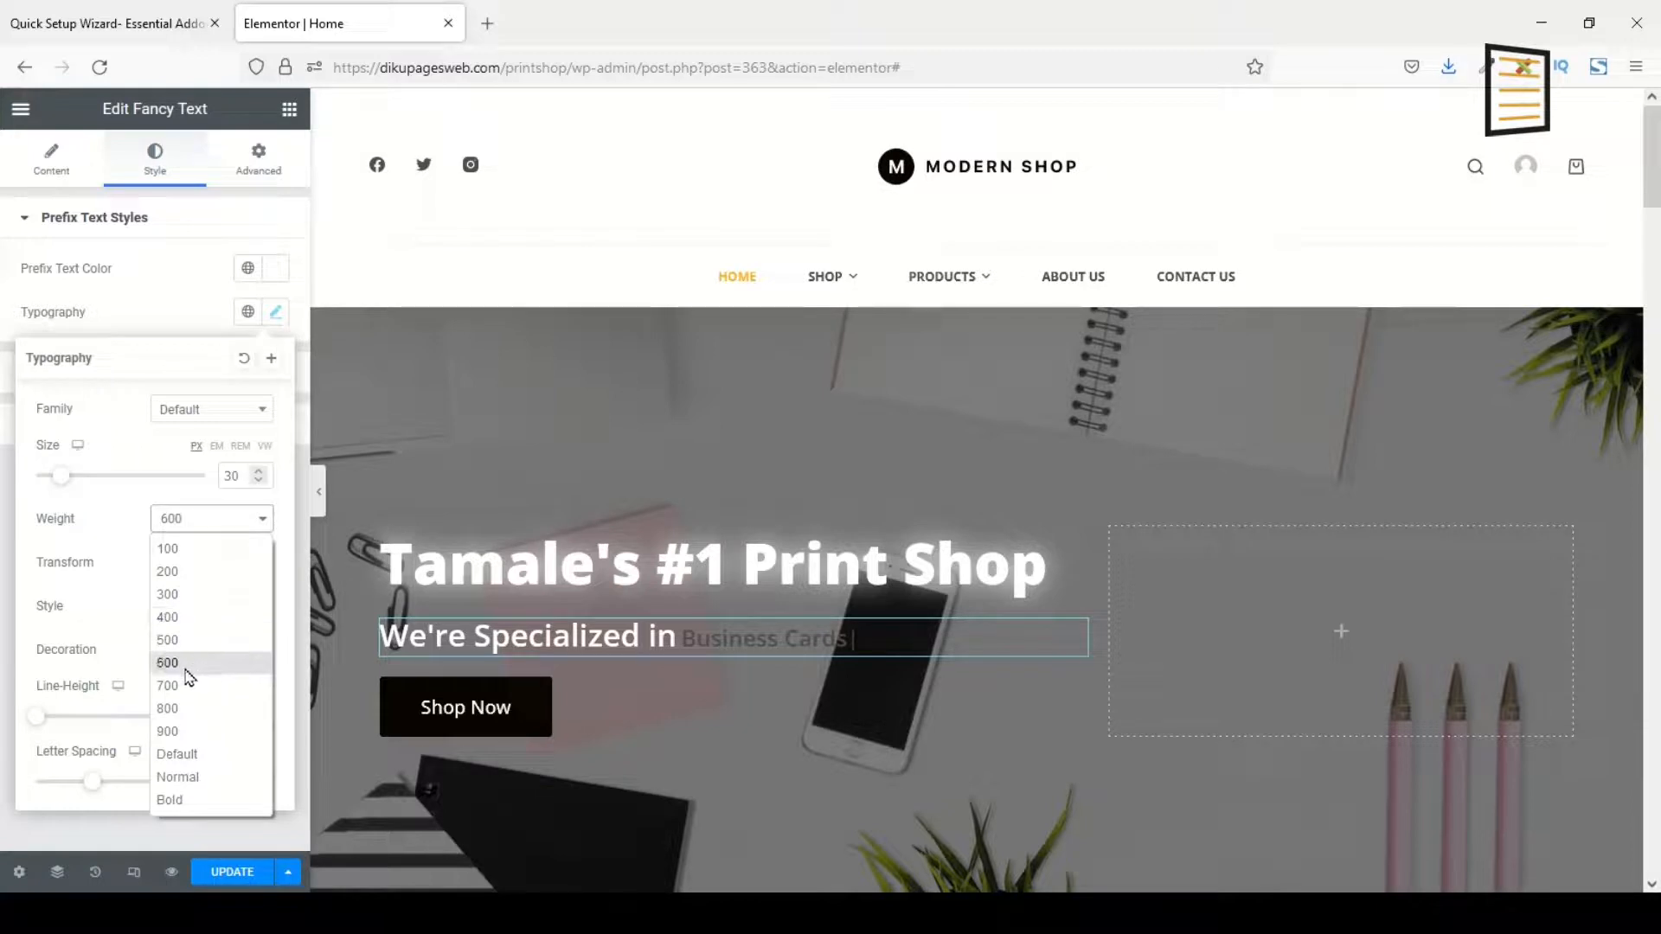
left_click(166, 685)
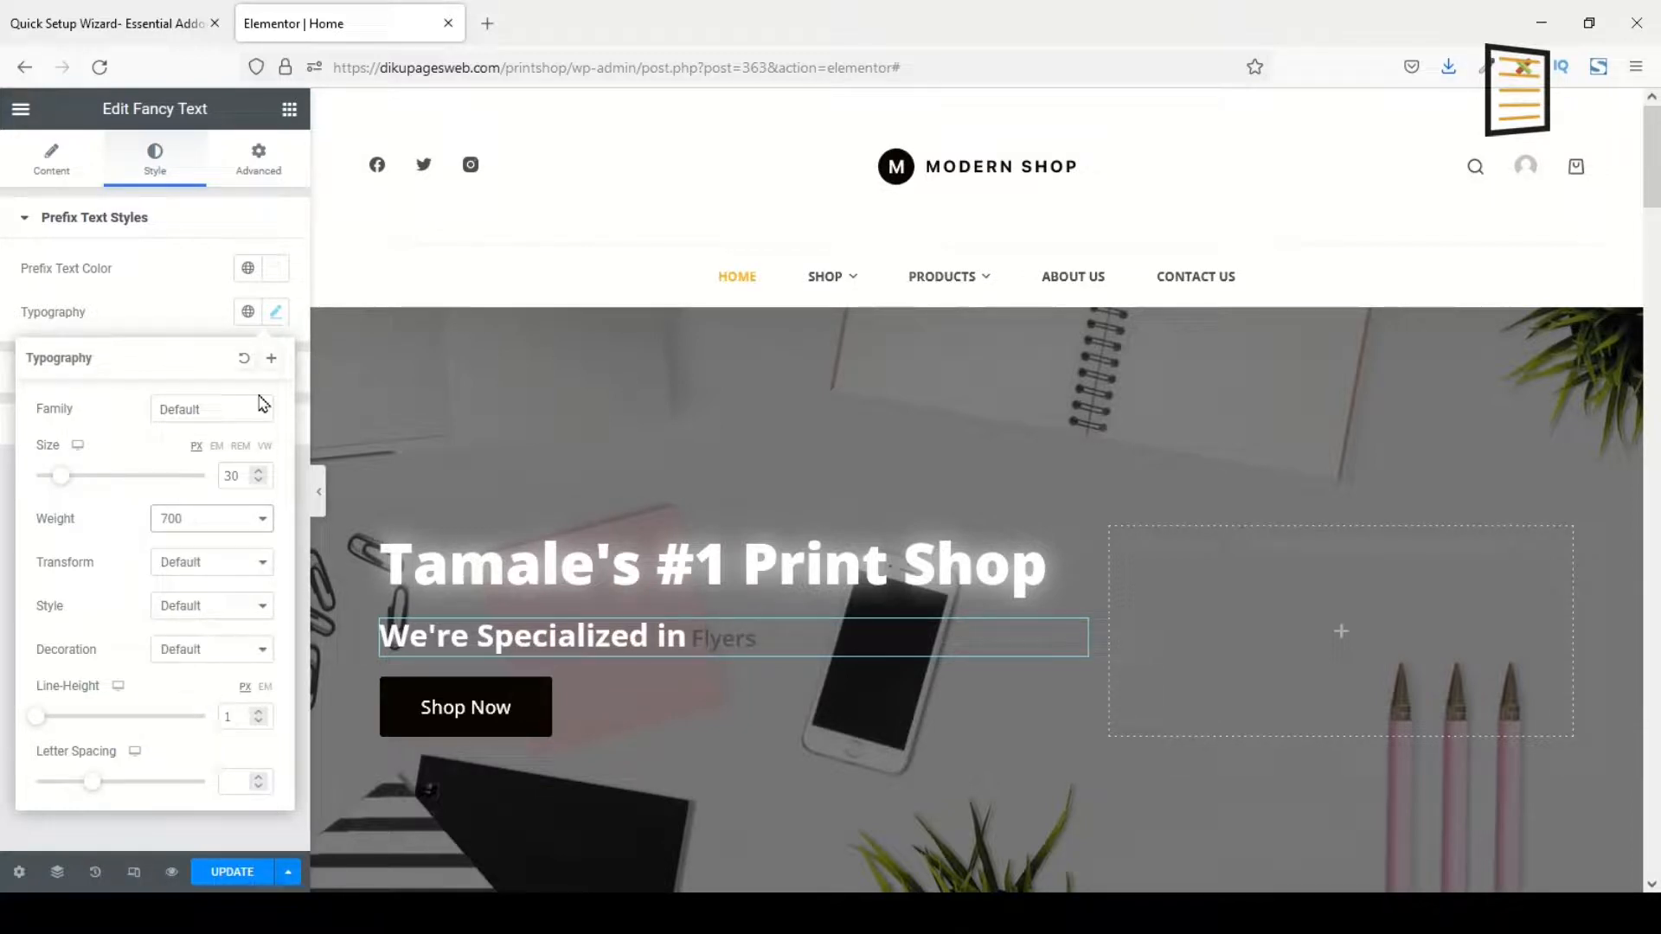
left_click(275, 311)
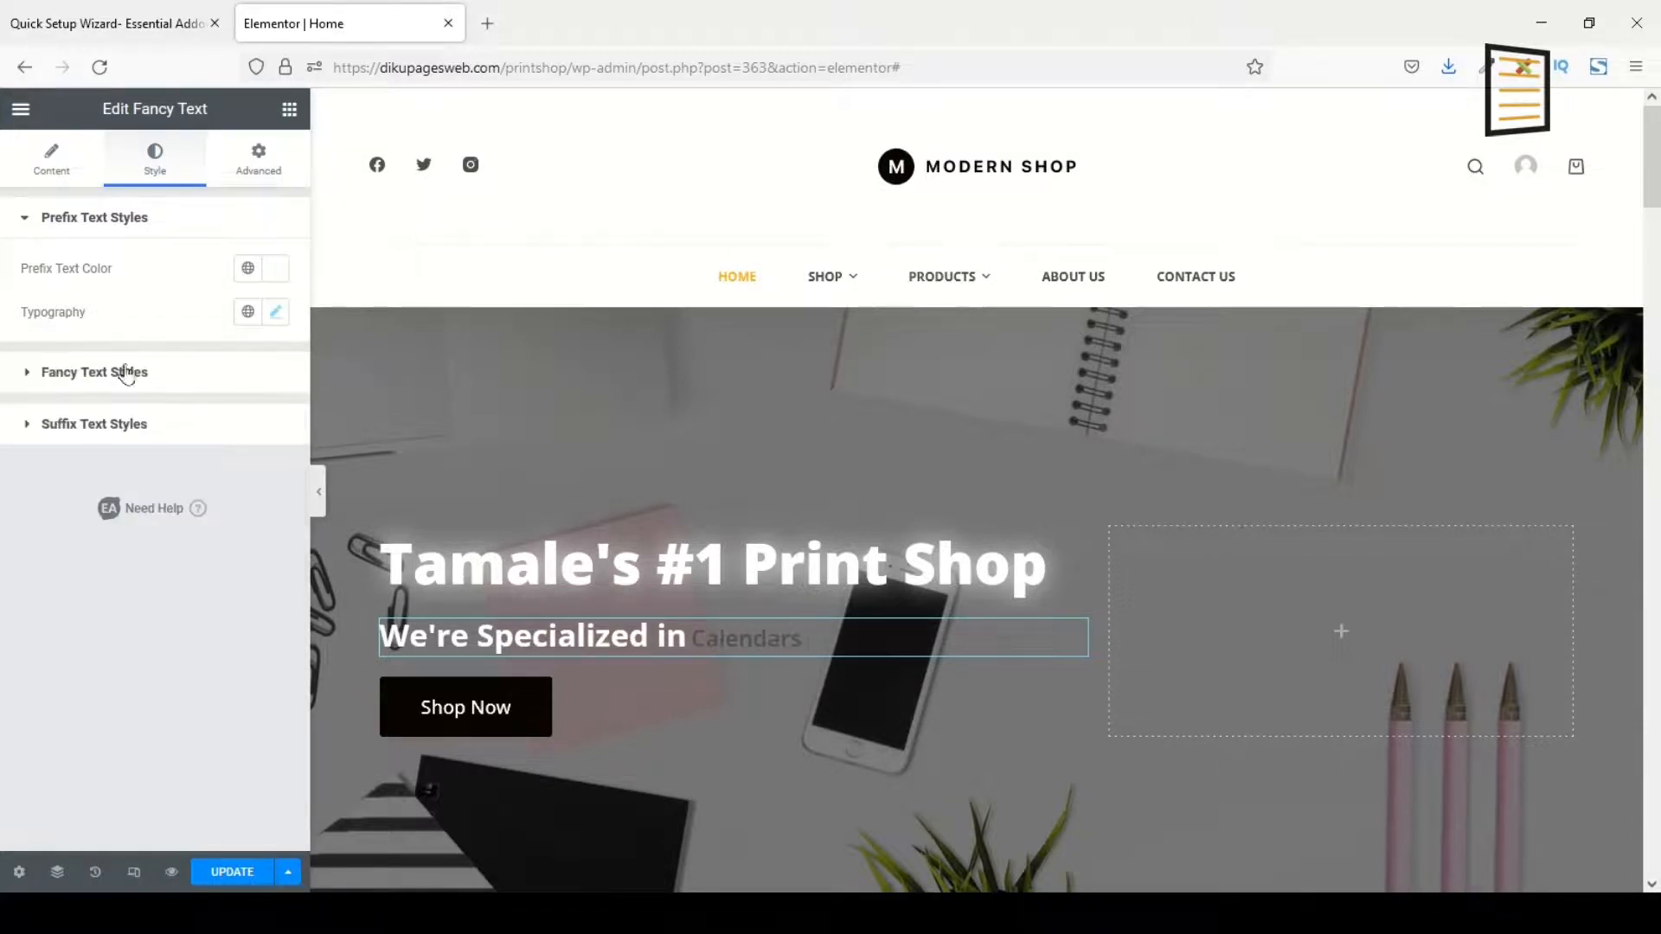
left_click(94, 372)
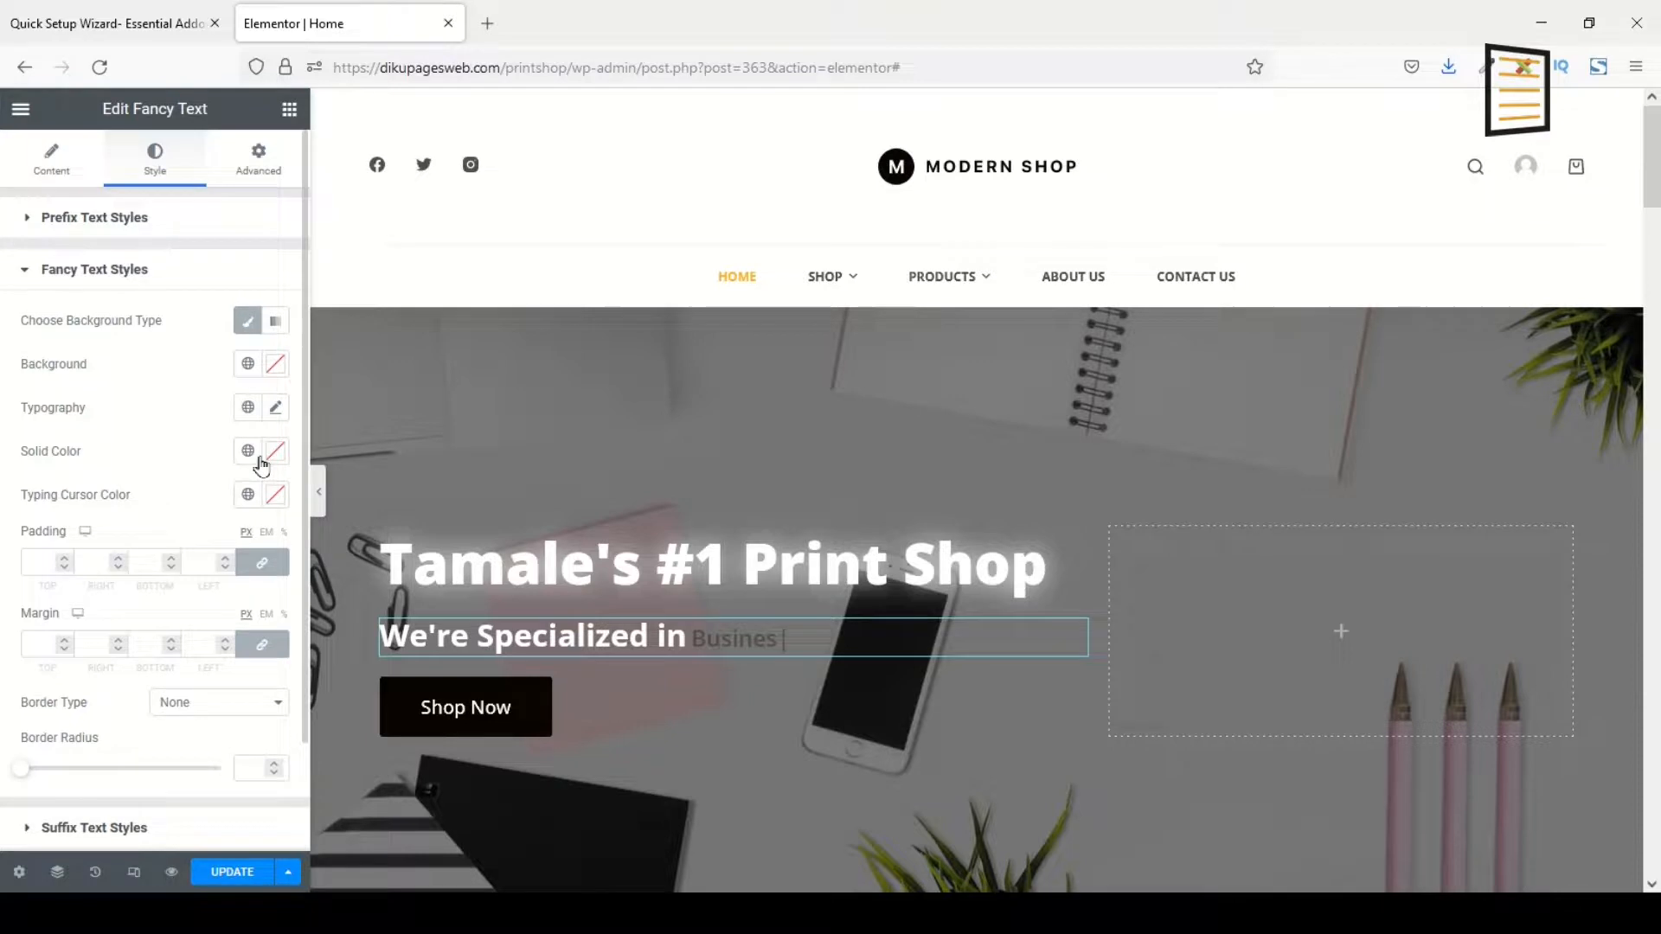
- Make the cycling words white at weight 700 with a white typing cursor
left_click(275, 450)
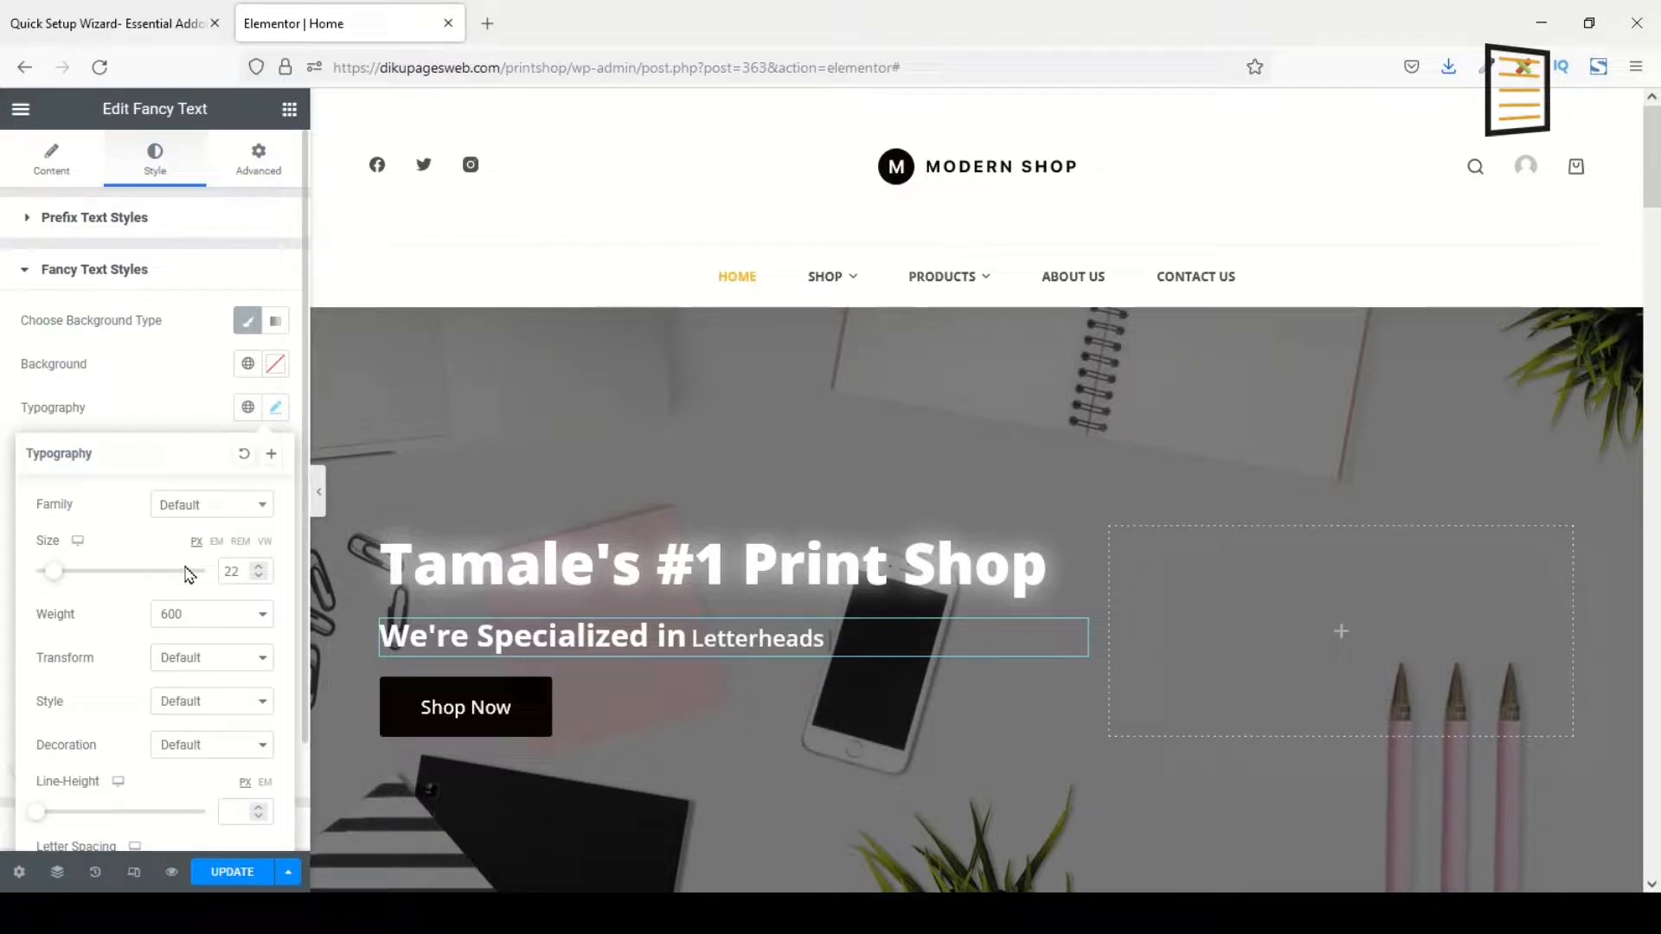
left_click(209, 614)
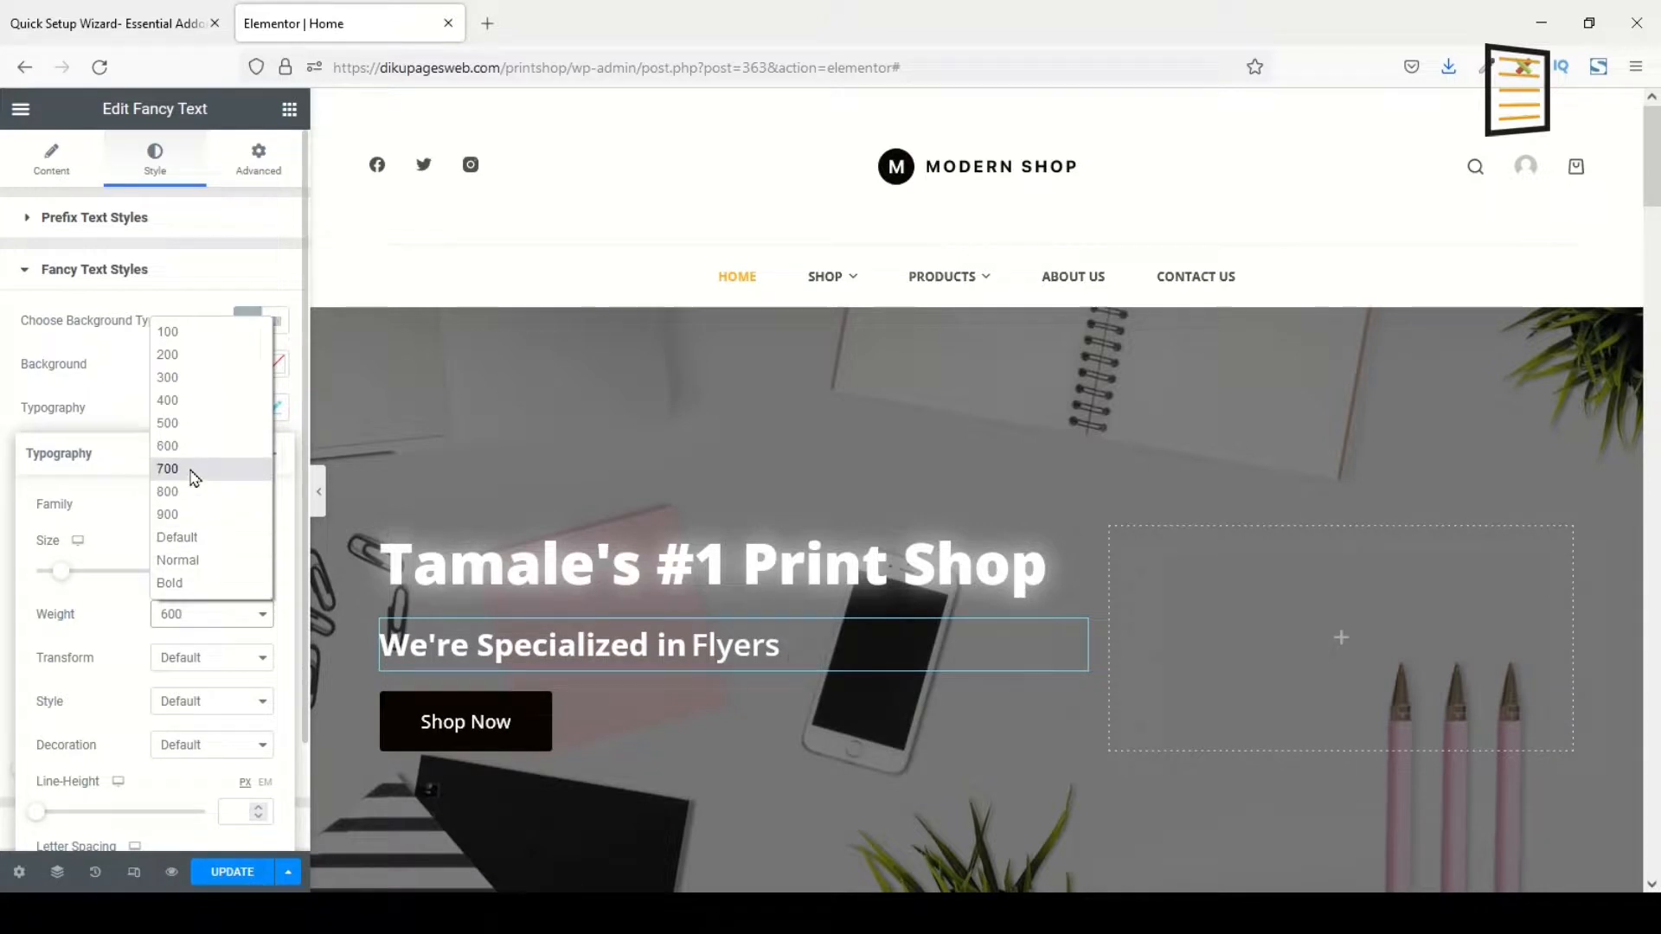
left_click(168, 469)
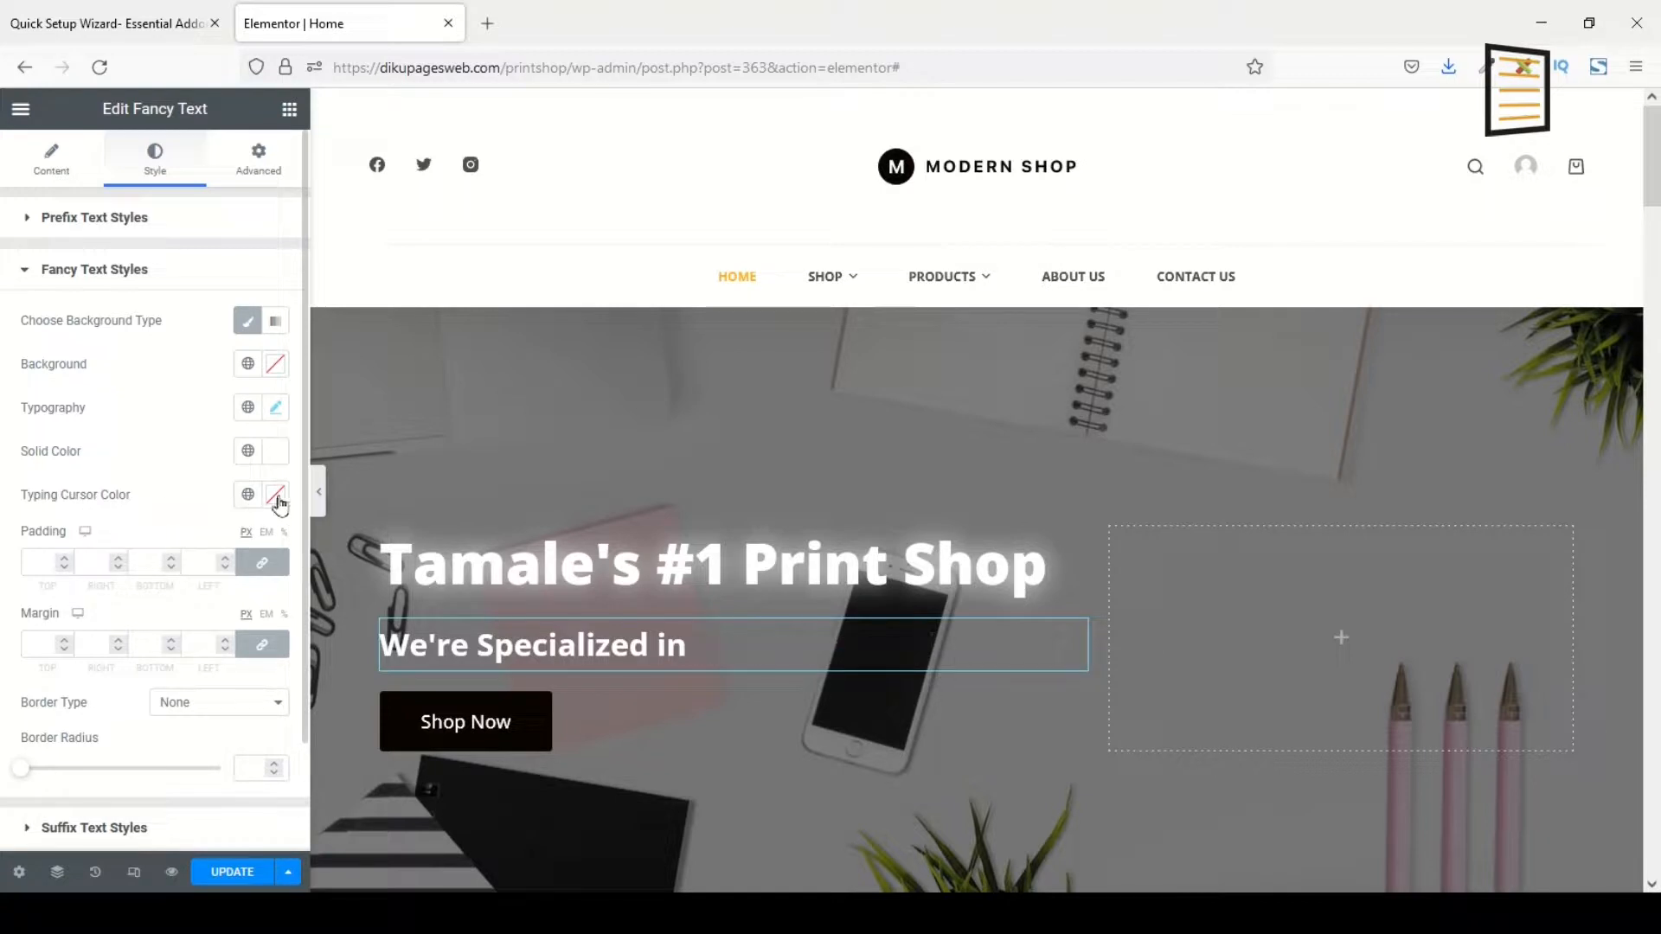
type("Flyers")
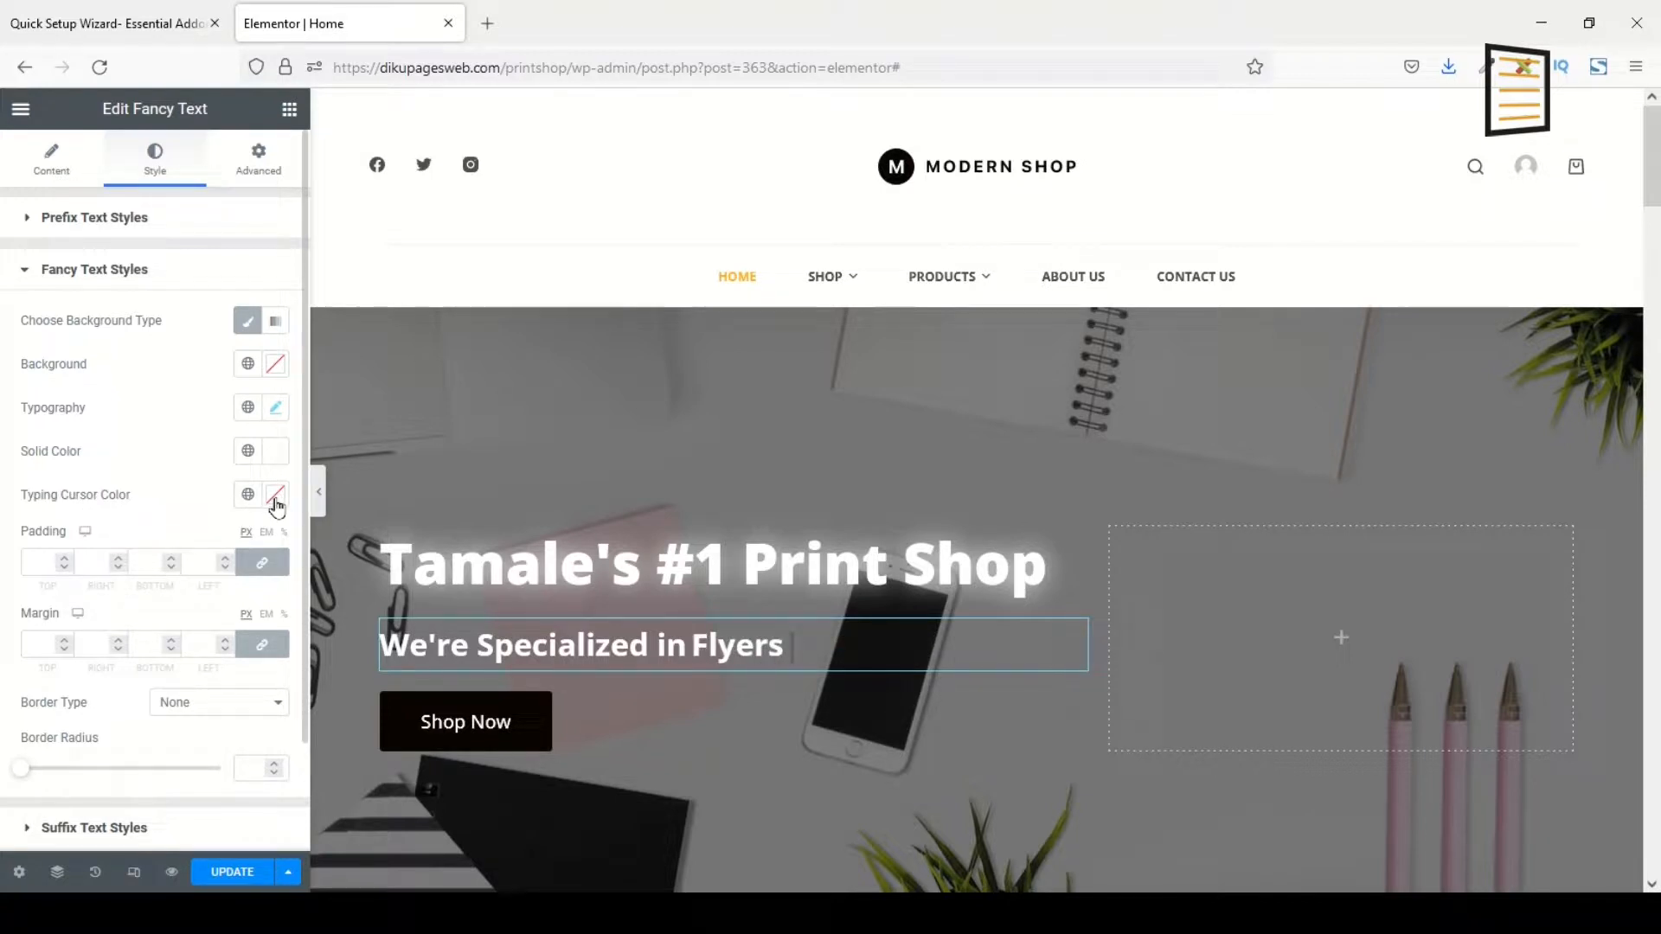
left_click(275, 495)
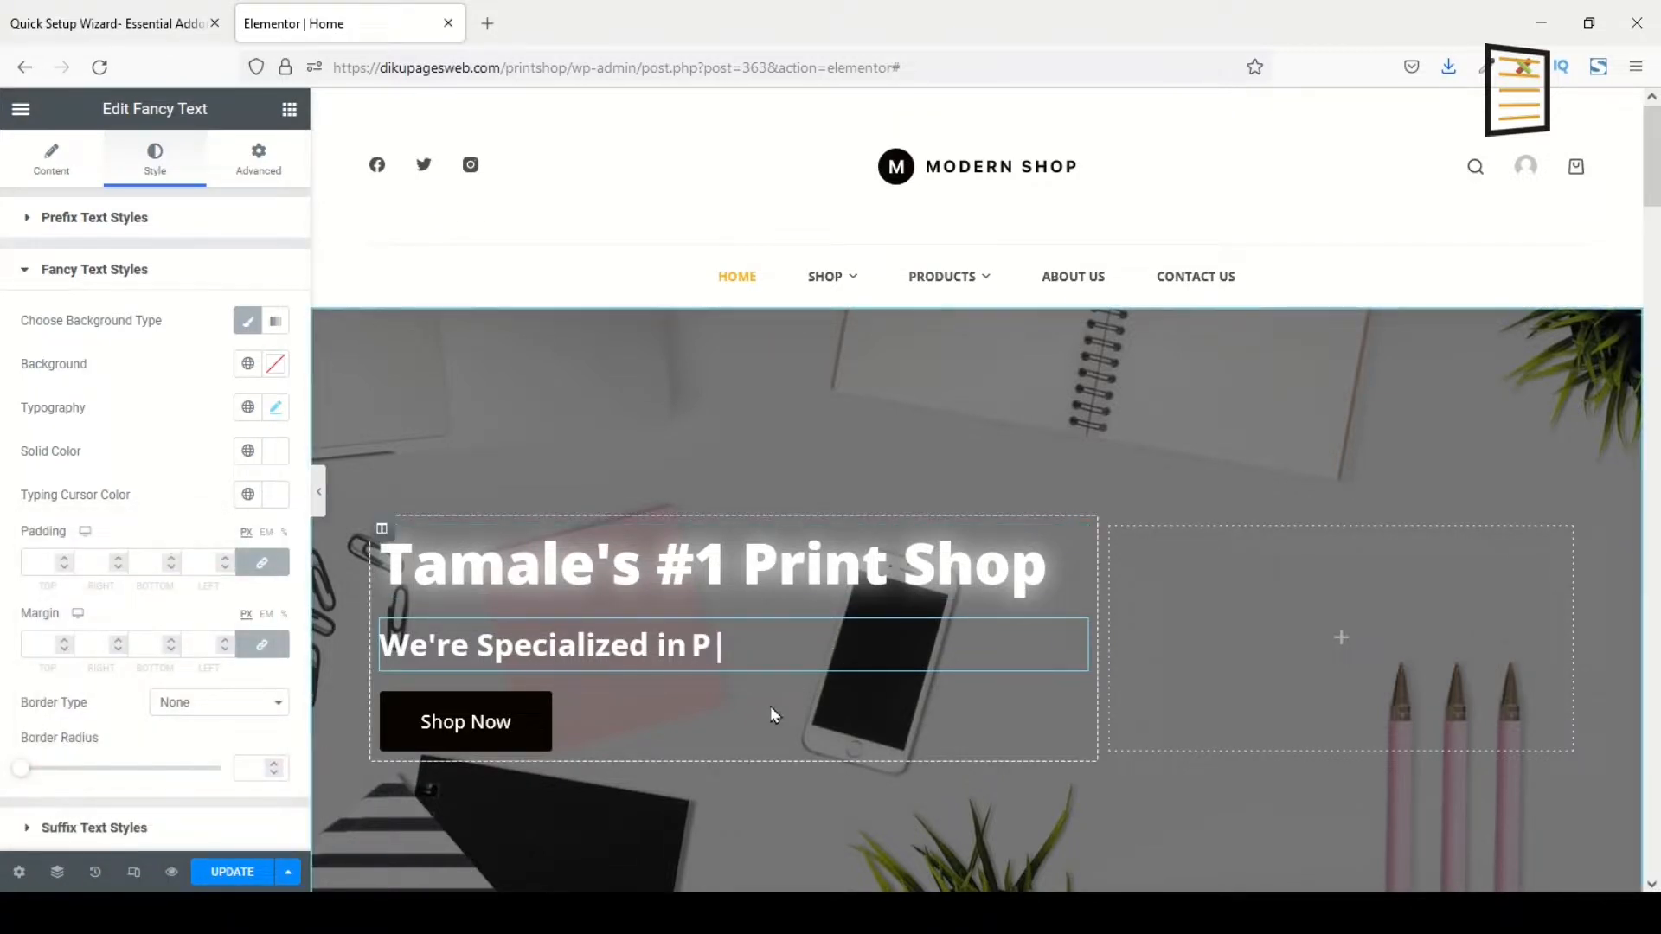
type("osters")
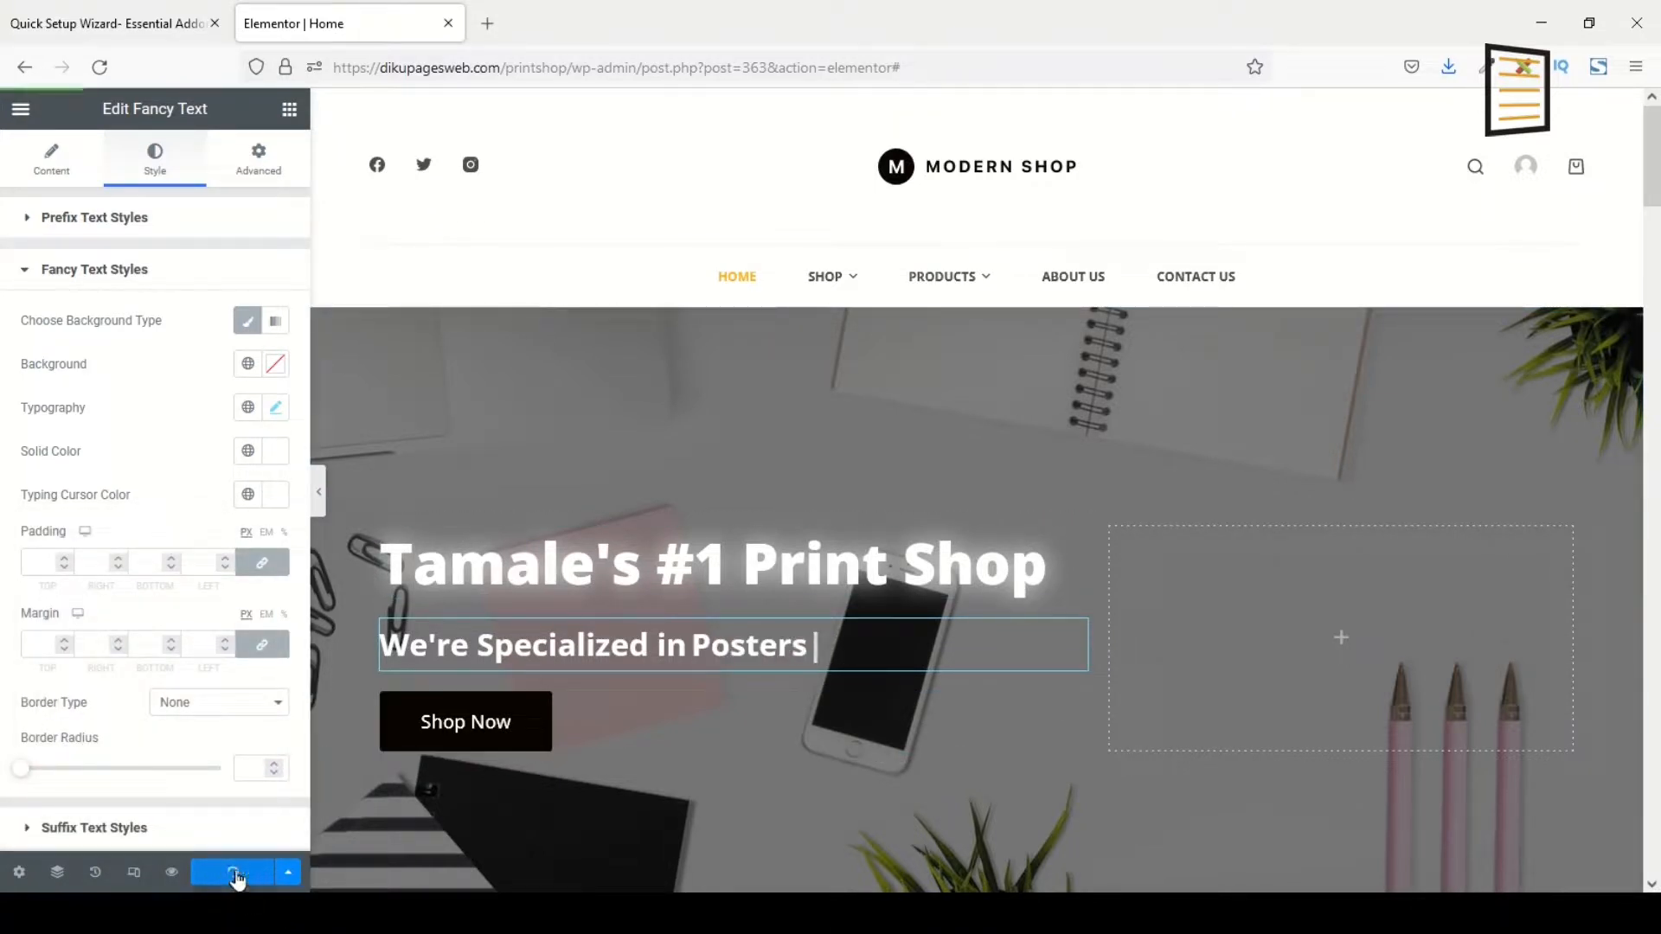
mouse_move(169, 872)
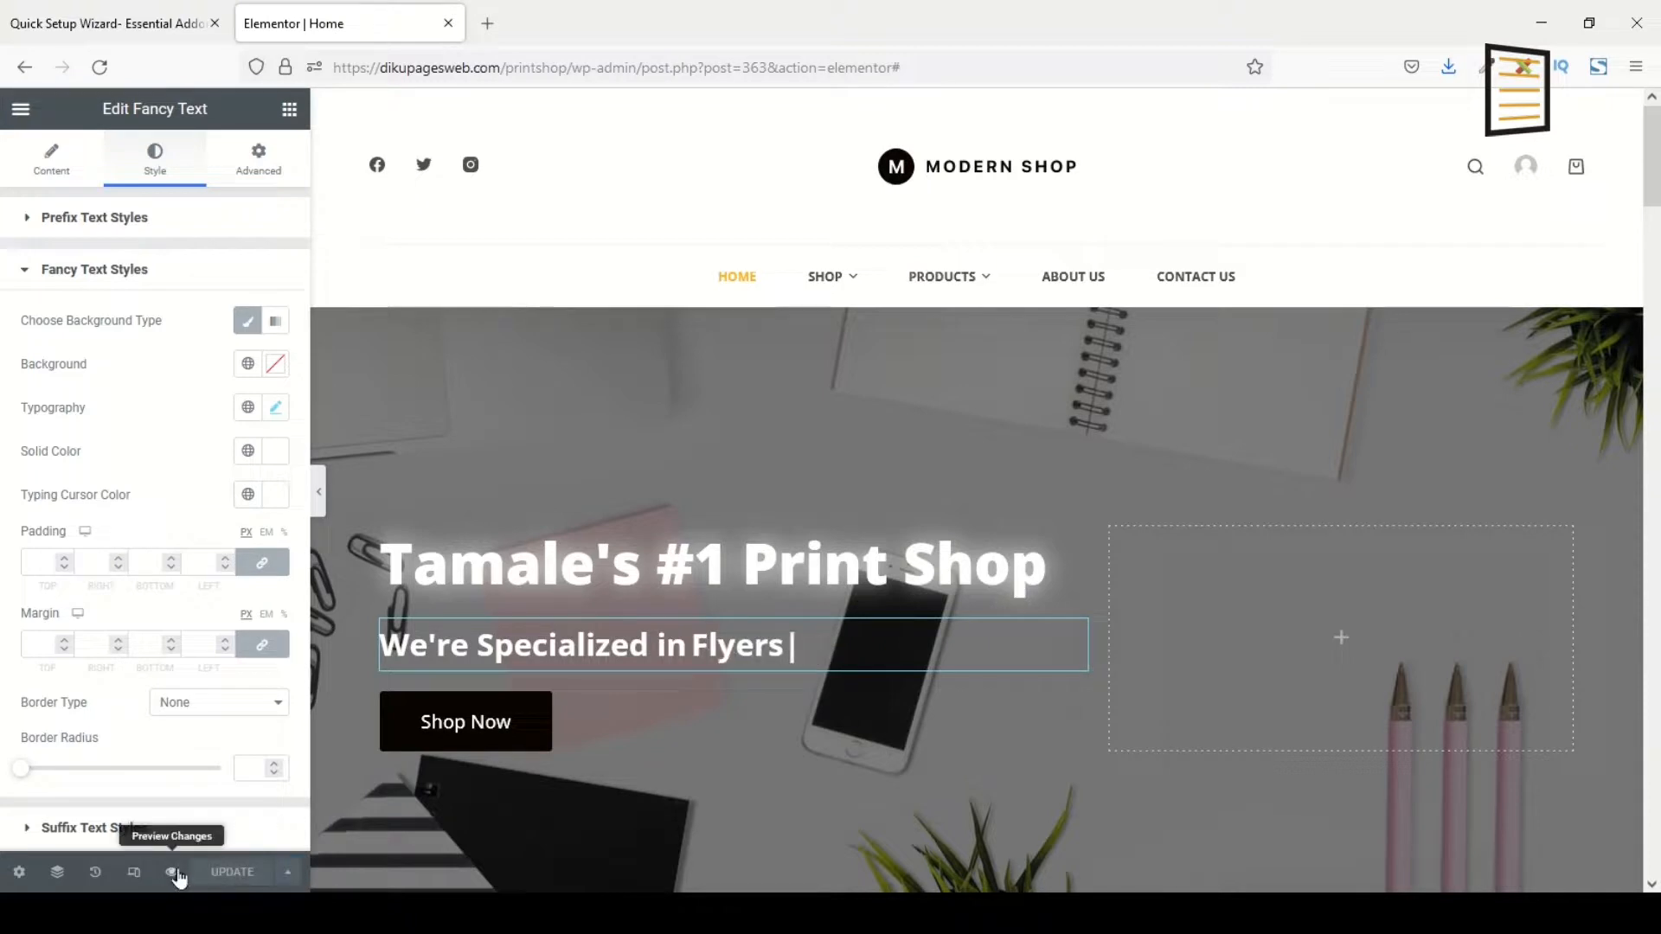
- Save the homepage and preview it in a new tab
left_click(173, 877)
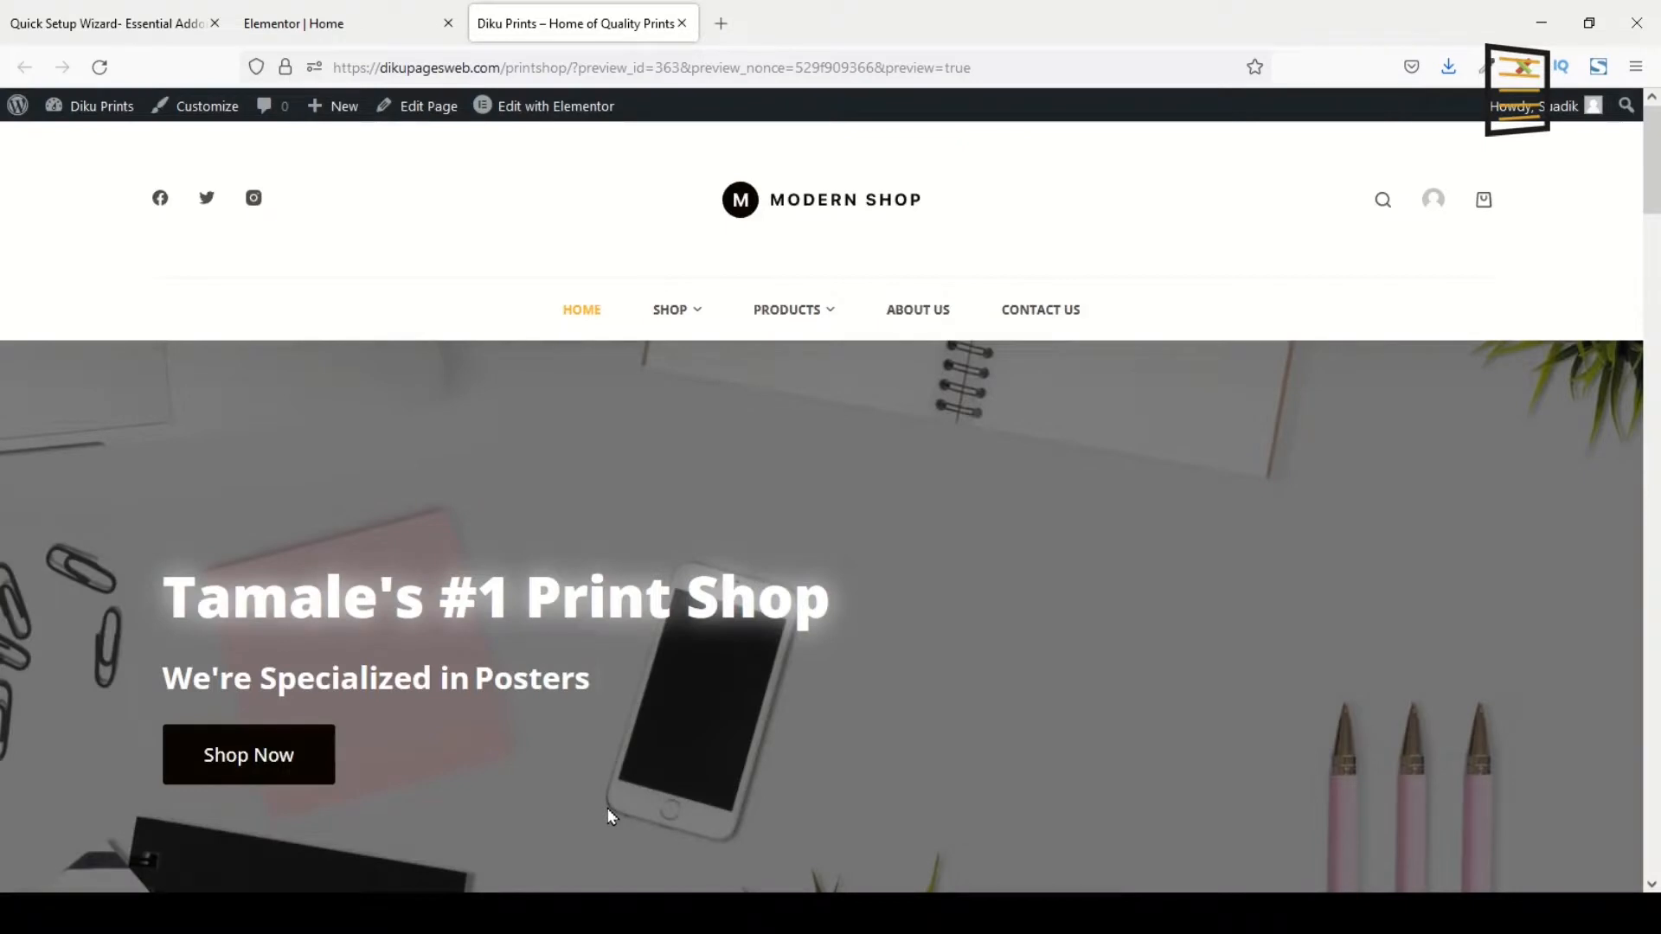